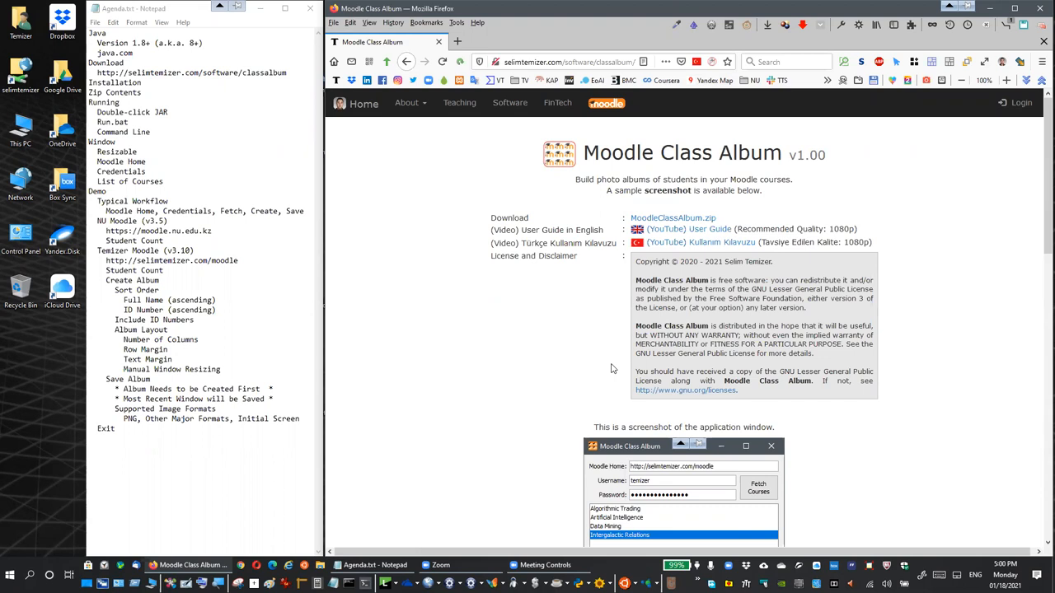
mouse_move(586, 357)
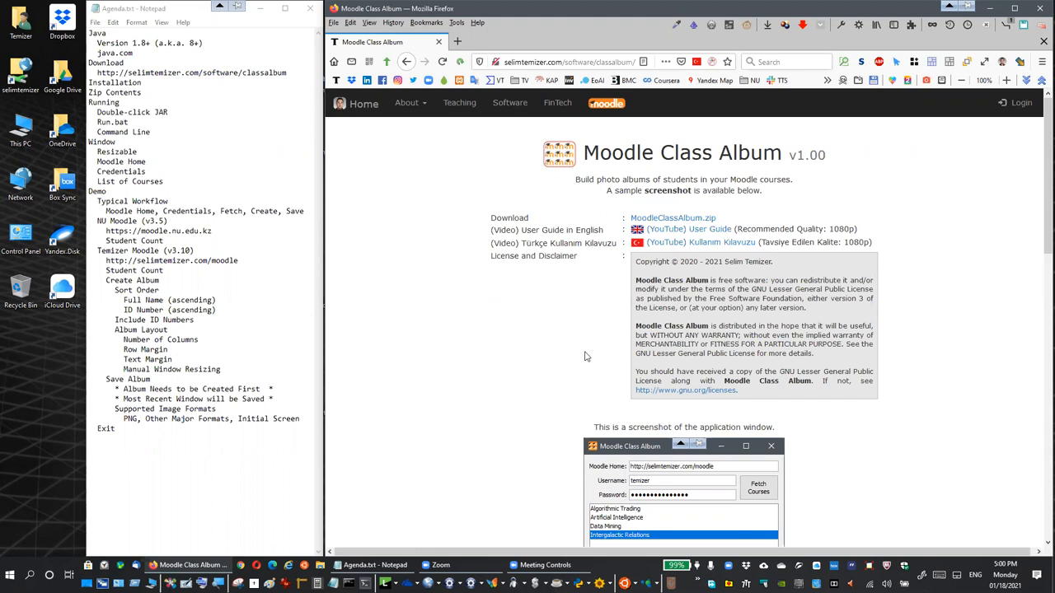
mouse_move(455, 283)
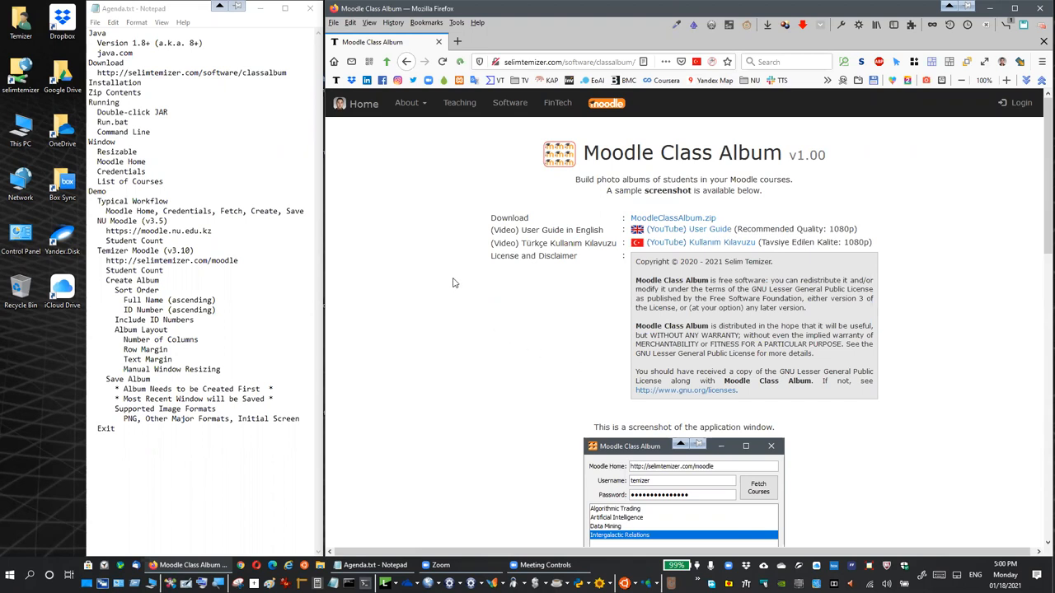
mouse_move(418, 254)
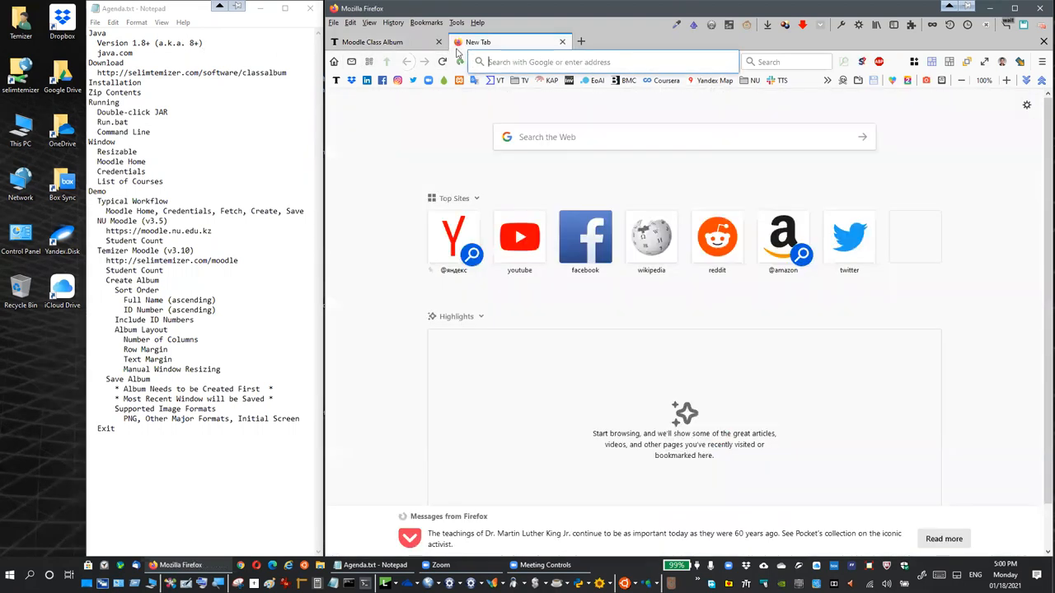
mouse_move(464, 122)
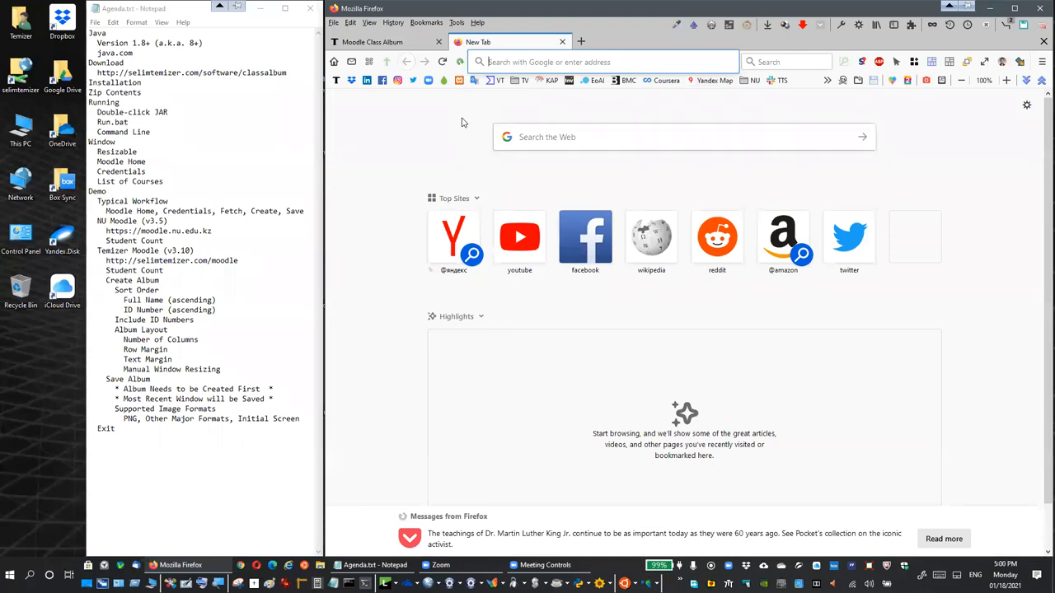
Visit java.com by entering 'java' in the address bar and choosing the suggestion.
text(java.)
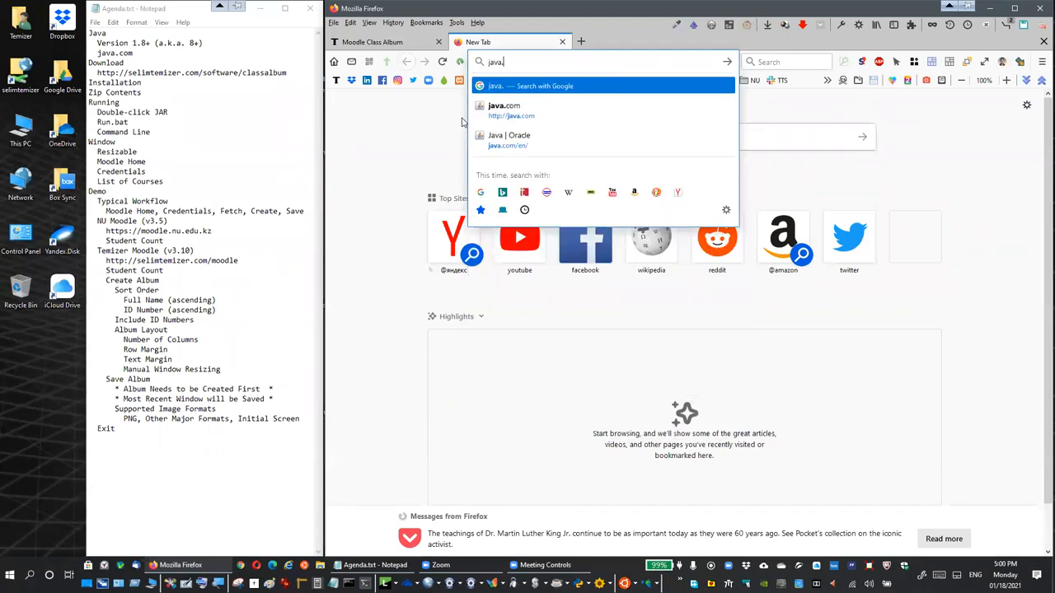
click(504, 105)
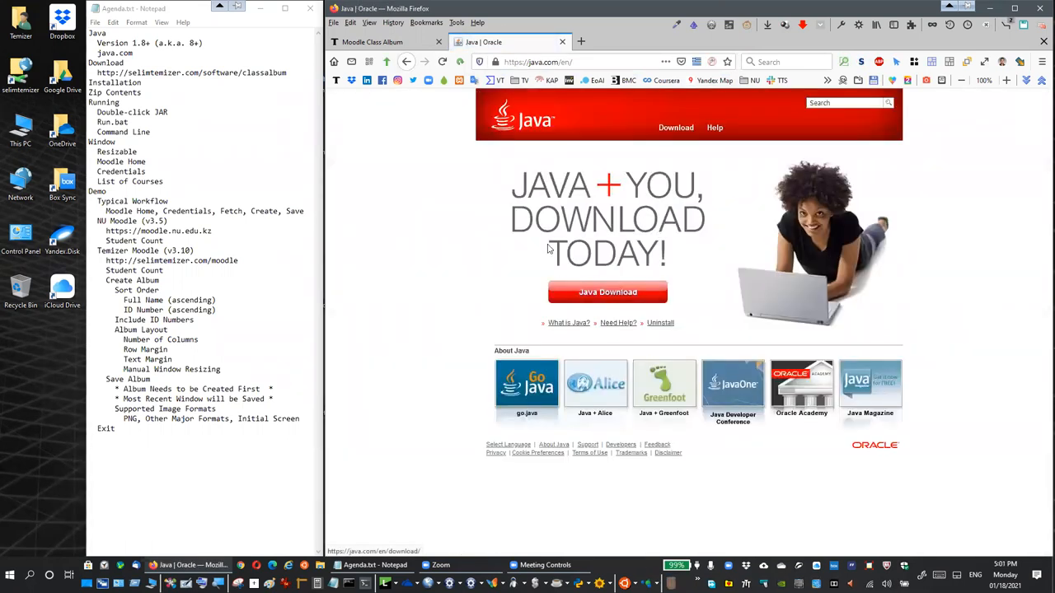
mouse_move(607, 293)
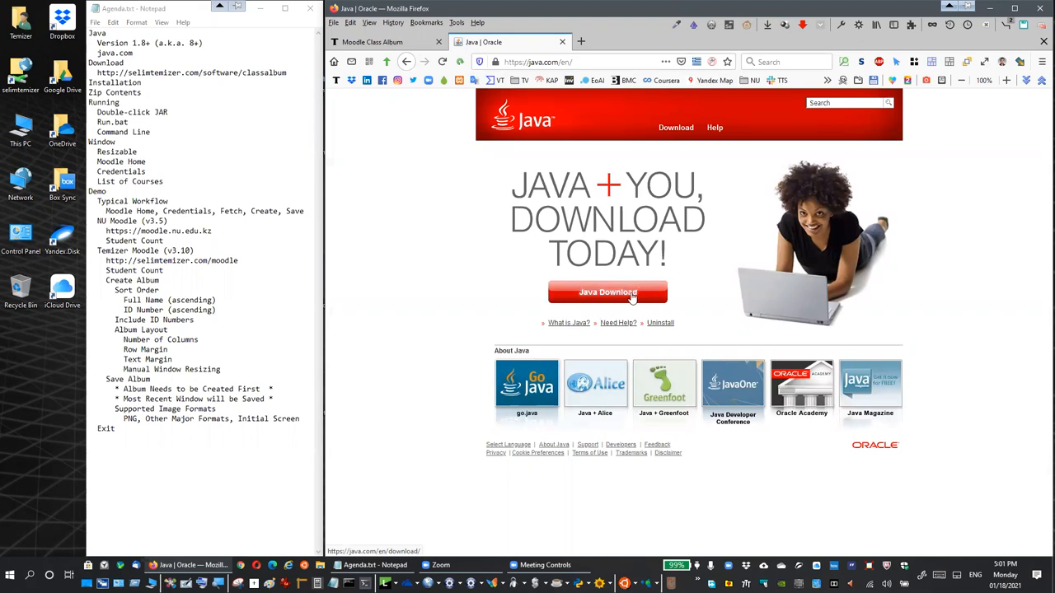
mouse_move(523, 290)
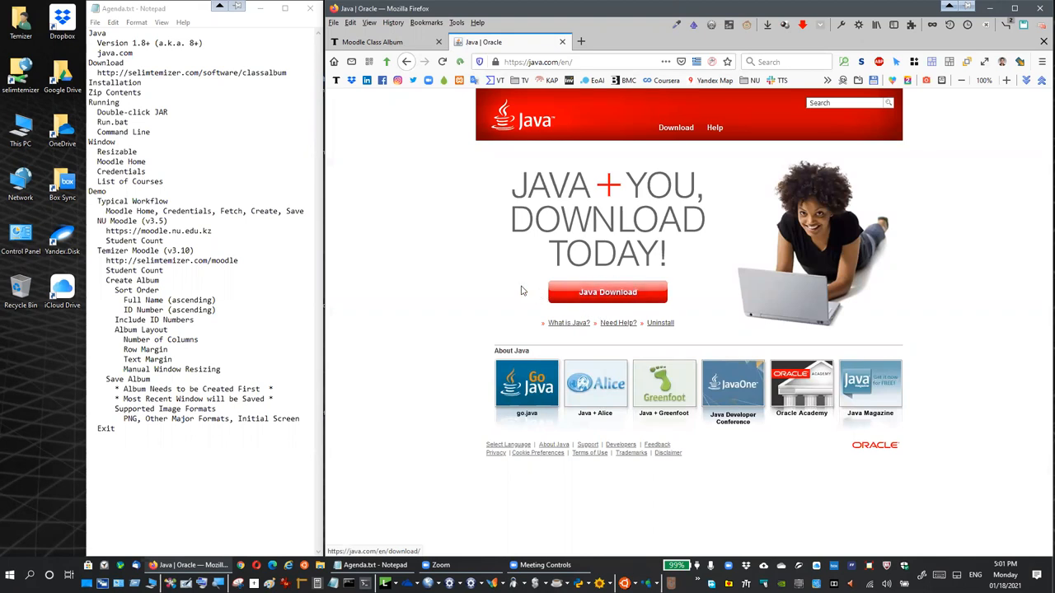
mouse_move(694, 247)
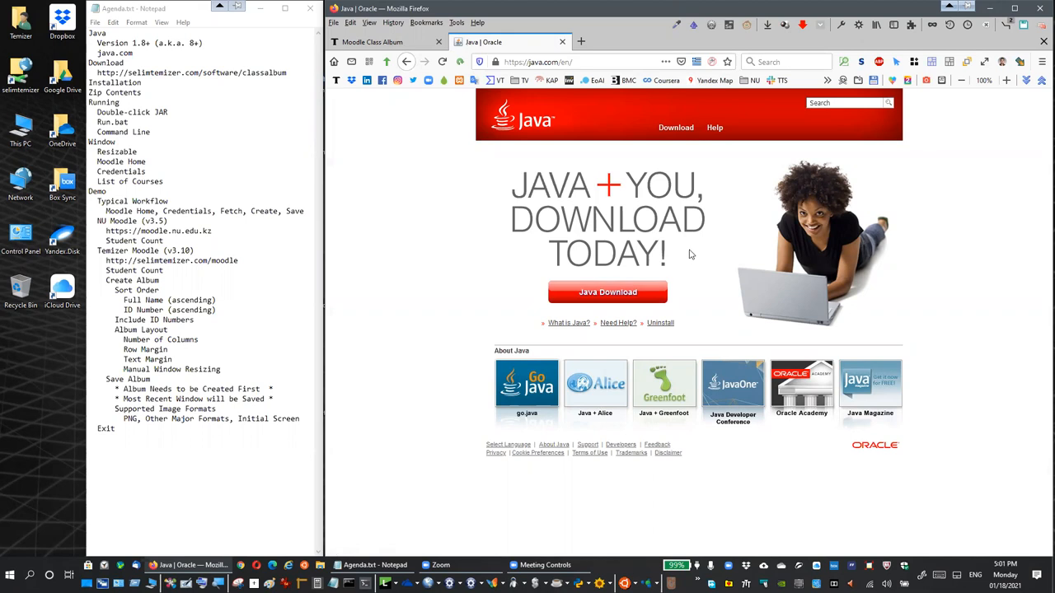
mouse_move(508, 237)
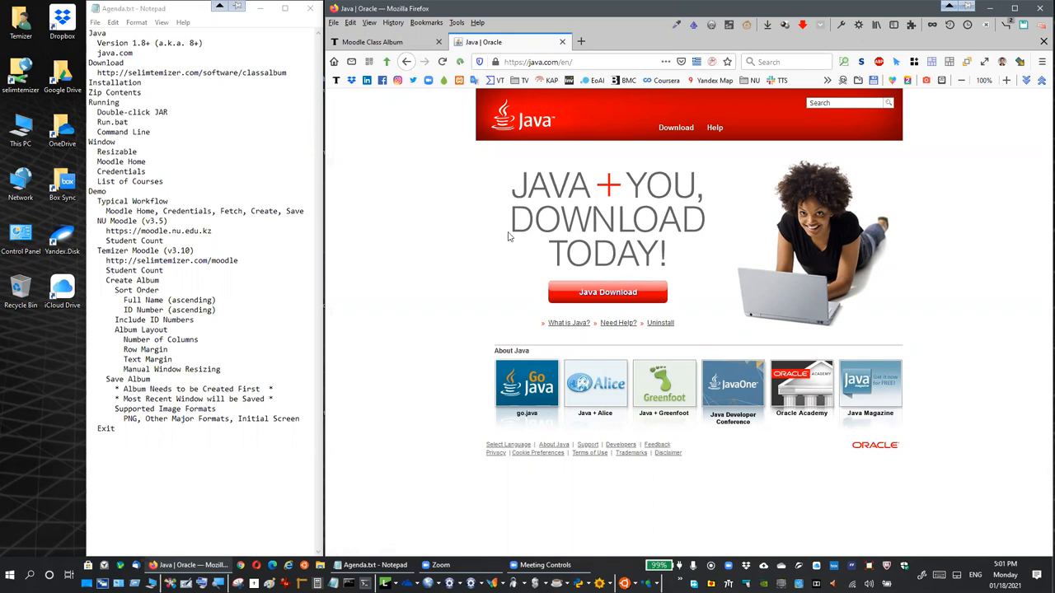
mouse_move(559, 46)
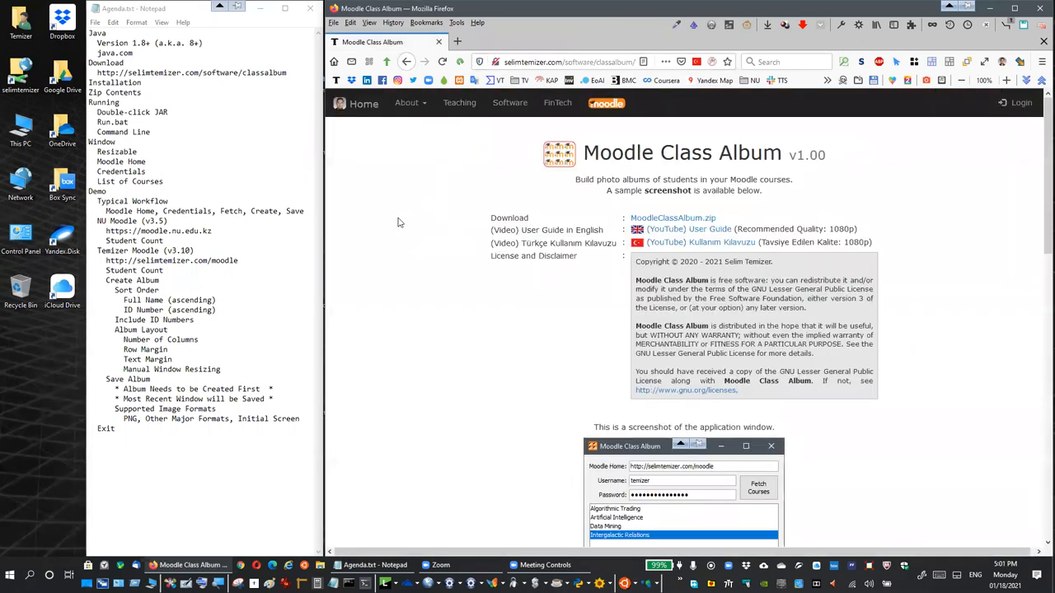
mouse_move(602, 174)
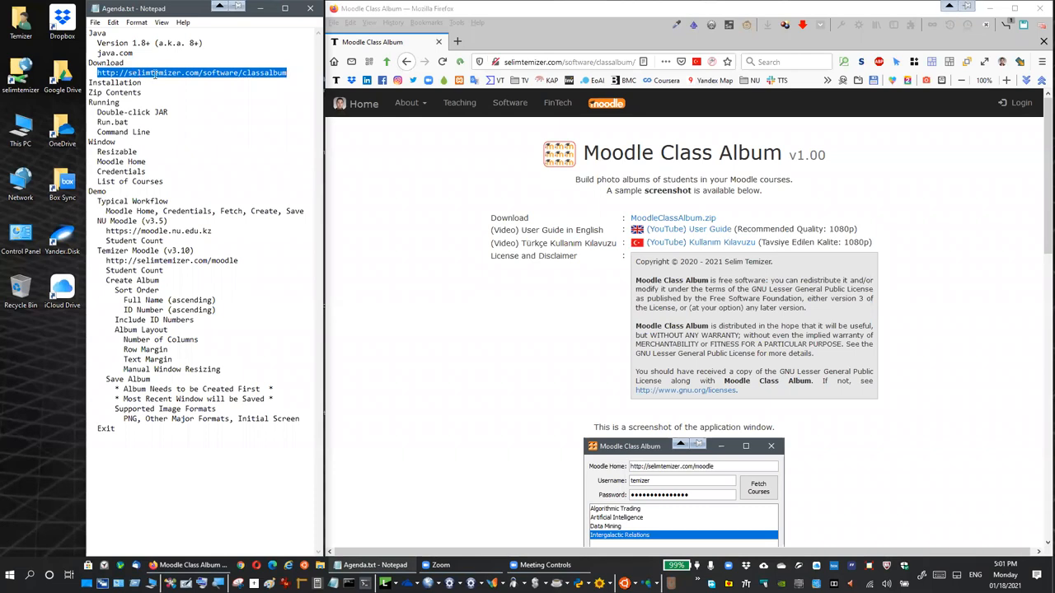
mouse_move(276, 121)
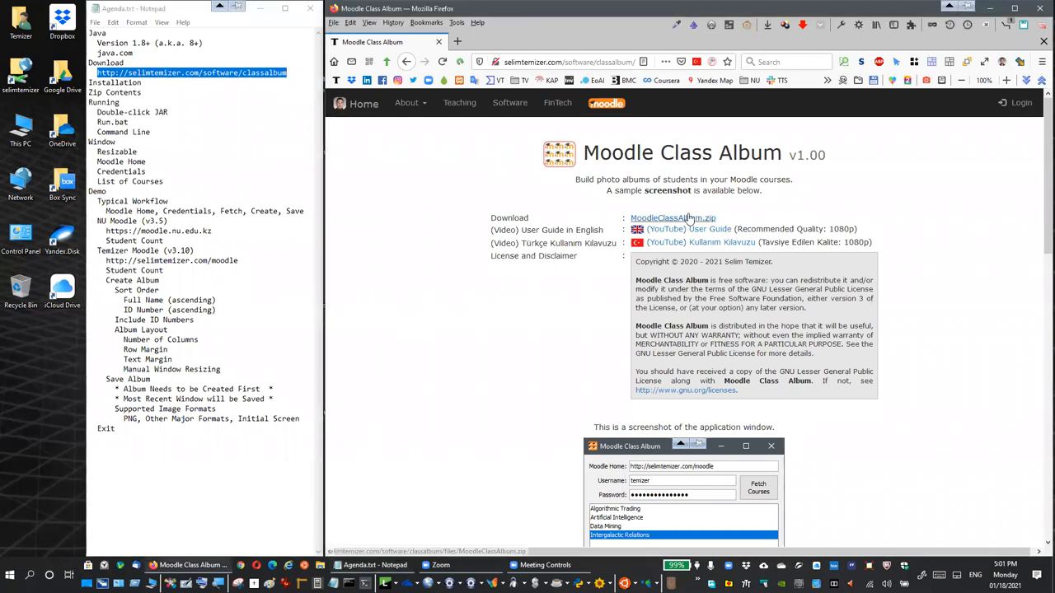
mouse_move(689, 225)
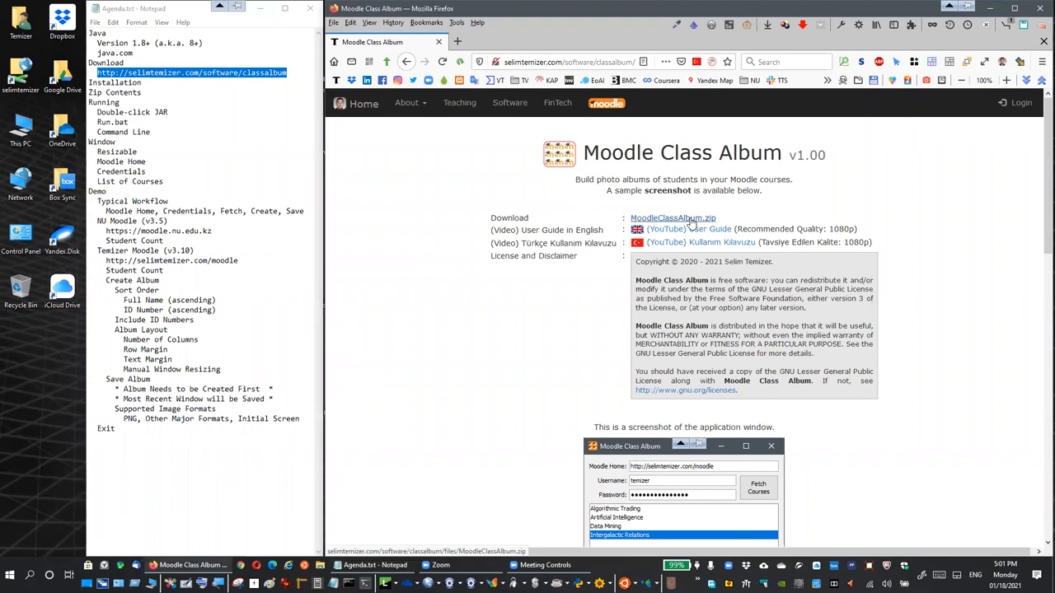
Download MoodleClassAlbum.zip with the Save File option confirmed.
click(673, 218)
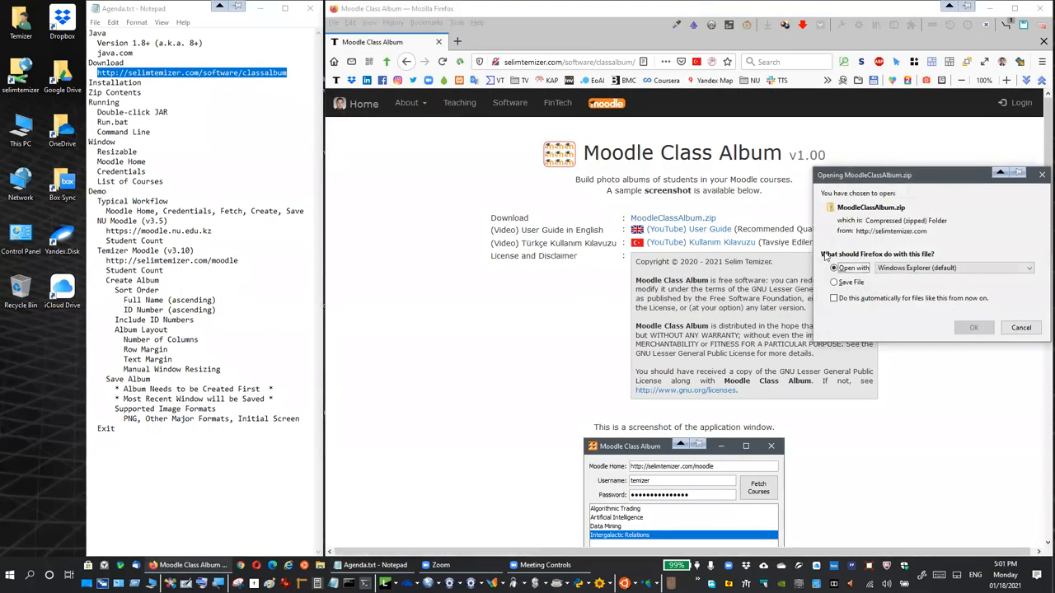
click(834, 282)
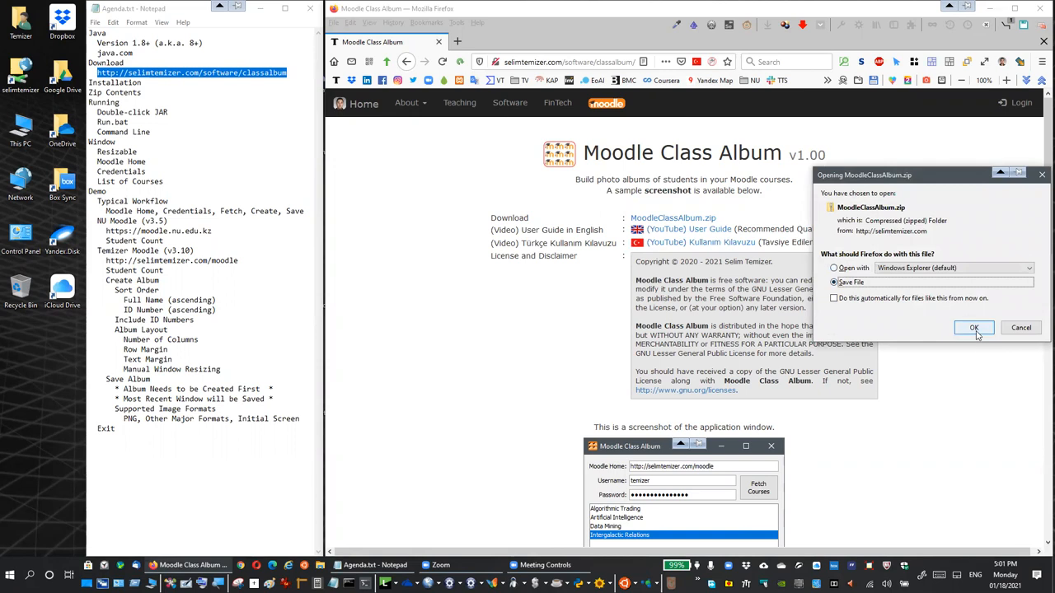
click(975, 327)
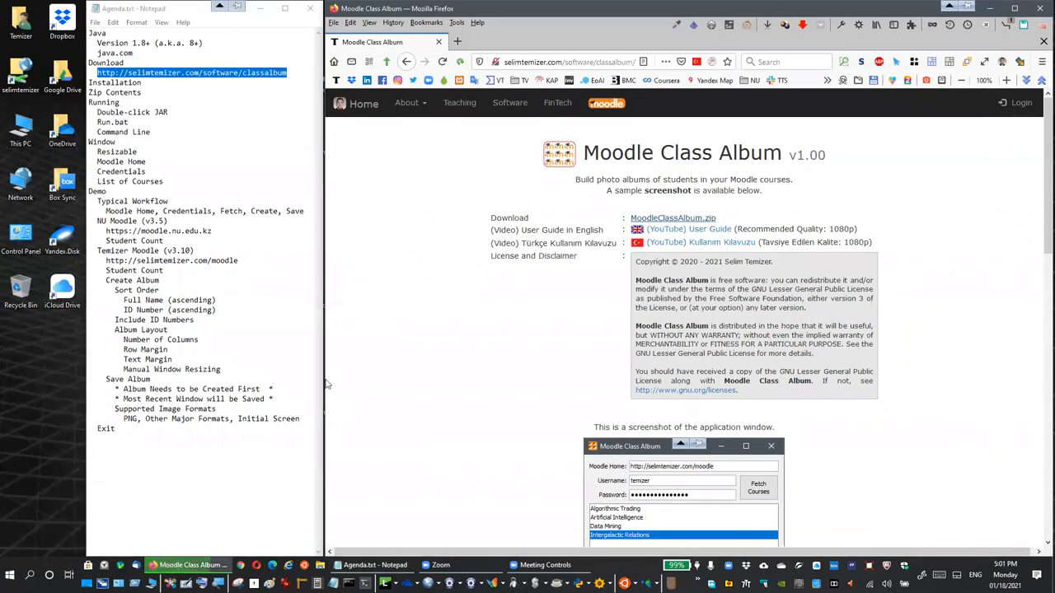
mouse_move(314, 387)
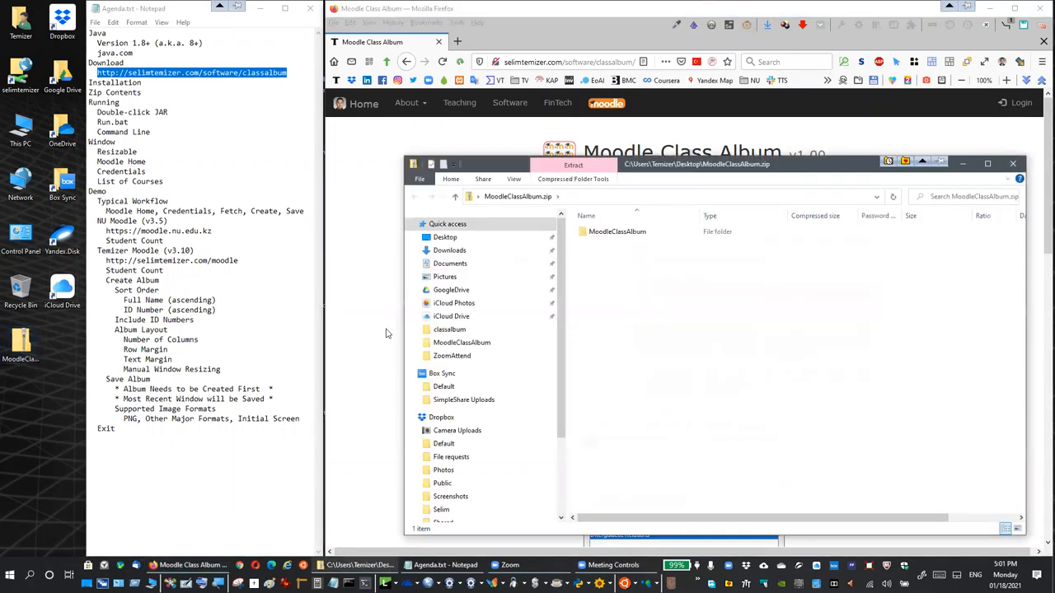
Select the MoodleClassAlbum folder inside the downloaded zip.
click(616, 231)
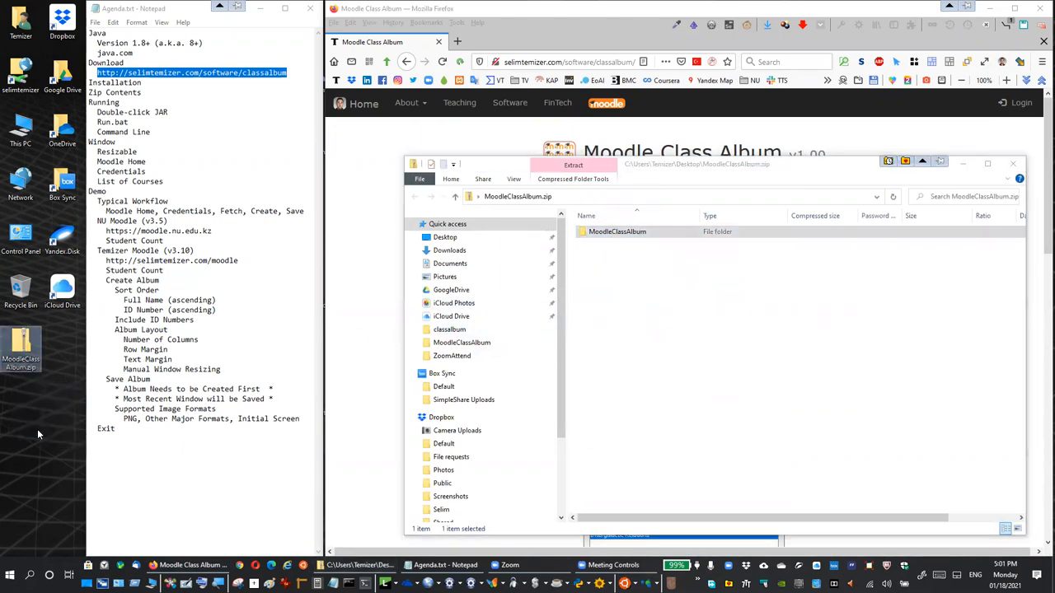
click(573, 165)
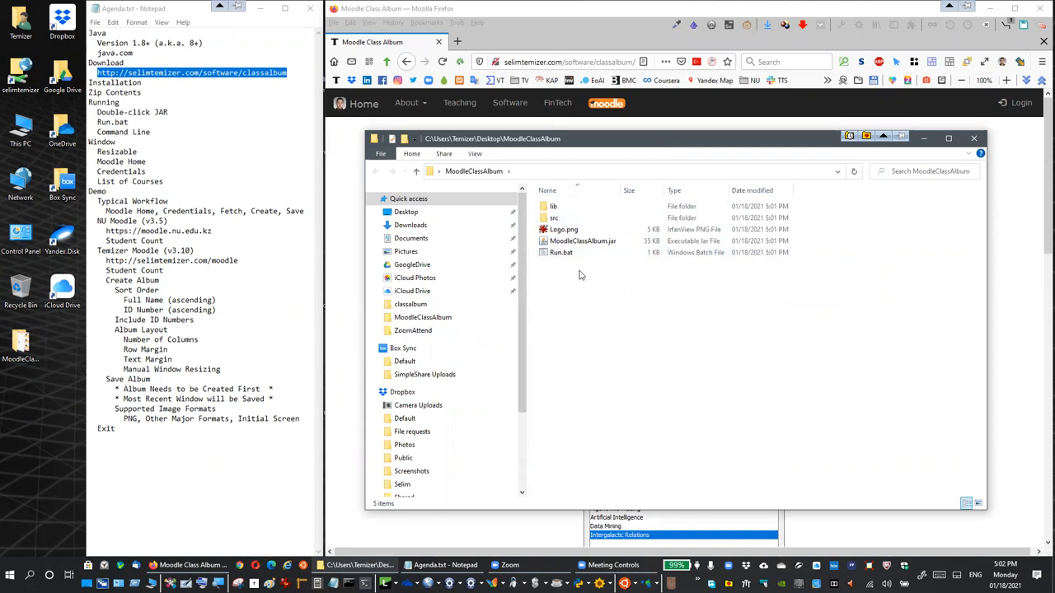
Browse the lib and src folders, return to MoodleClassAlbum and select src for removal.
click(582, 241)
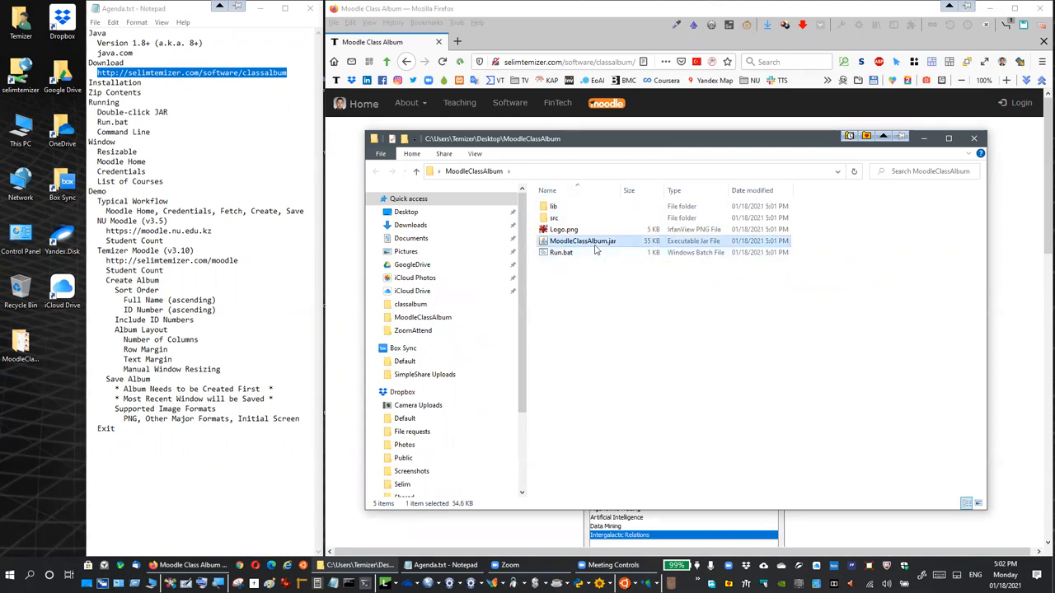
click(553, 206)
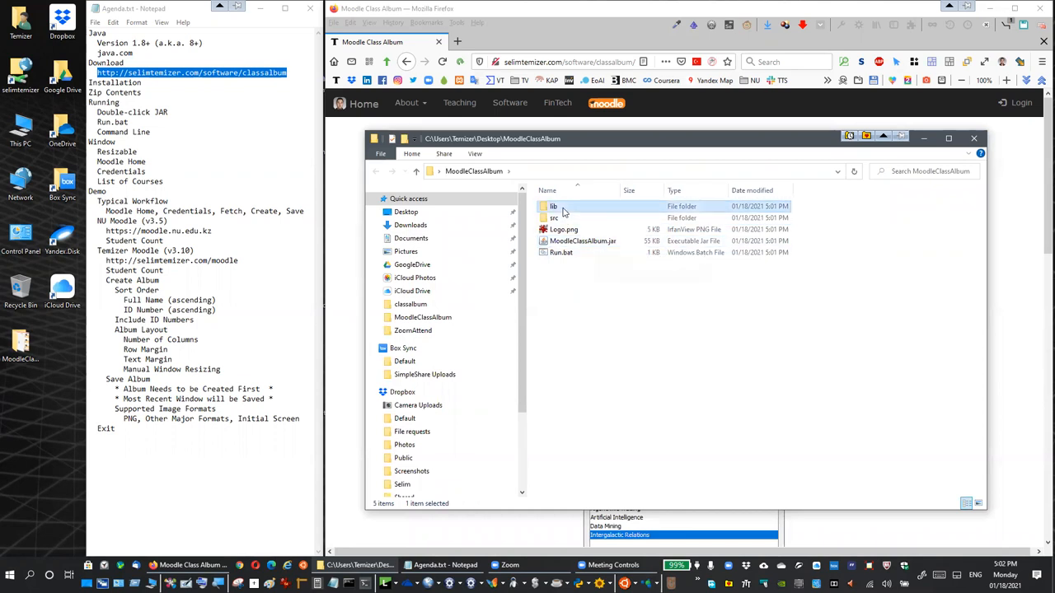
double_click(549, 206)
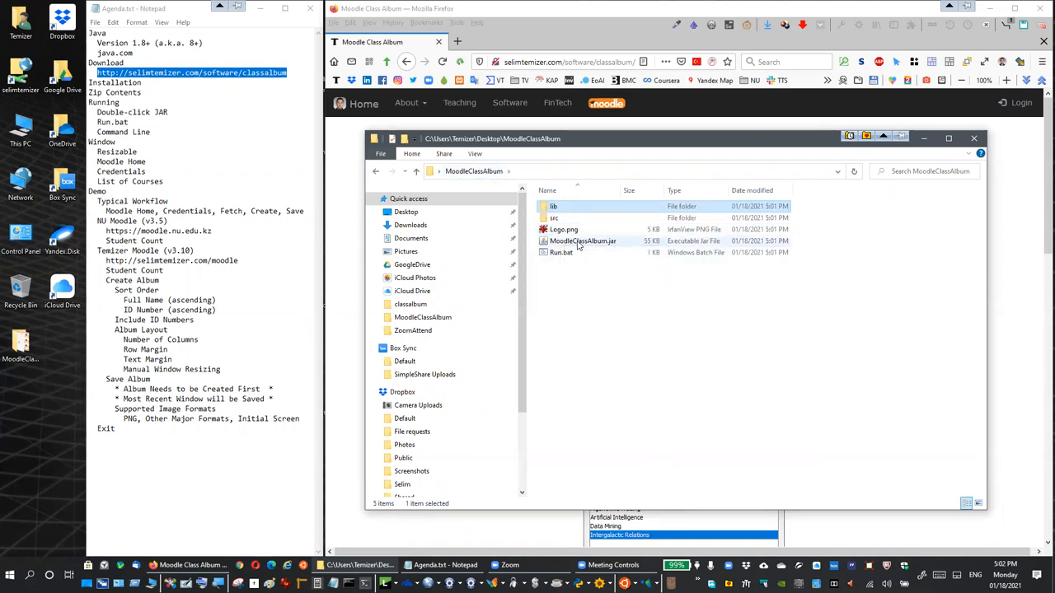
click(552, 217)
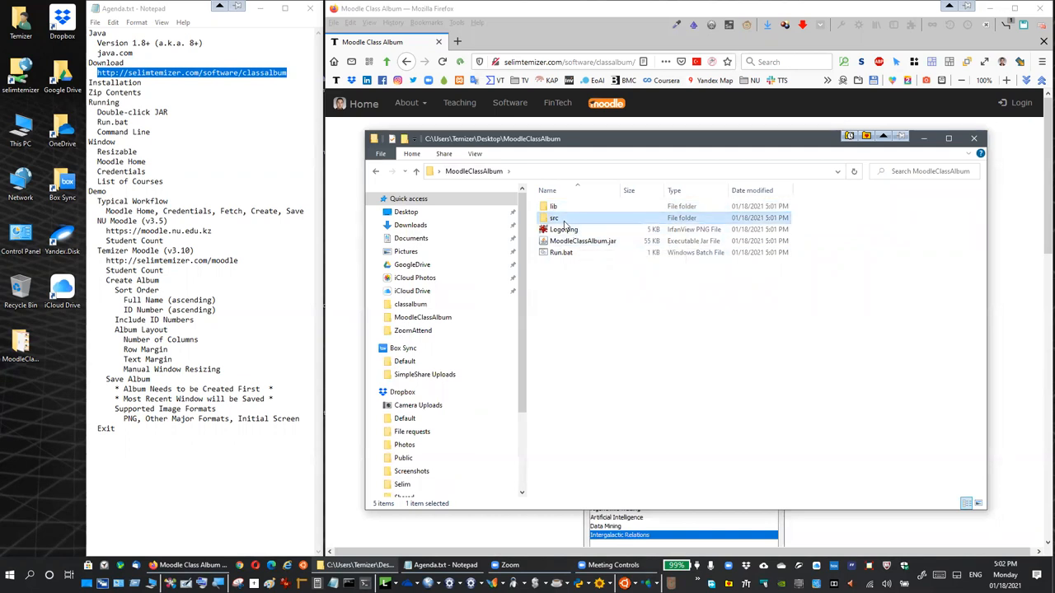
double_click(552, 217)
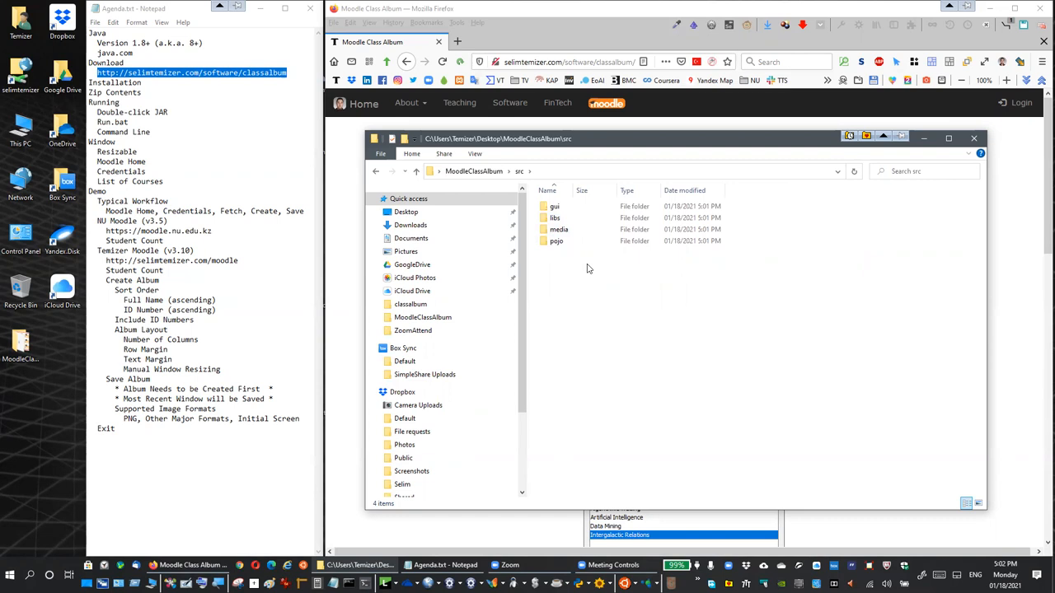
click(473, 172)
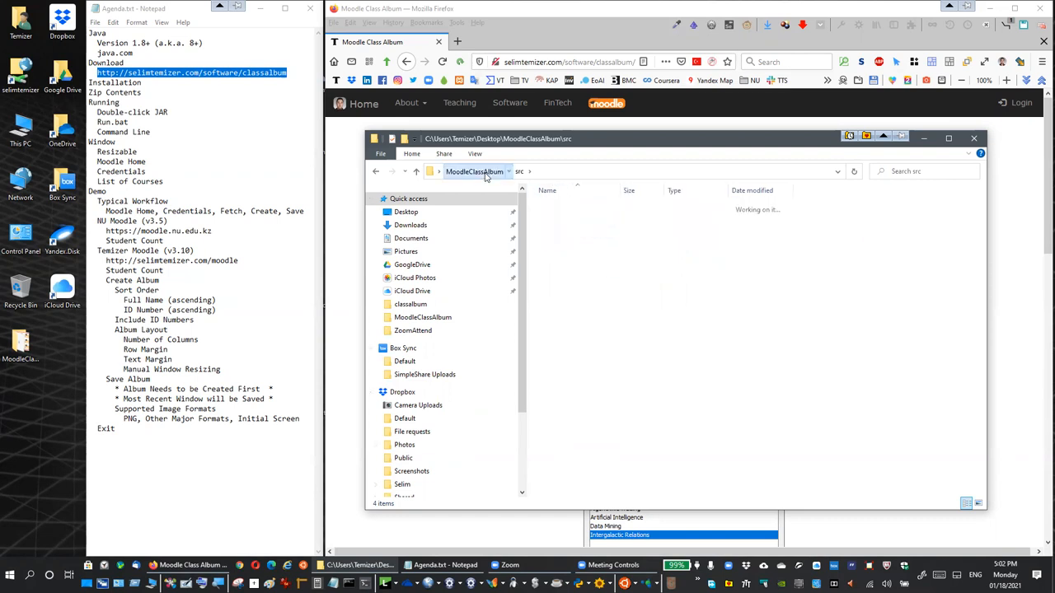
click(474, 172)
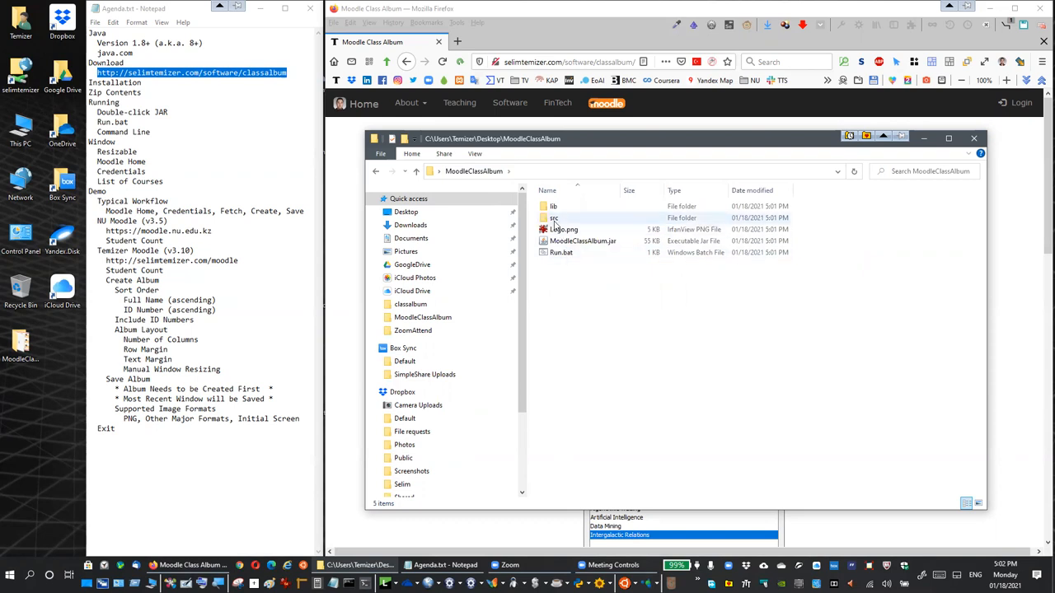
click(553, 217)
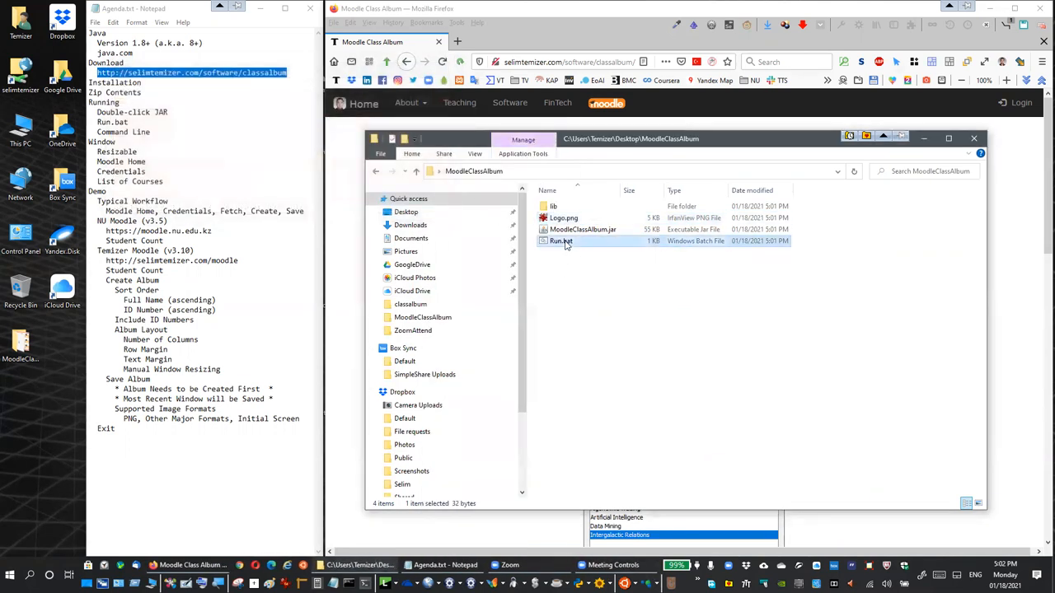
mouse_move(565, 243)
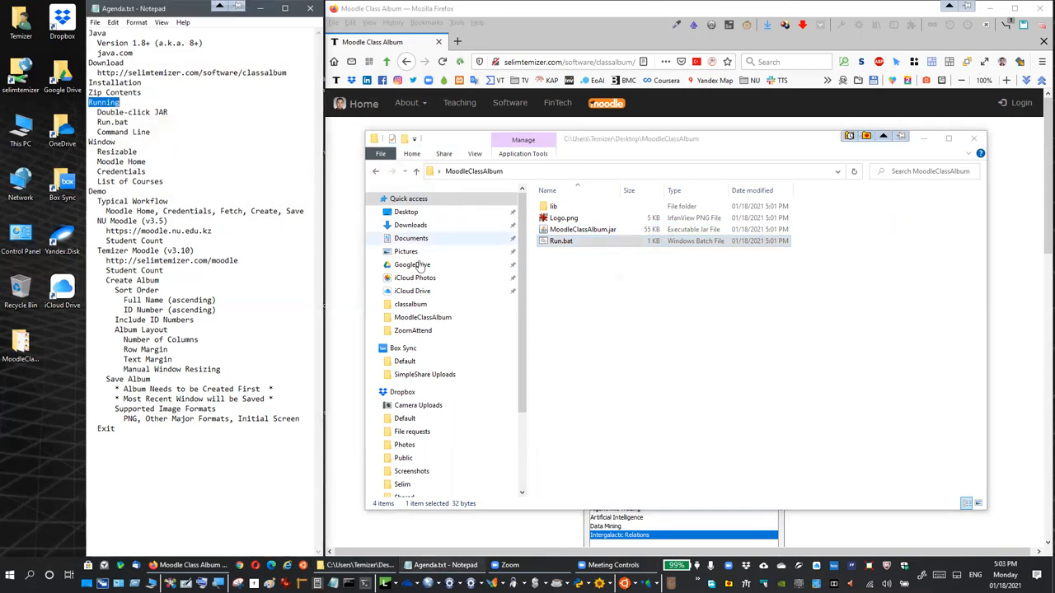
mouse_move(561, 316)
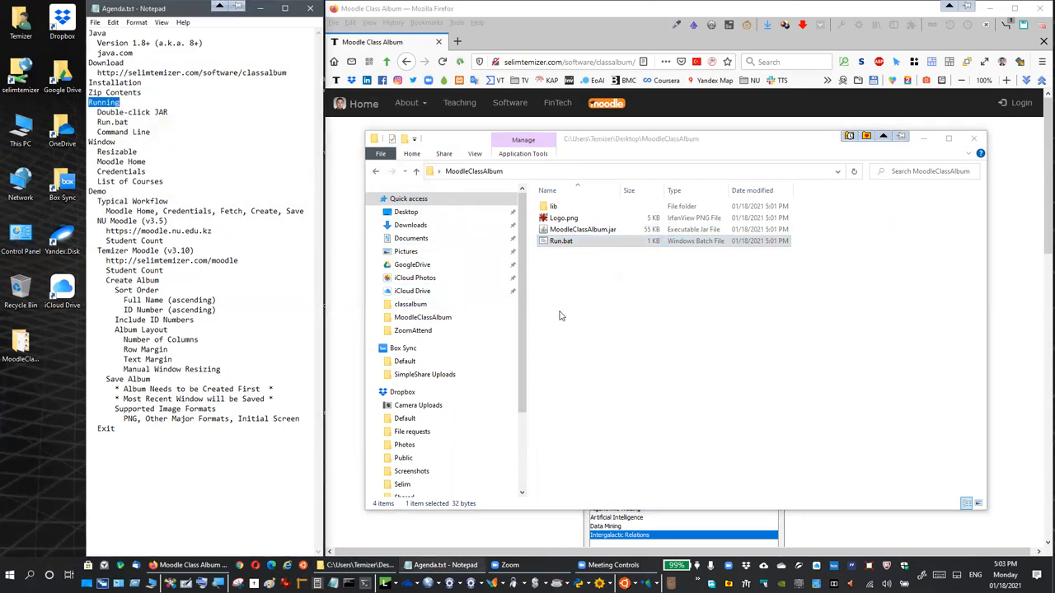
mouse_move(565, 299)
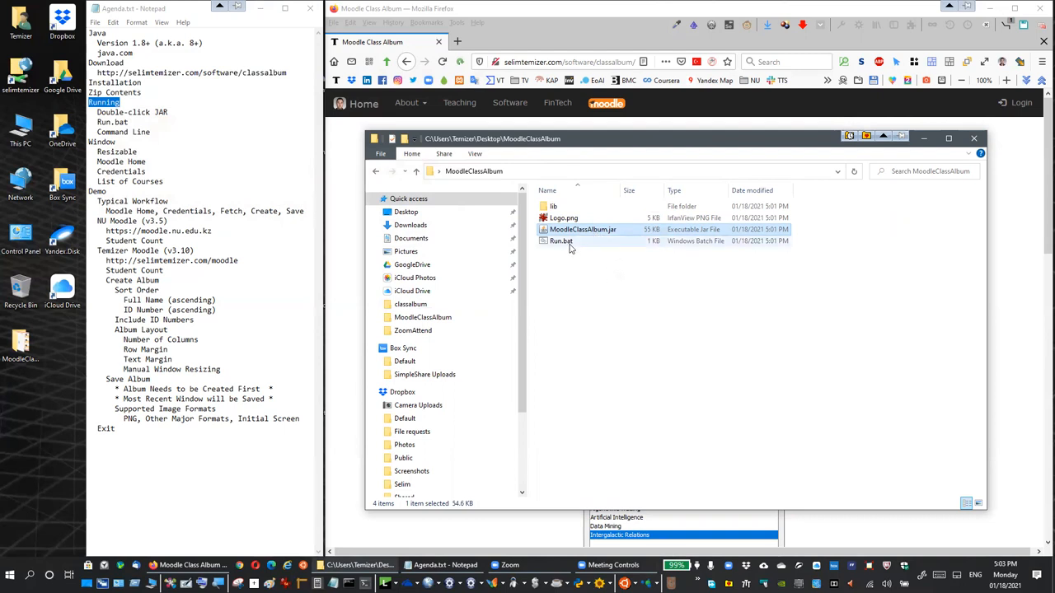
click(561, 240)
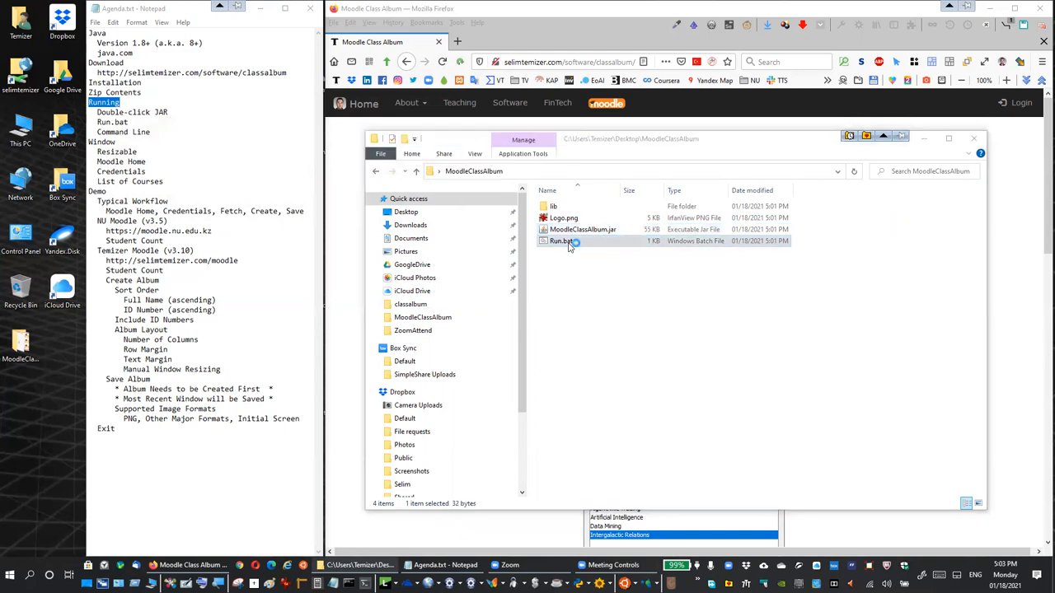
double_click(556, 241)
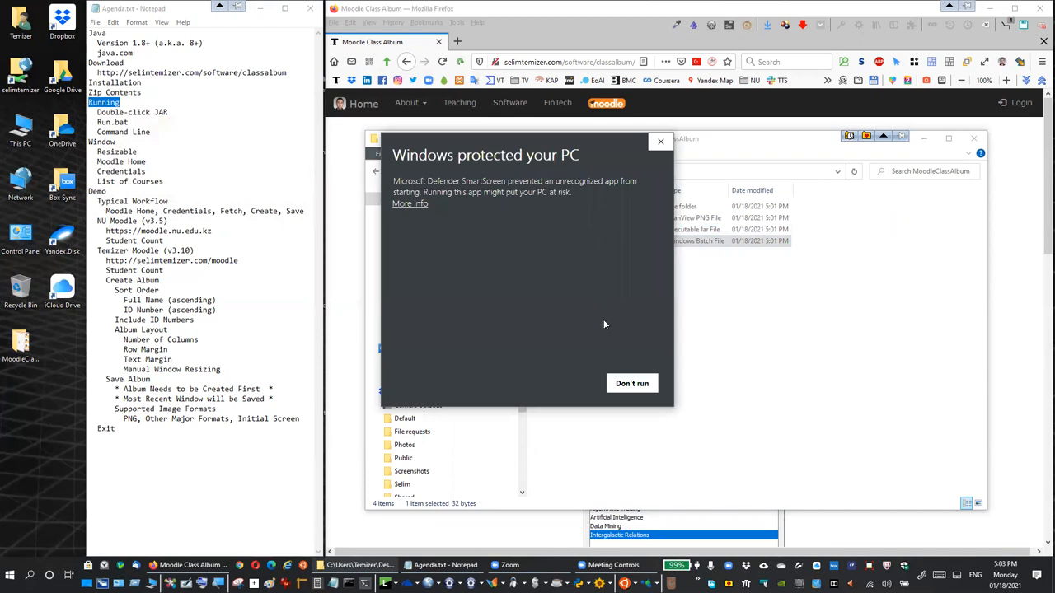
click(632, 382)
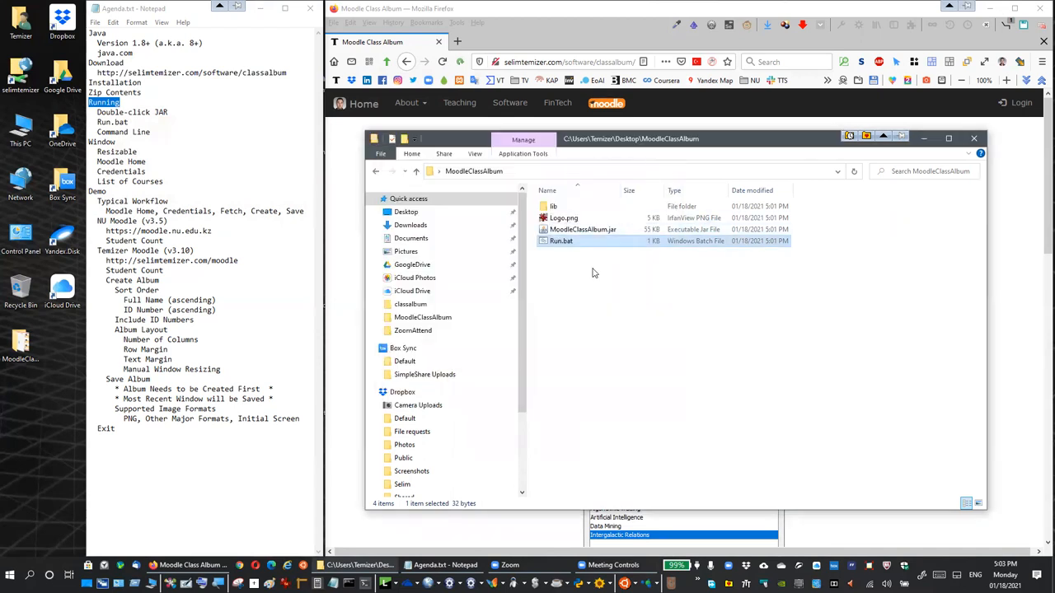
mouse_move(561, 240)
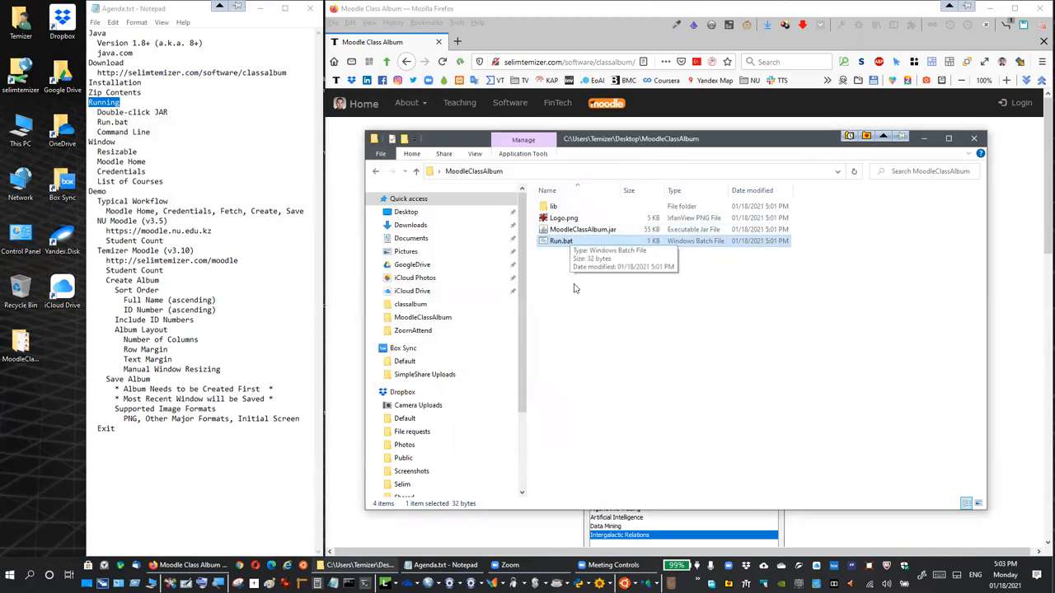
mouse_move(576, 295)
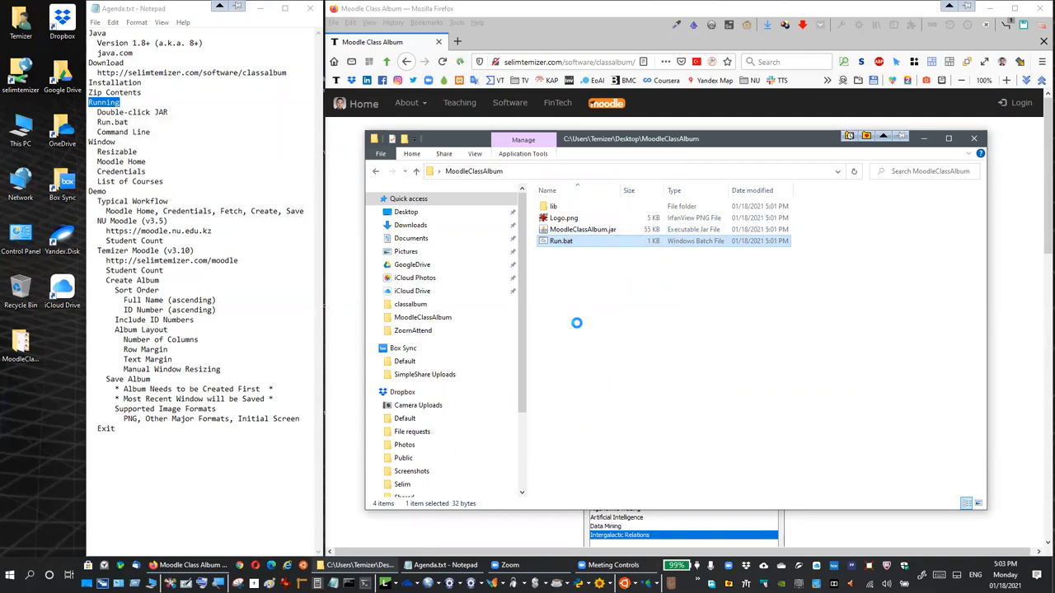
Launch a command window in the folder and run java -jar MoodleClassAlbum.jar.
right_click(560, 240)
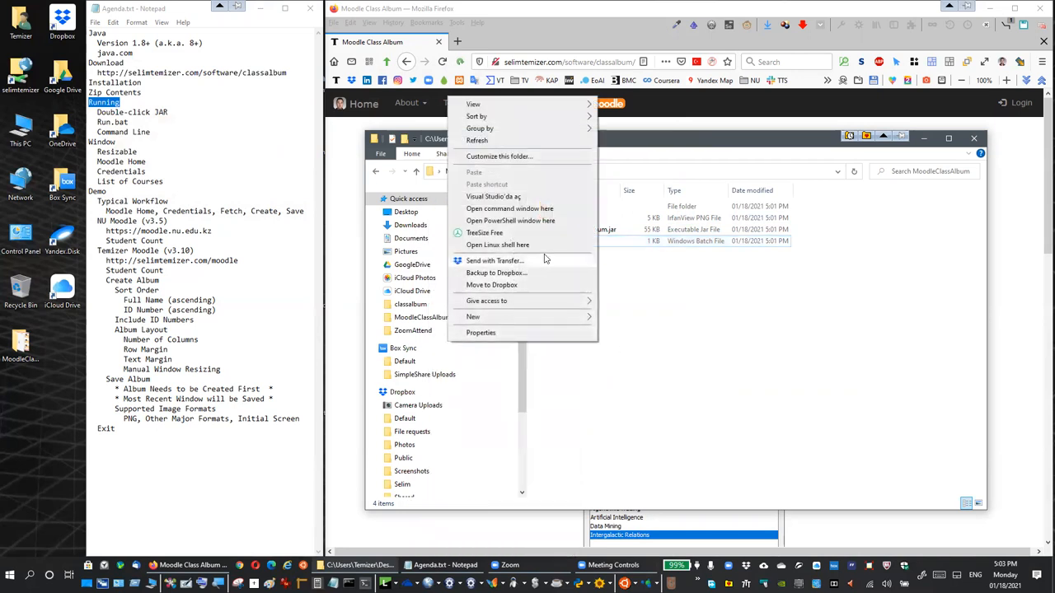
click(509, 207)
text(java -jar)
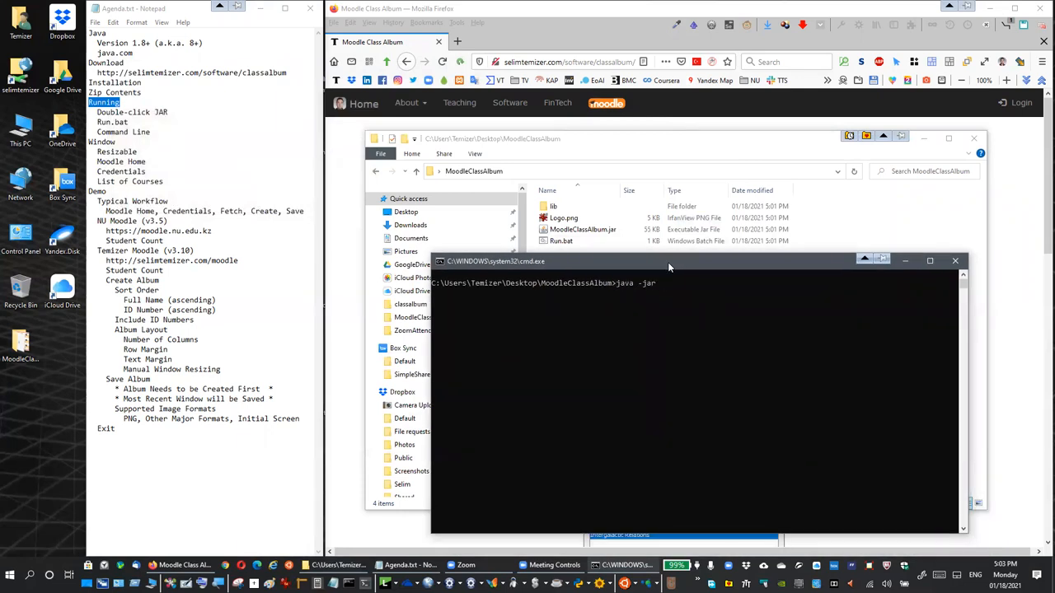
text(MoodleClassAlbum.jar)
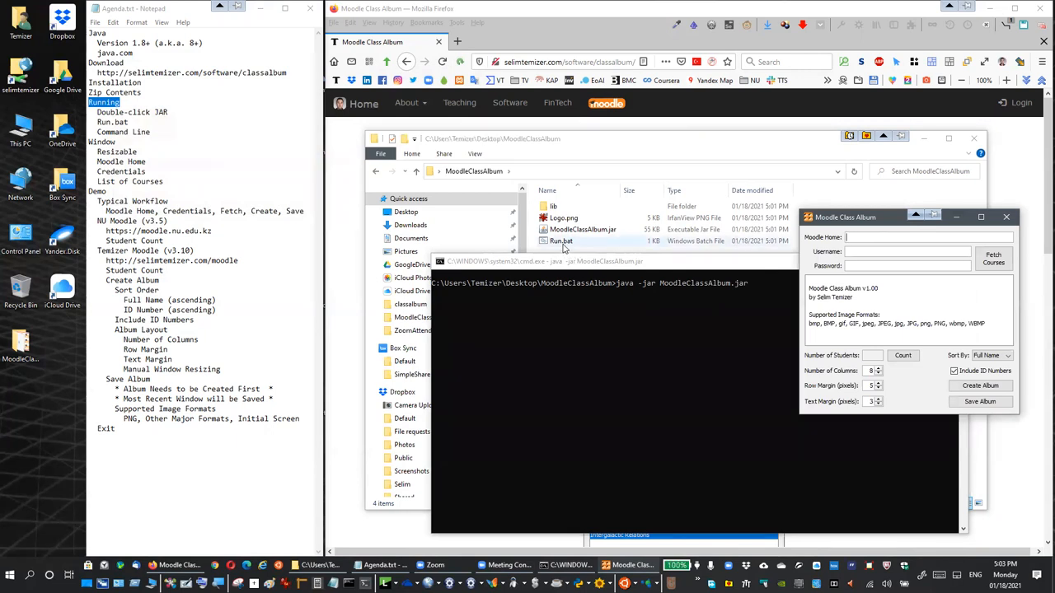
mouse_move(571, 245)
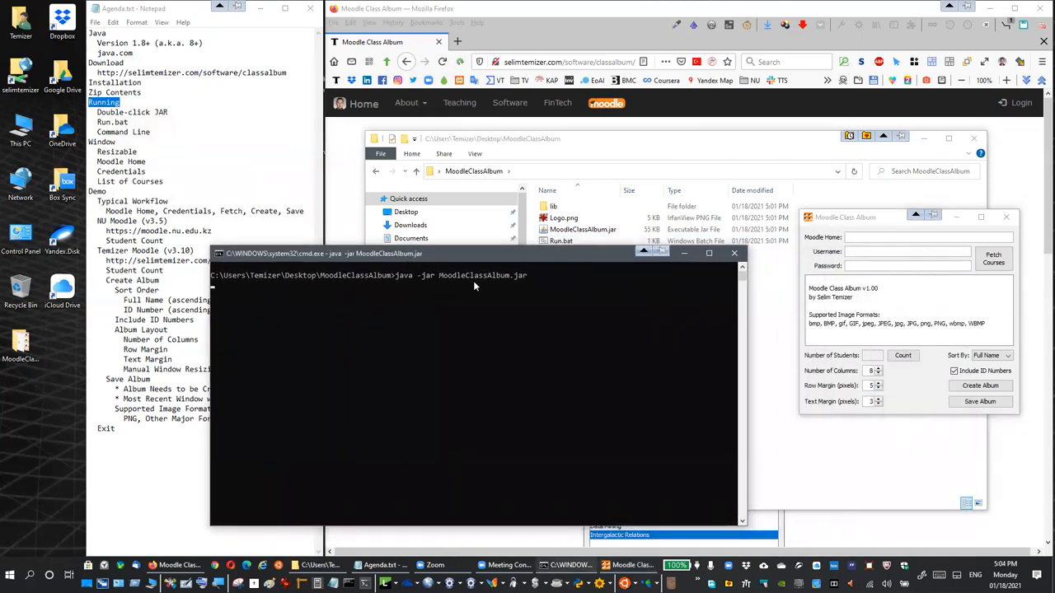
mouse_move(673, 266)
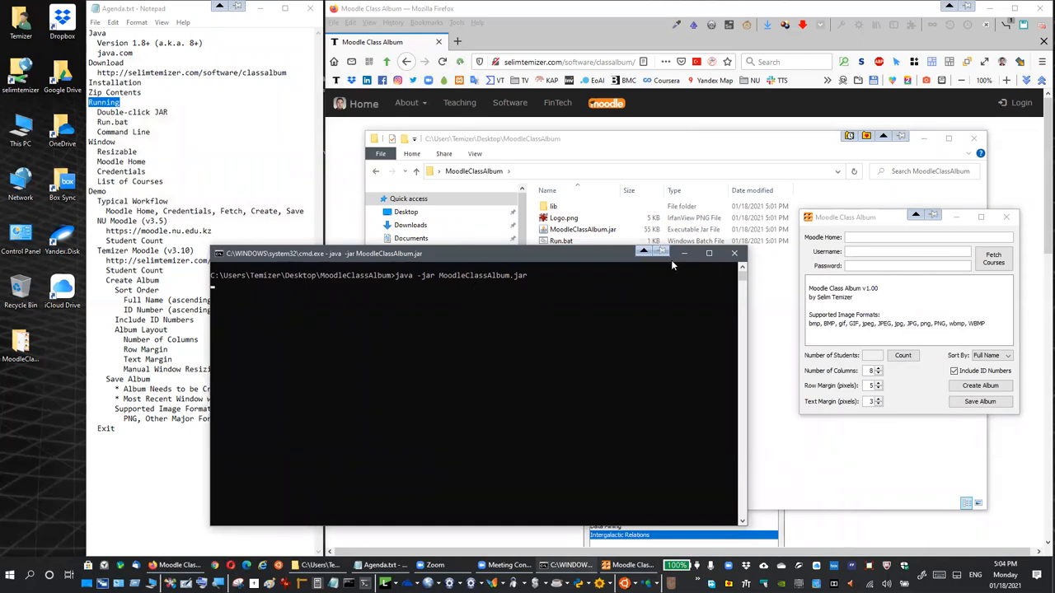
mouse_move(684, 257)
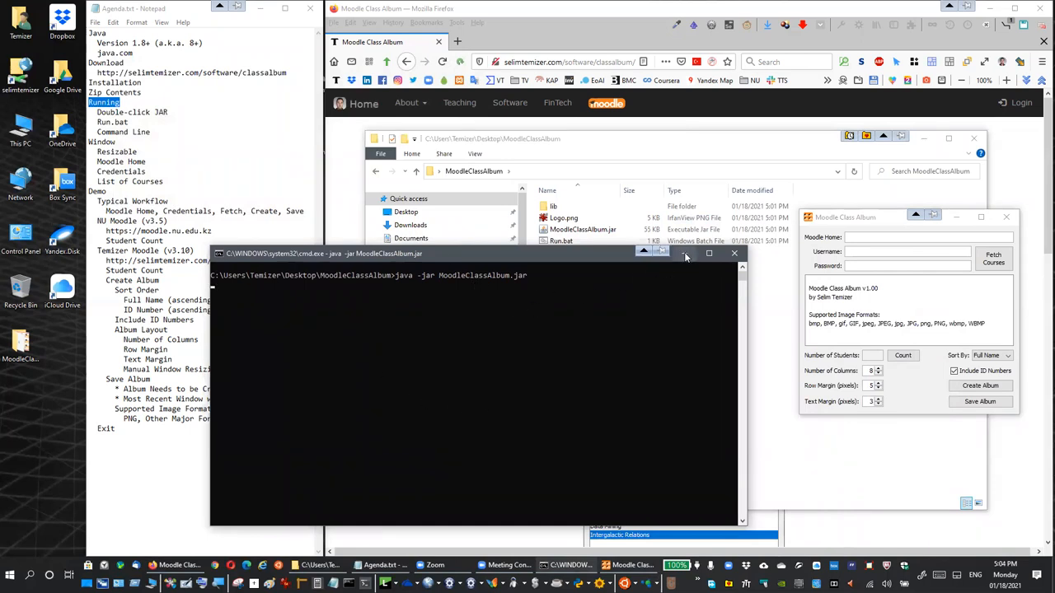
Minimize the Command Prompt so the Moodle Class Album window is in front.
click(734, 253)
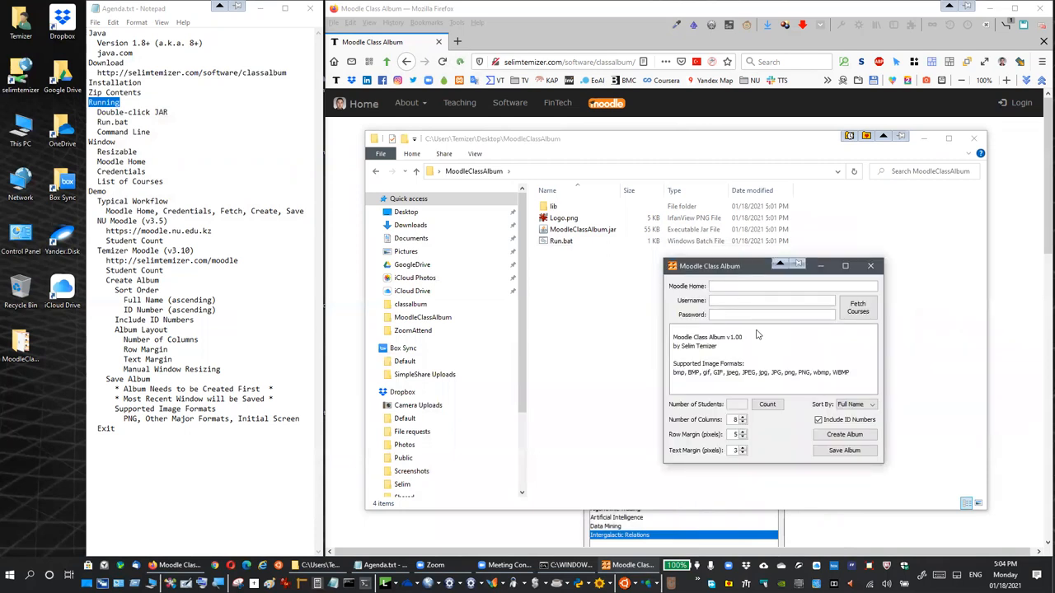
mouse_move(823, 391)
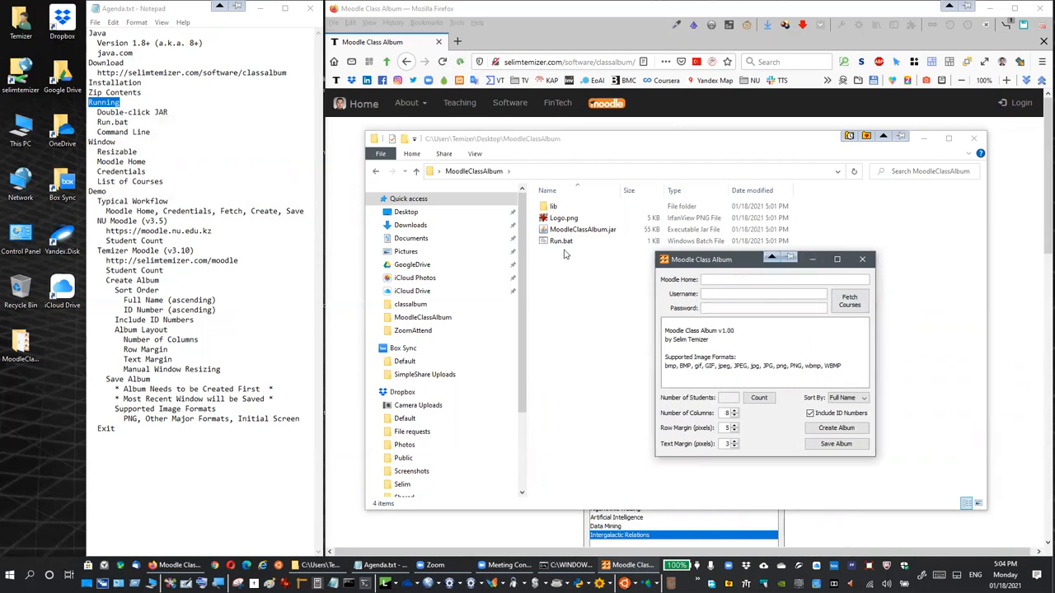
Edit Run.bat with Vim to view its java -jar MoodleClassAlbum.jar line.
click(559, 241)
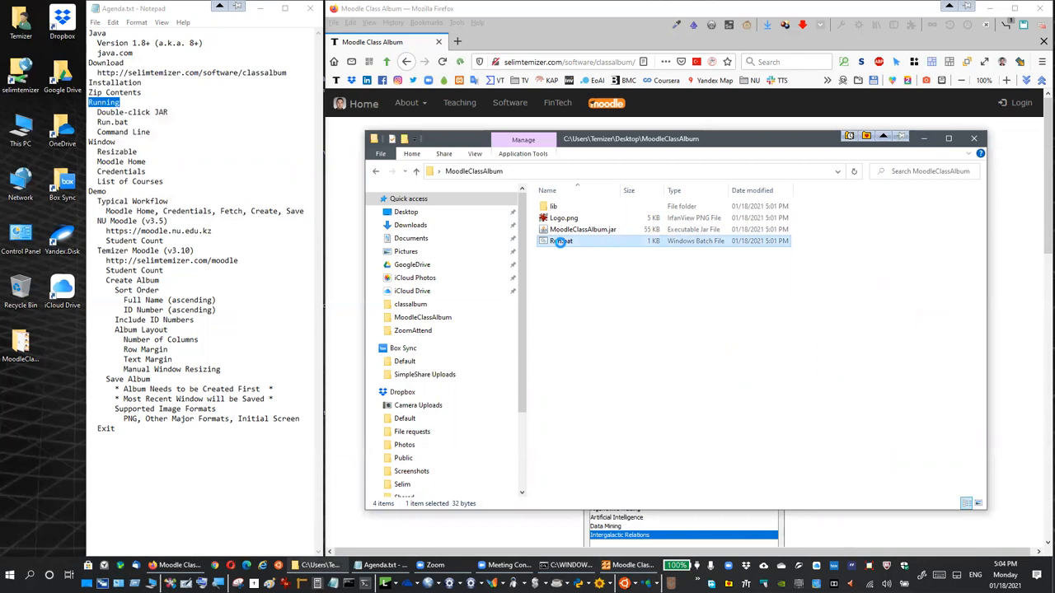
right_click(559, 240)
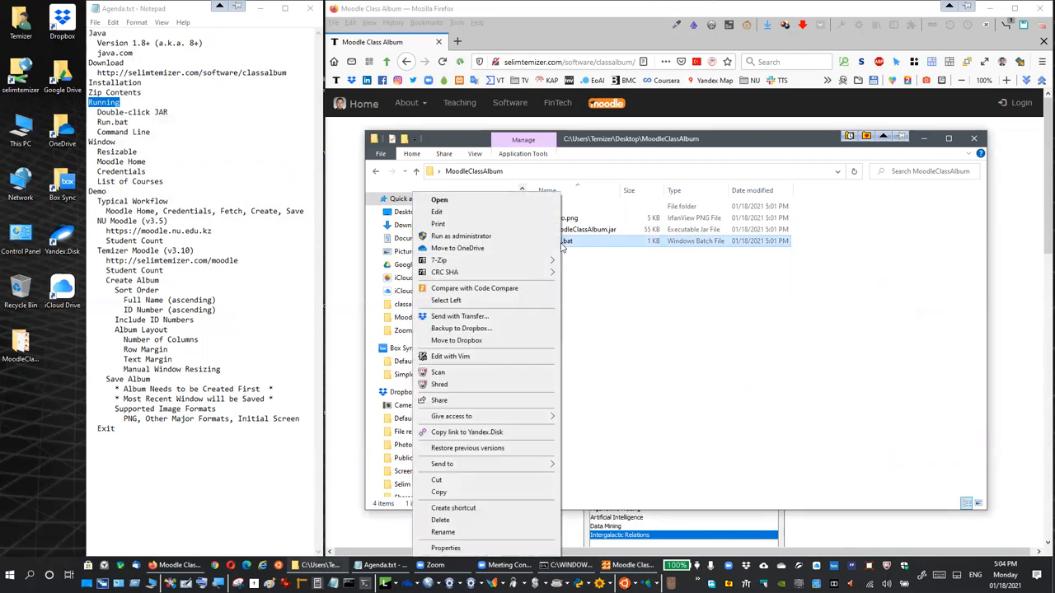
click(451, 356)
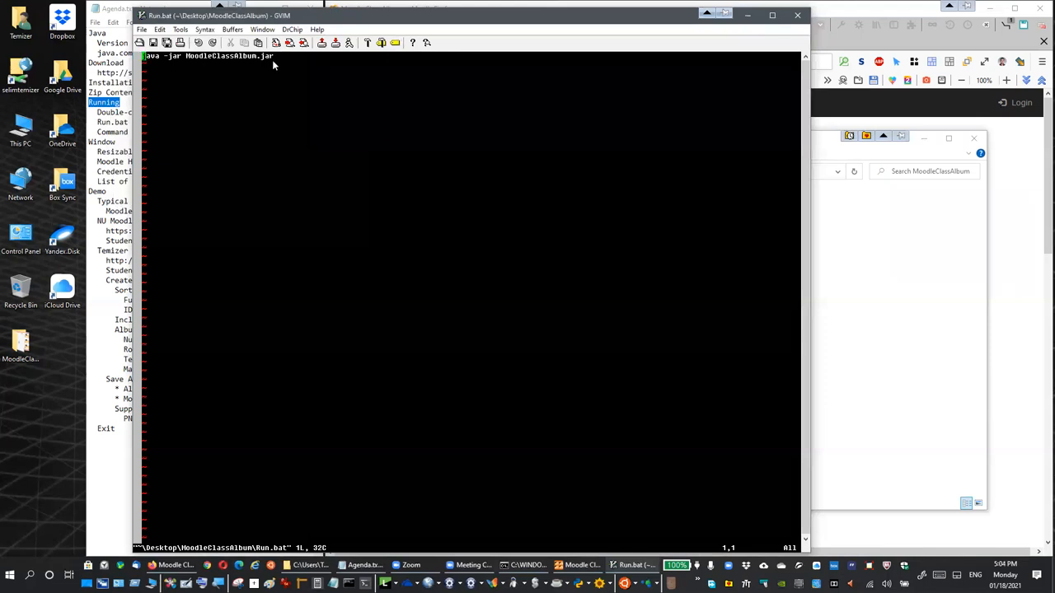
mouse_move(281, 63)
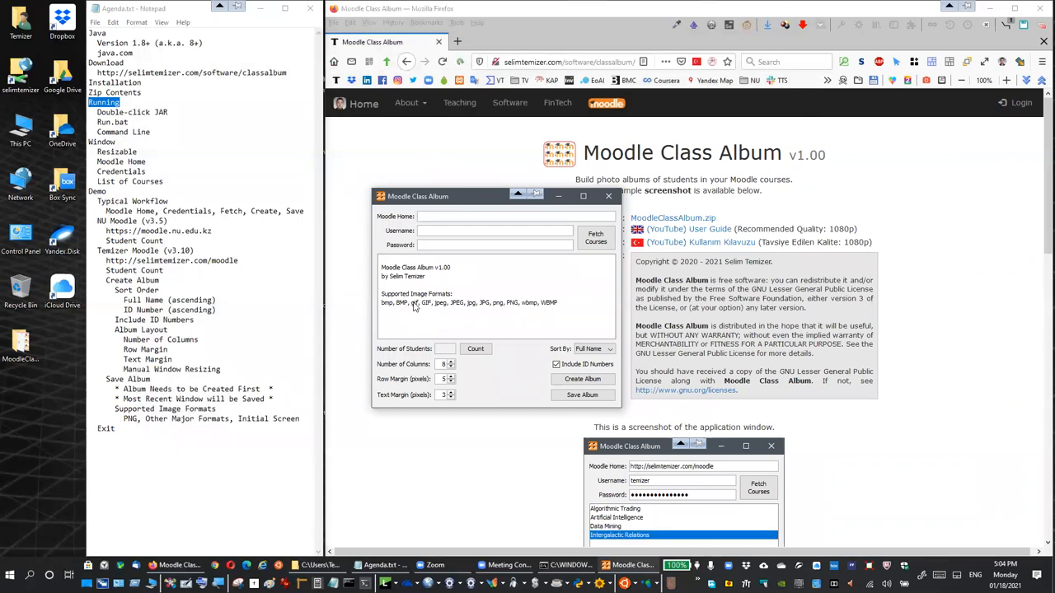
mouse_move(519, 310)
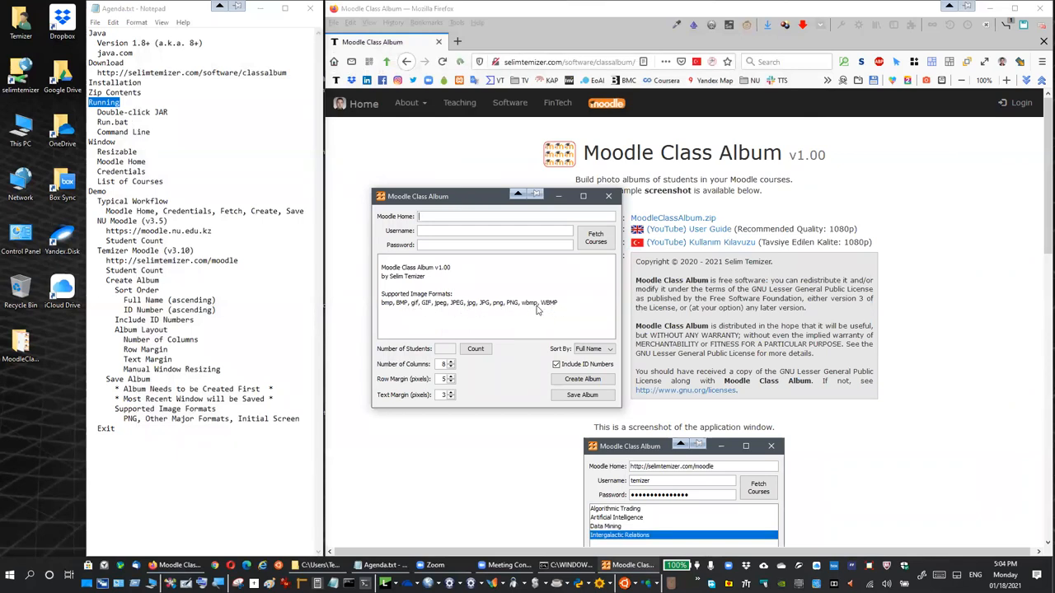
mouse_move(511, 306)
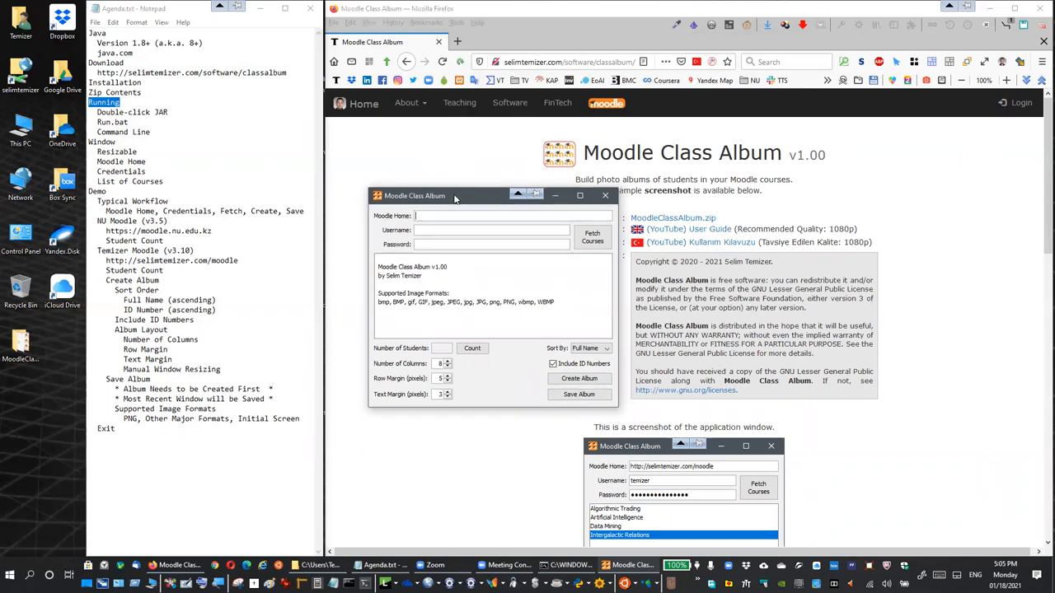
drag(453, 195, 428, 180)
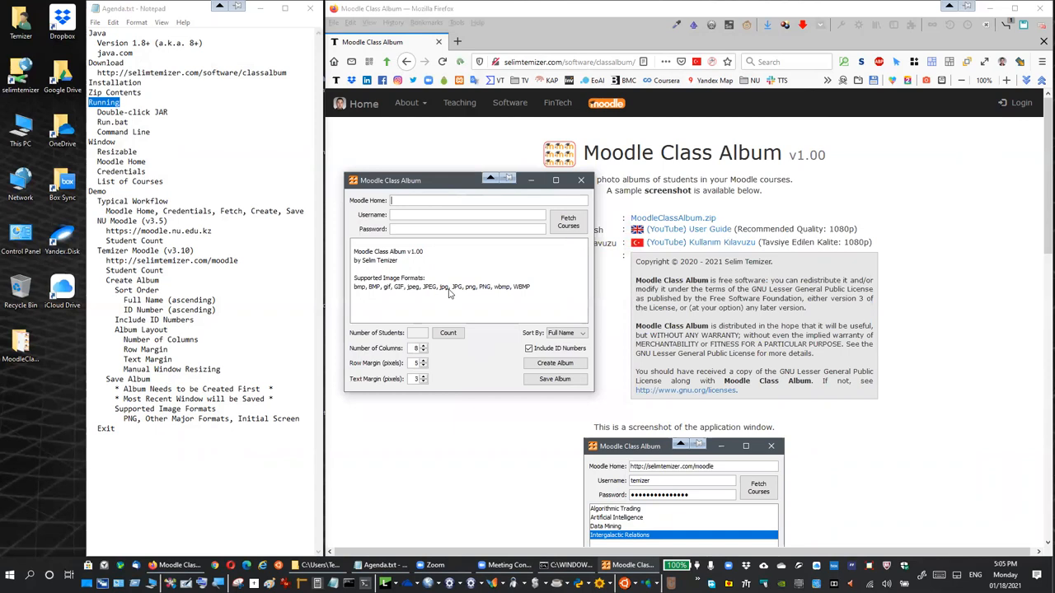
mouse_move(476, 265)
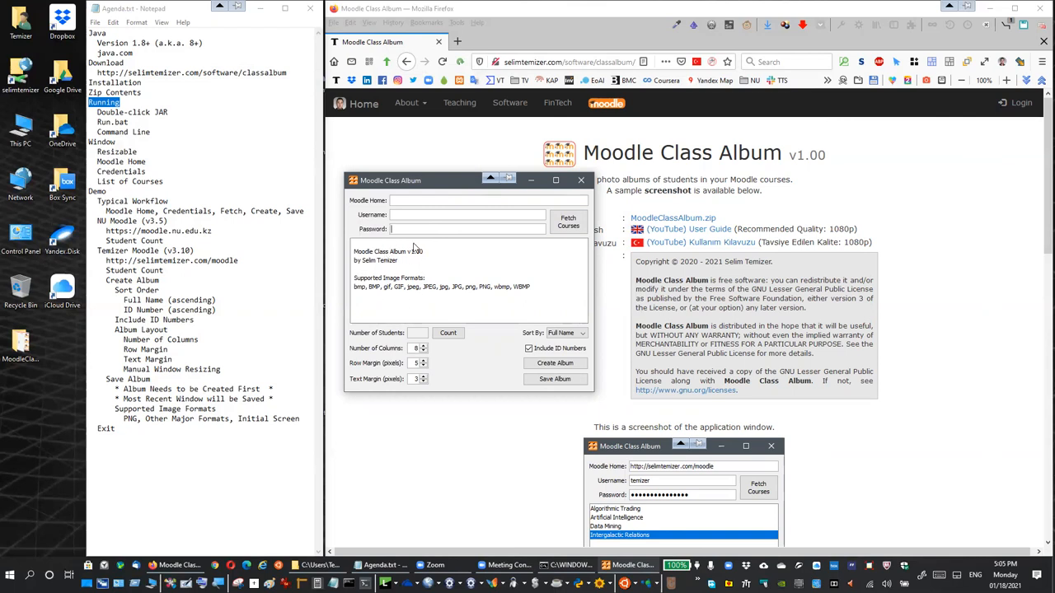
mouse_move(408, 272)
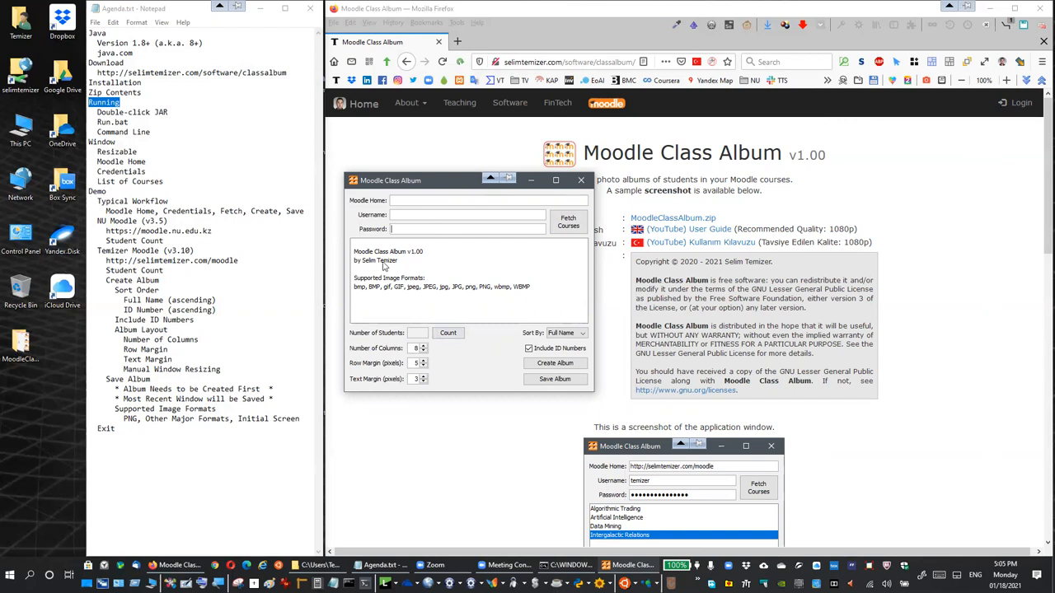
mouse_move(555, 362)
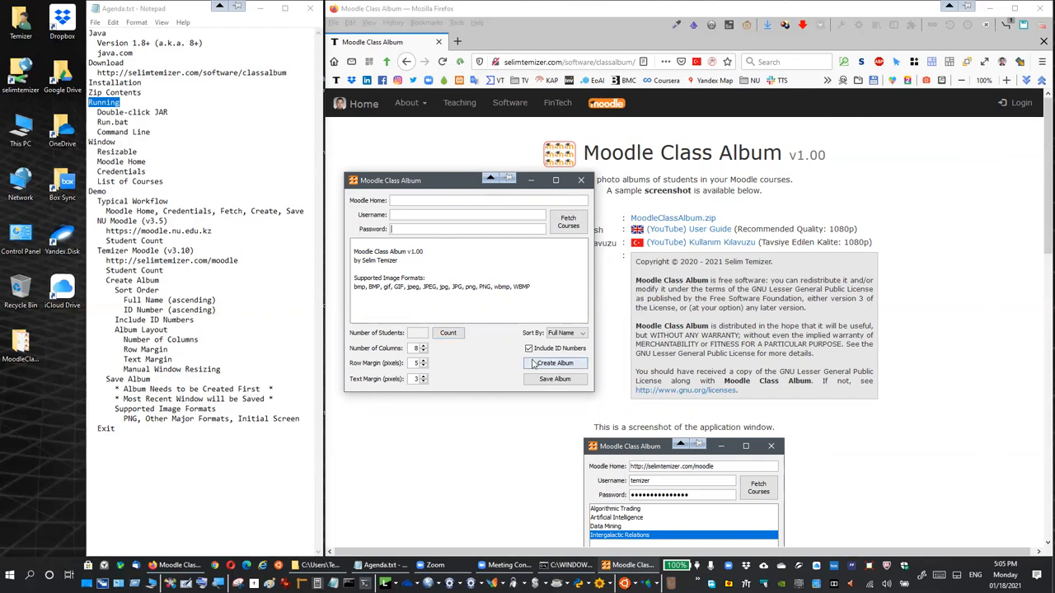
mouse_move(434, 357)
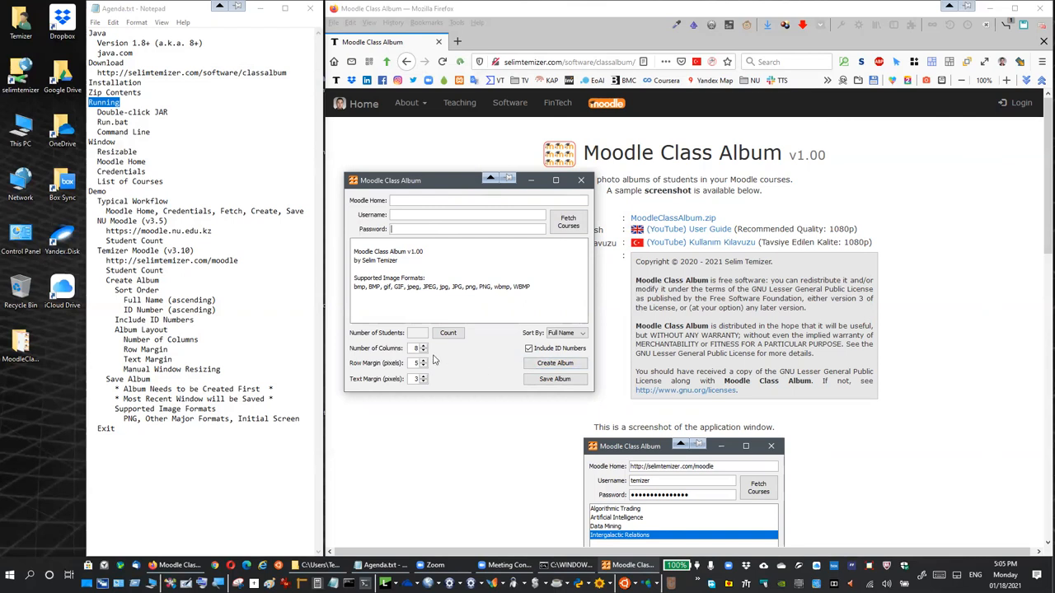
mouse_move(436, 375)
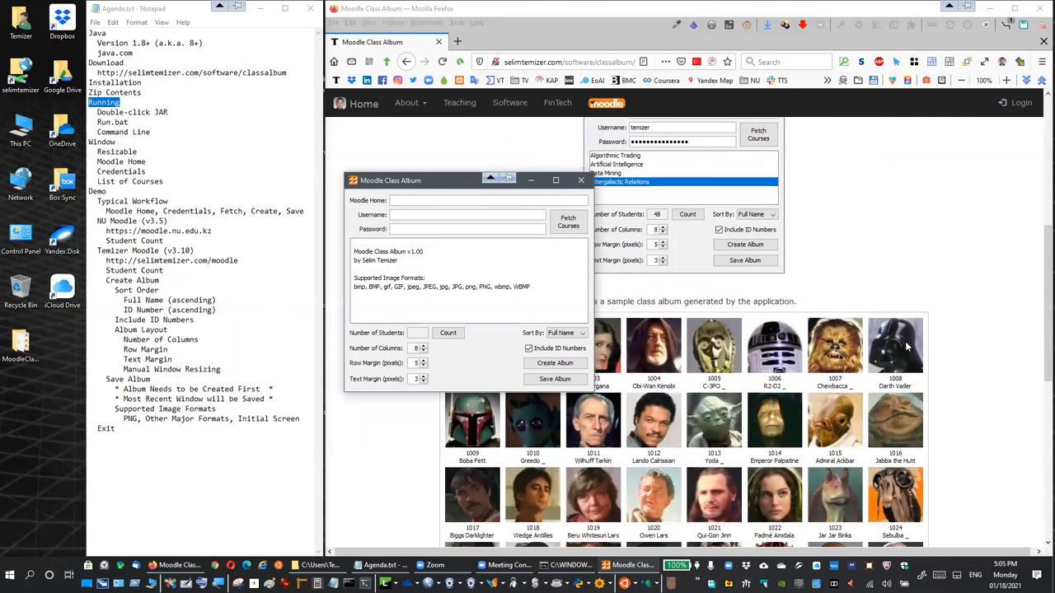
scroll(down, 3)
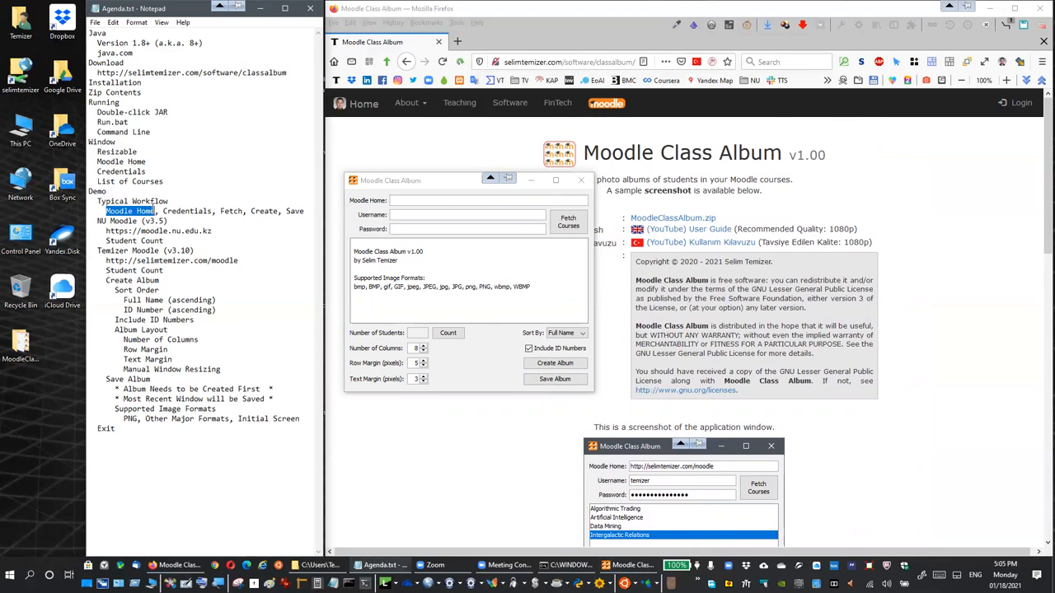
double_click(186, 211)
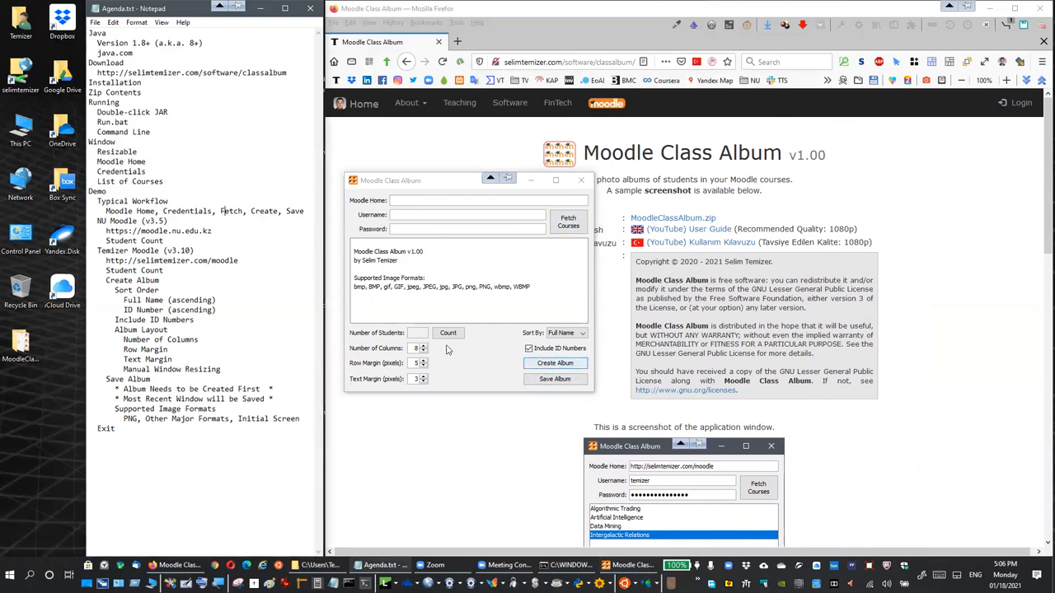
mouse_move(482, 318)
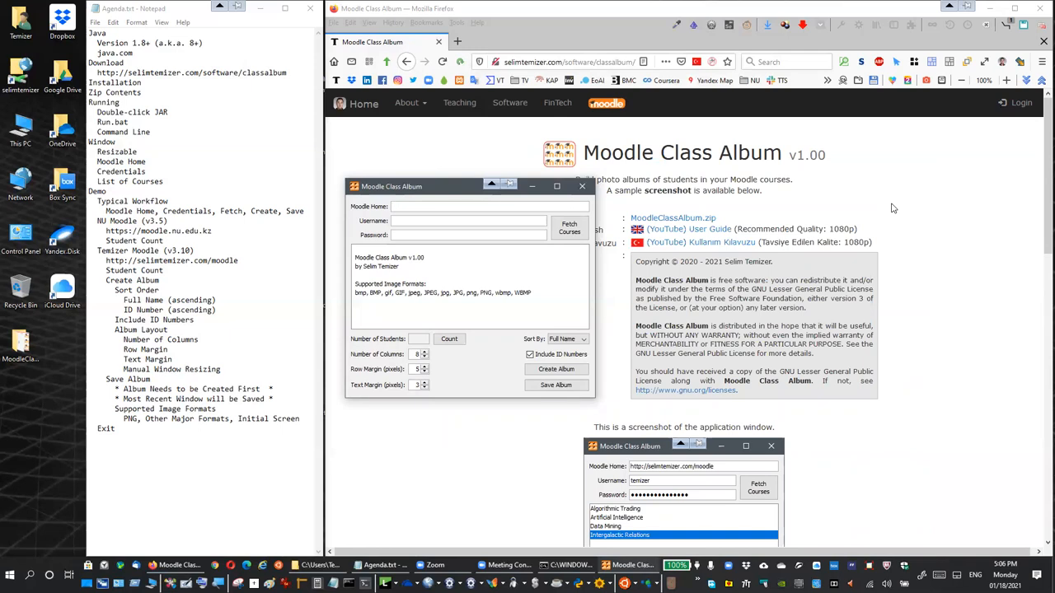
text(h)
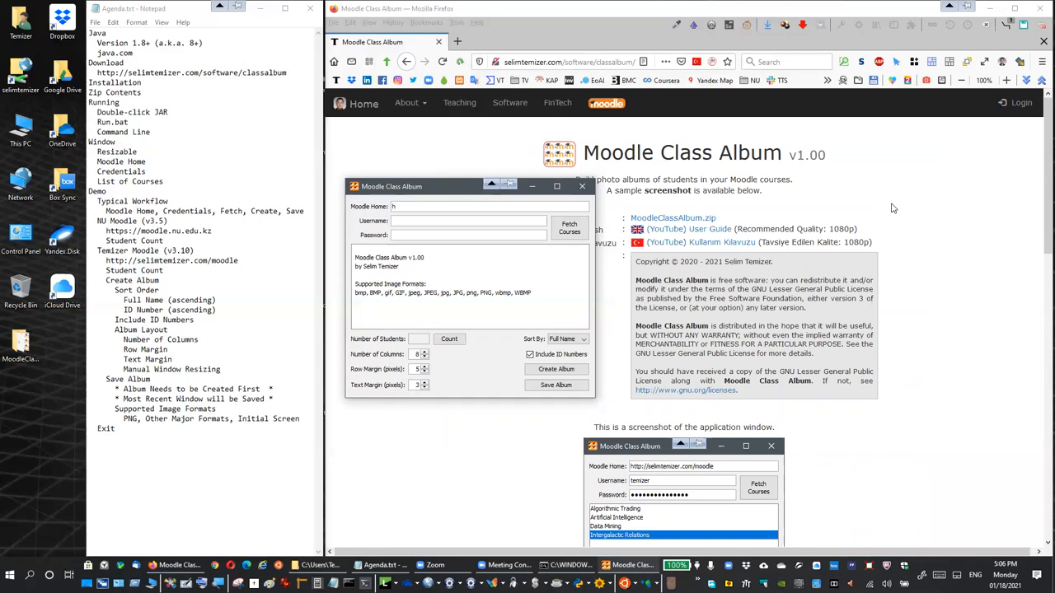
text(ttps://moodle.nu.edu.kz)
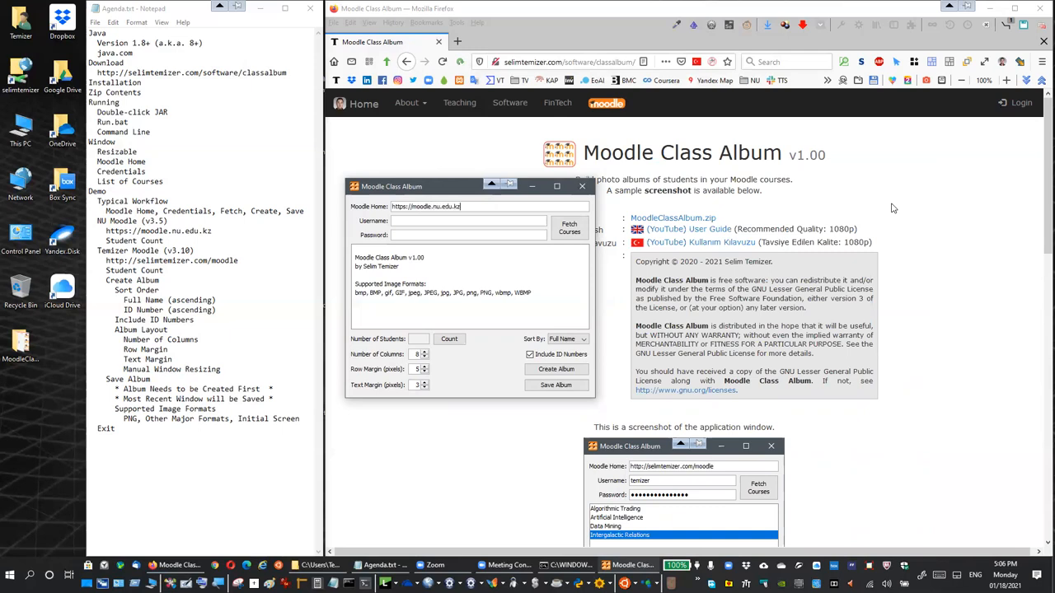
text(selim.temizer)
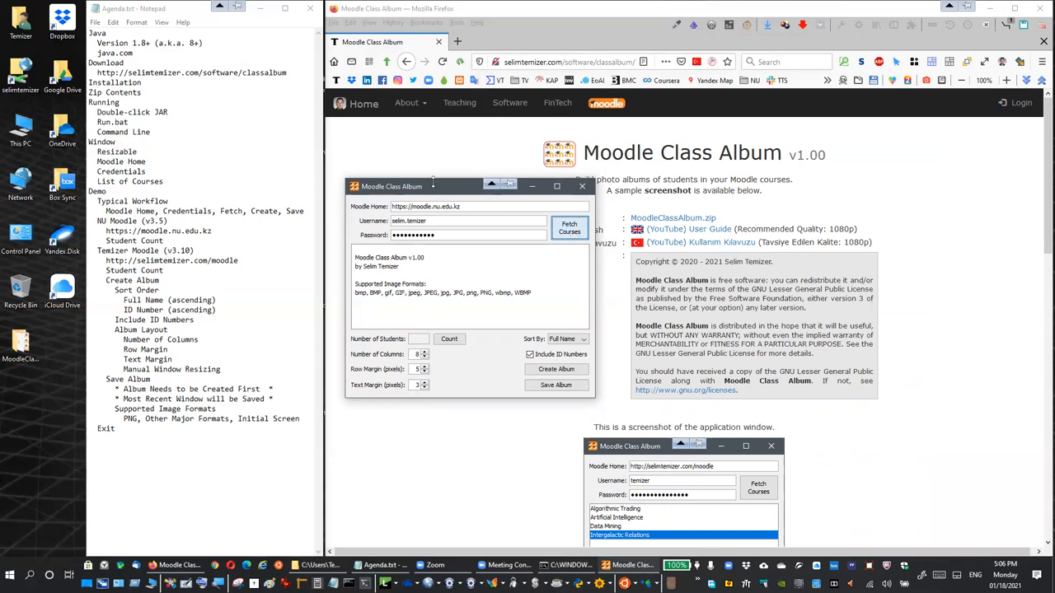
click(568, 229)
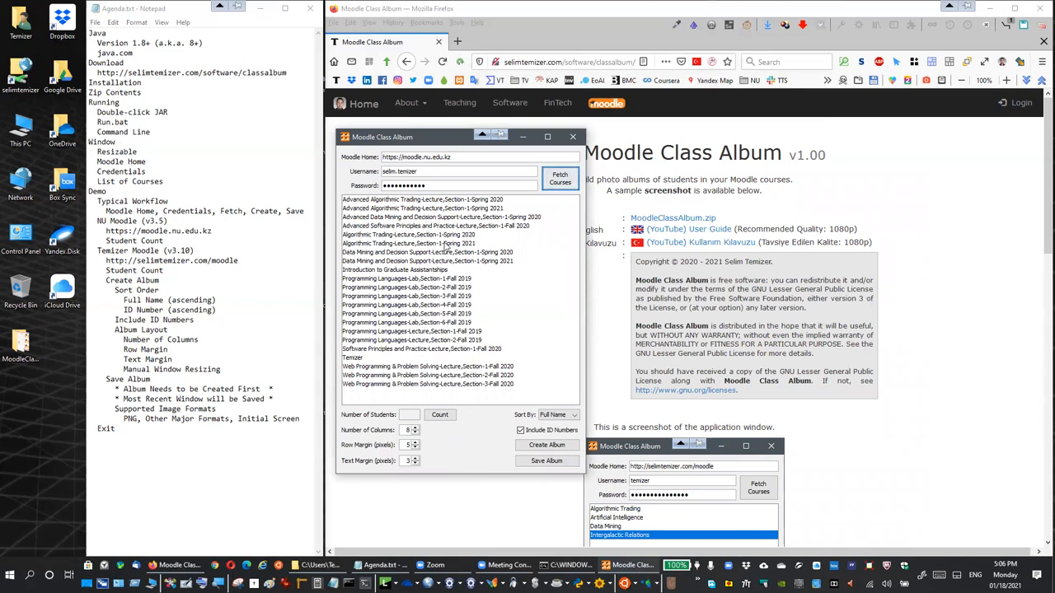
Count the students in 'Algorithmic Trading-Lecture,Section-1-Spring 2021'.
click(420, 243)
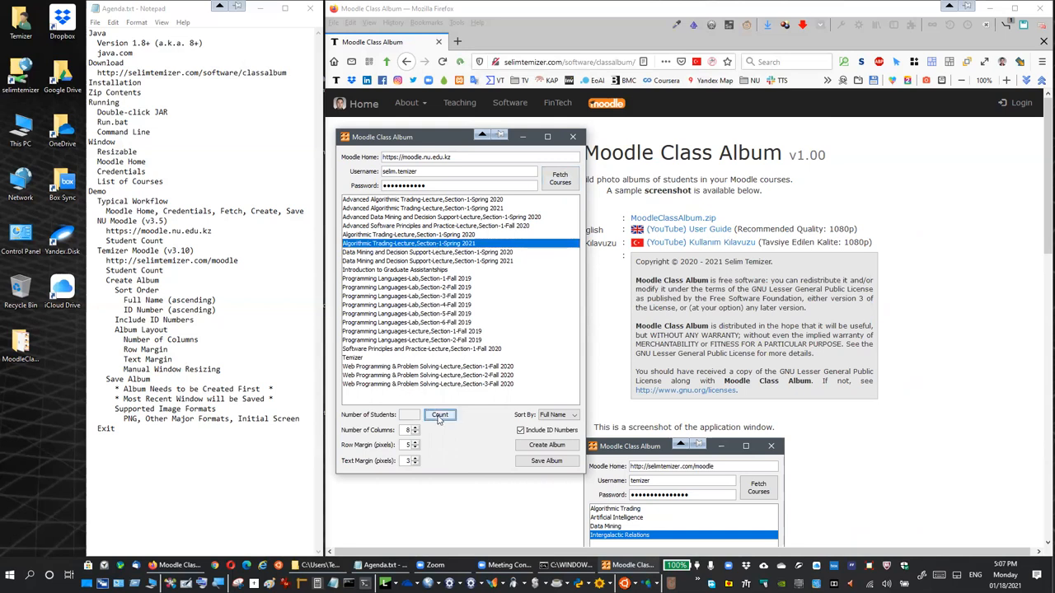
click(440, 415)
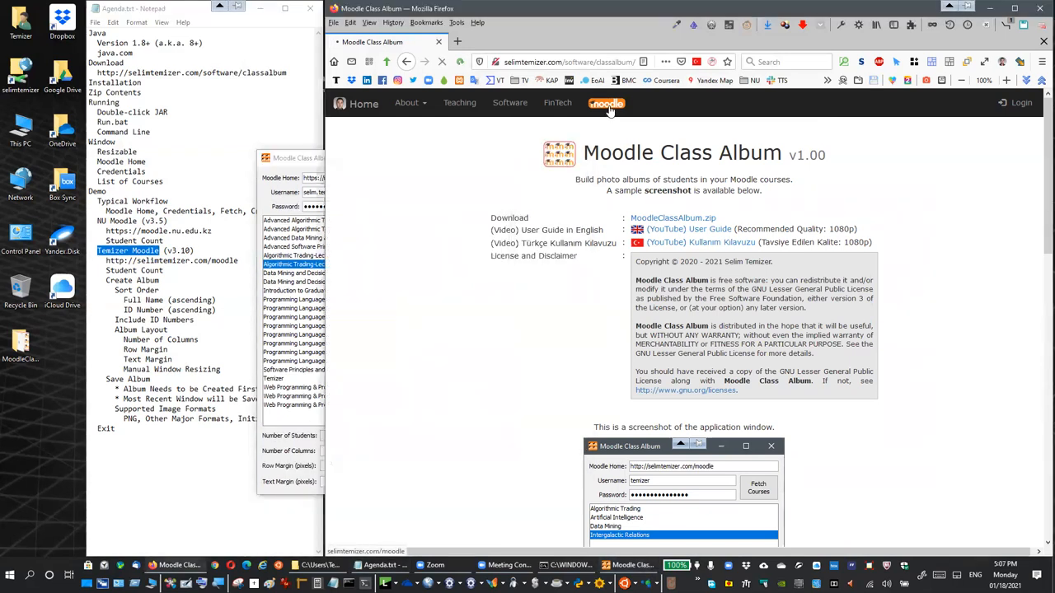
Go to the Temizer Moodle front page via the site's moodle navigation link.
click(607, 103)
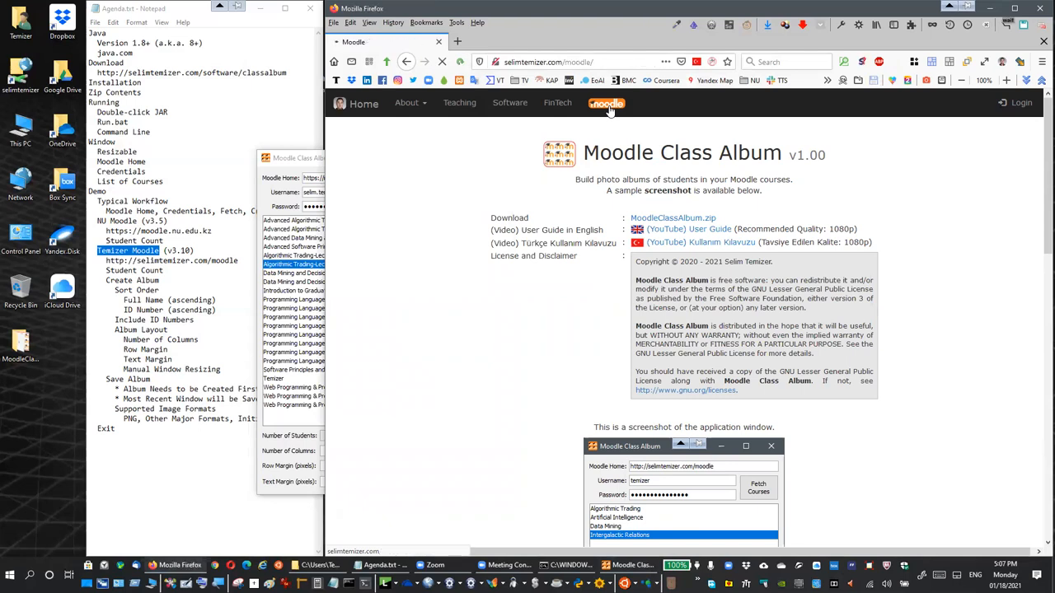
click(607, 103)
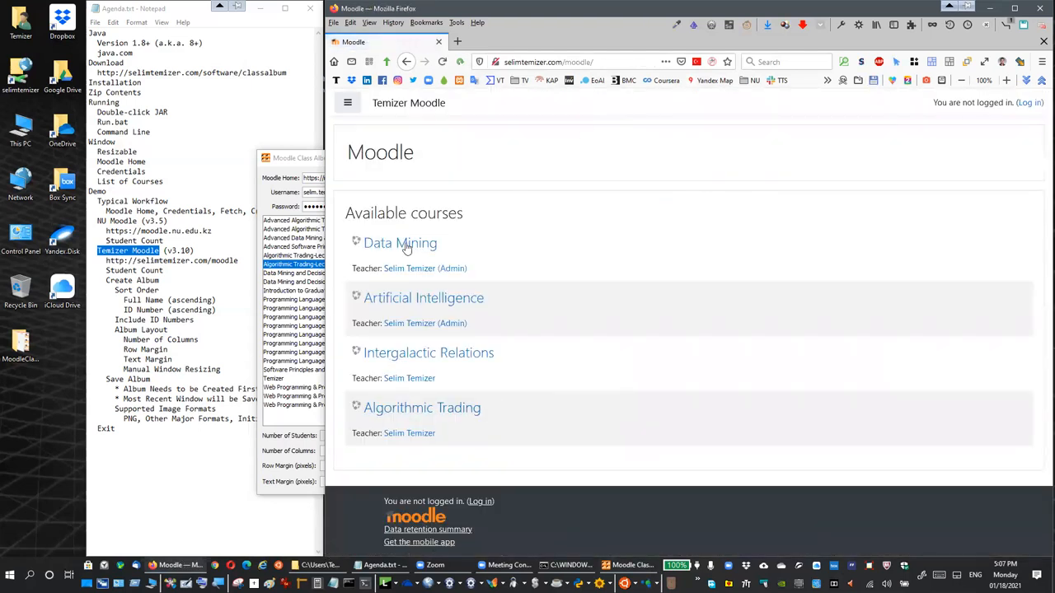
mouse_move(531, 184)
text(temizer)
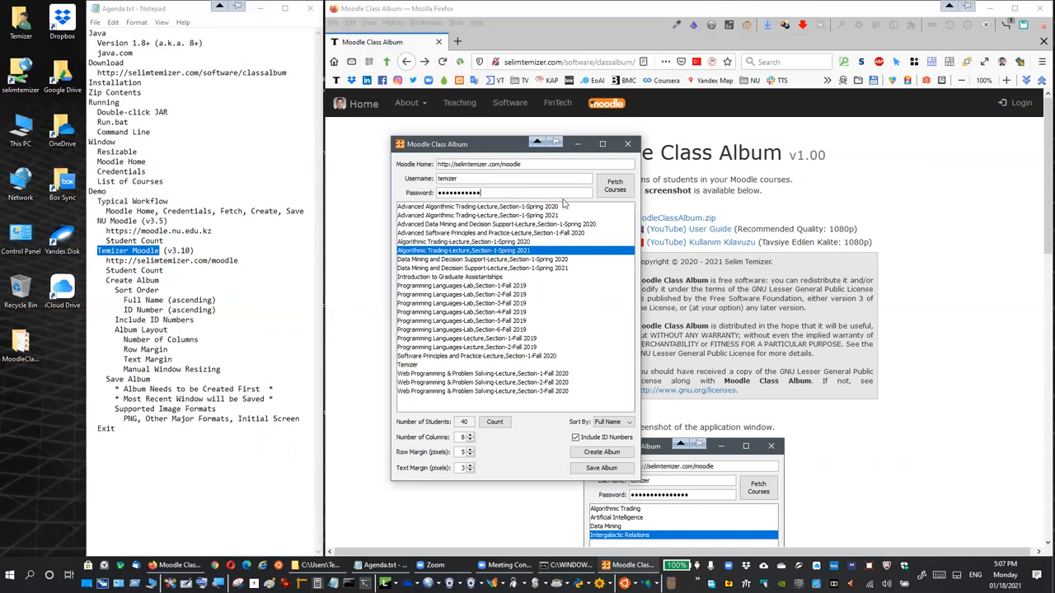
Fetch the Temizer Moodle courses, select Intergalactic Relations and count its 48 students.
click(615, 185)
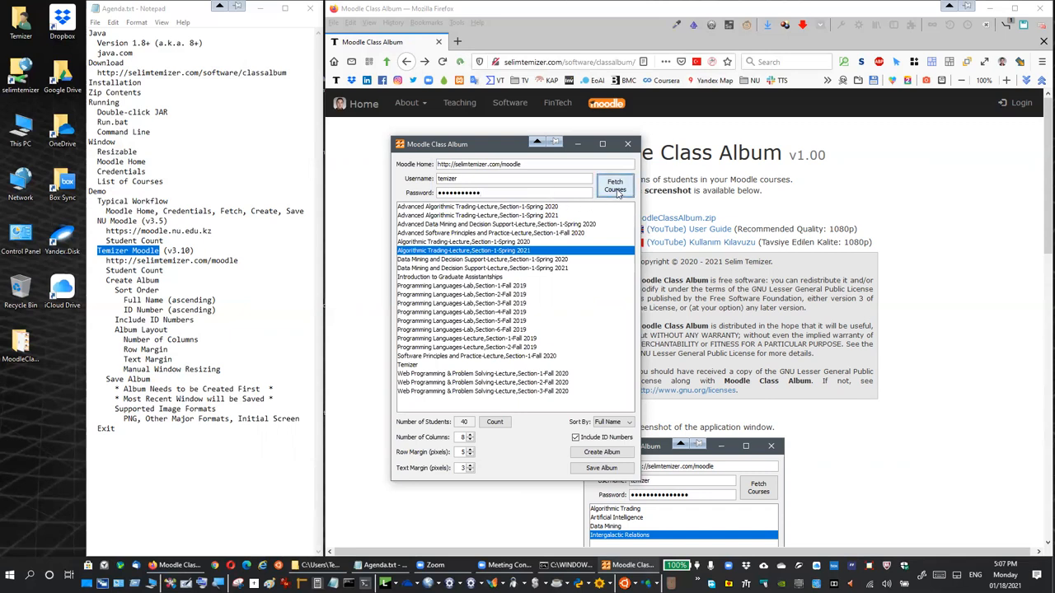
click(614, 184)
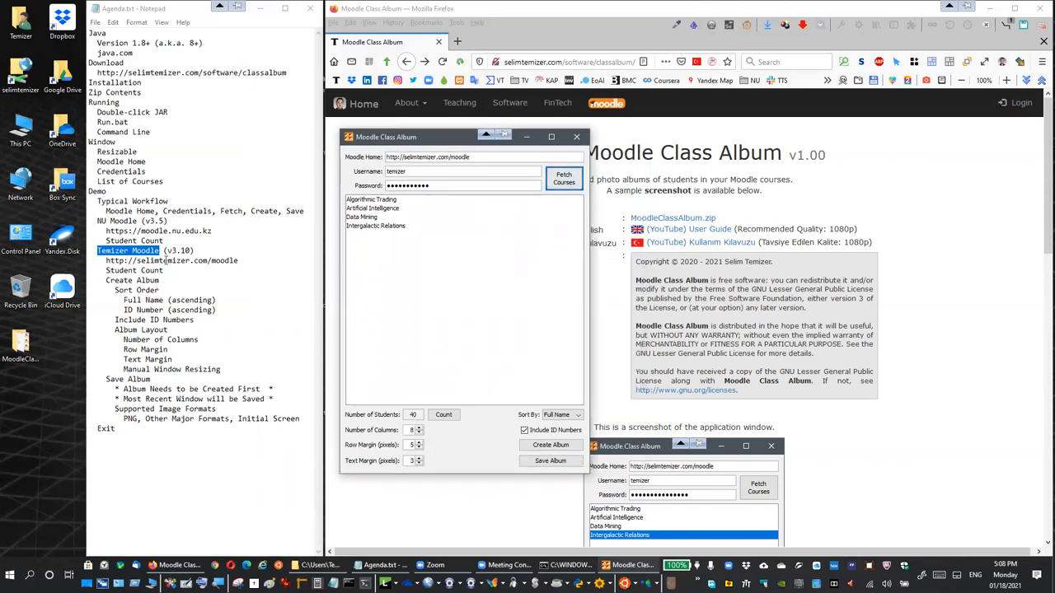
click(375, 225)
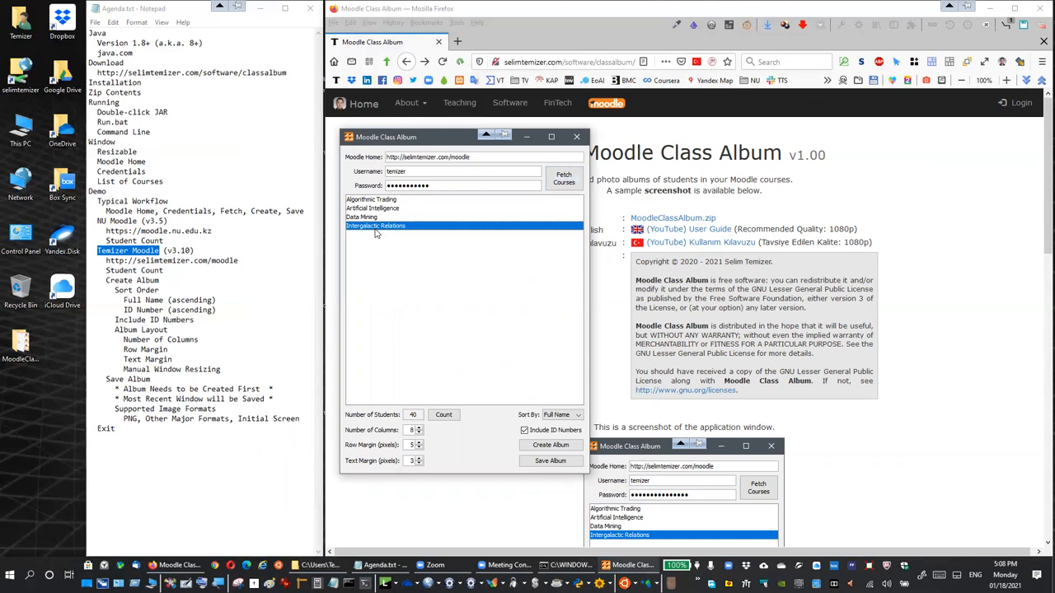
mouse_move(385, 237)
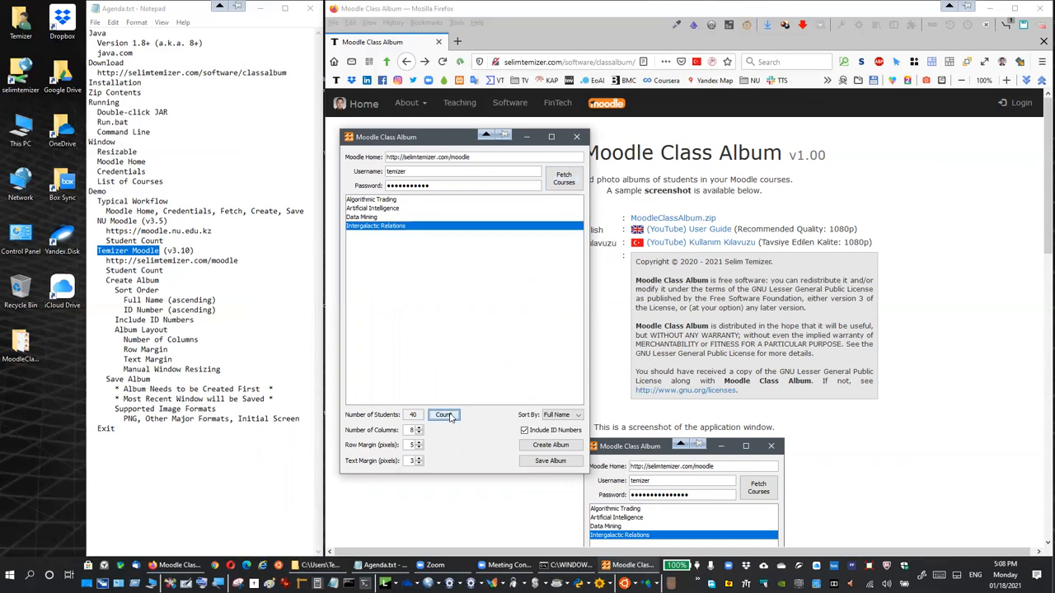
click(443, 414)
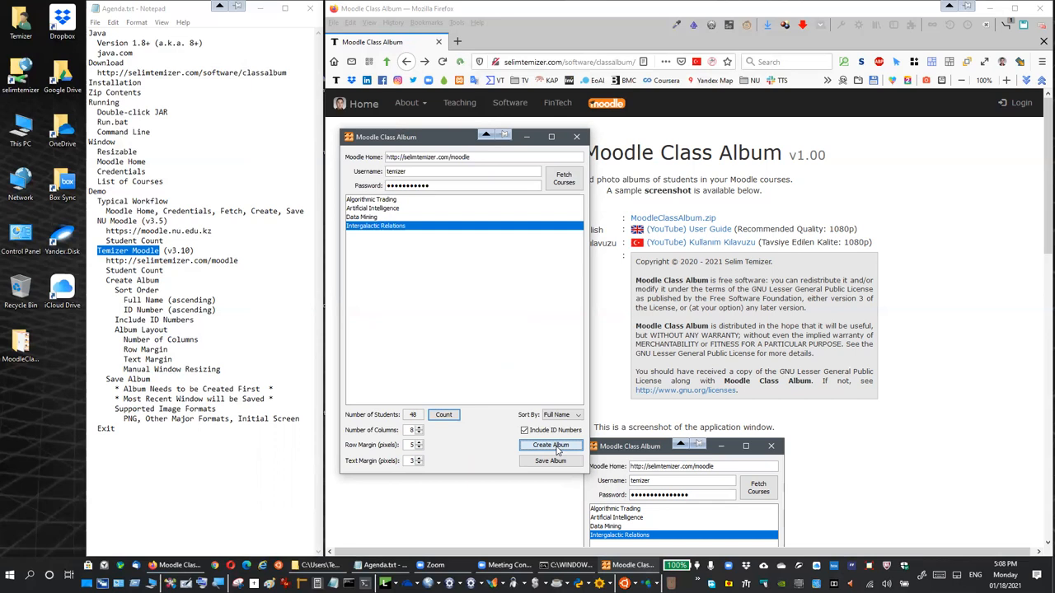
Create the Intergalactic Relations album sorted by full name with ID numbers included.
click(551, 445)
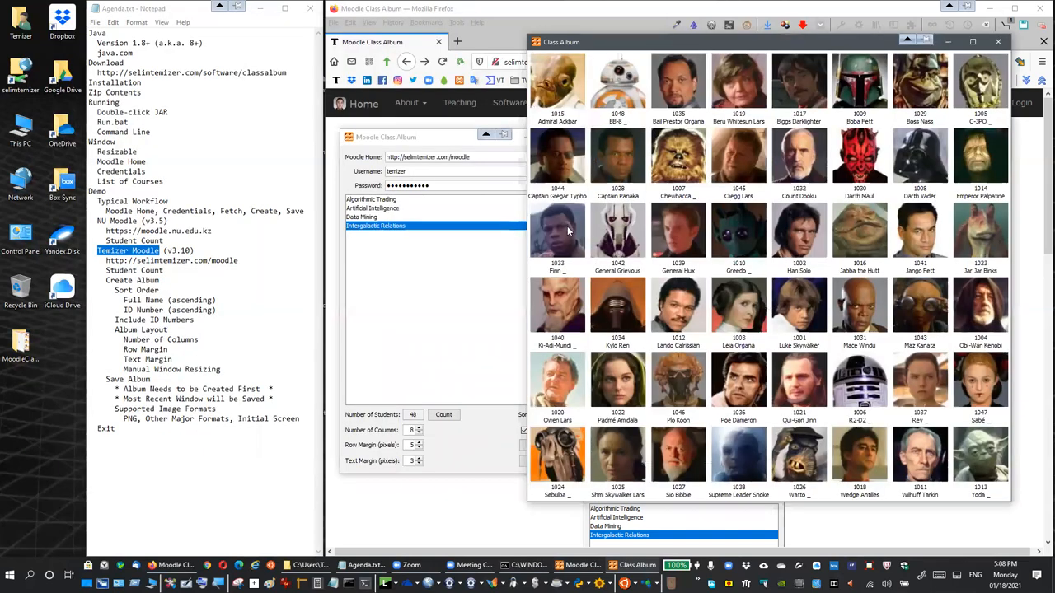
mouse_move(581, 428)
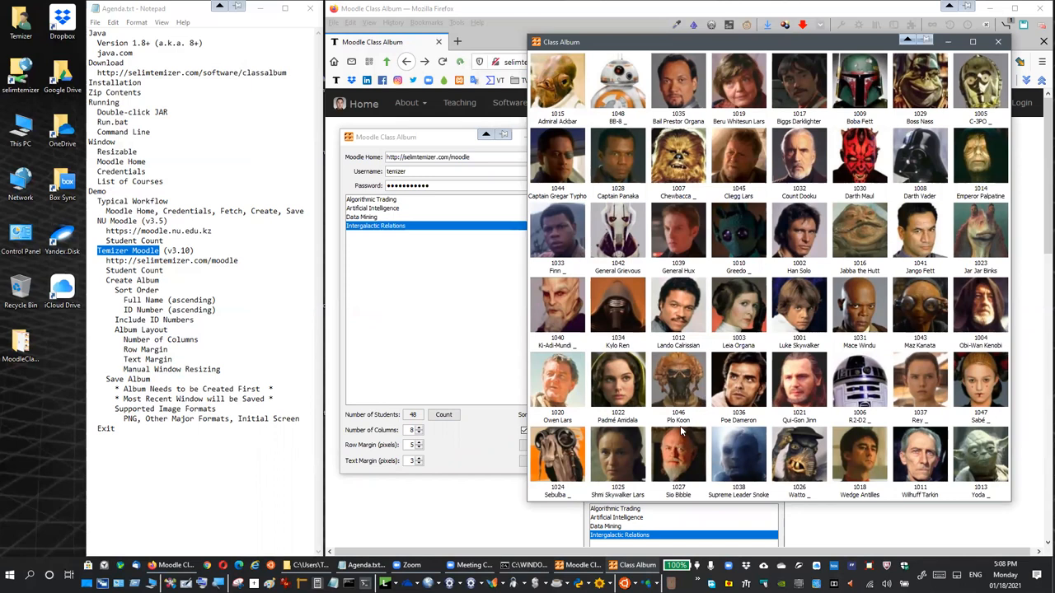
mouse_move(503, 400)
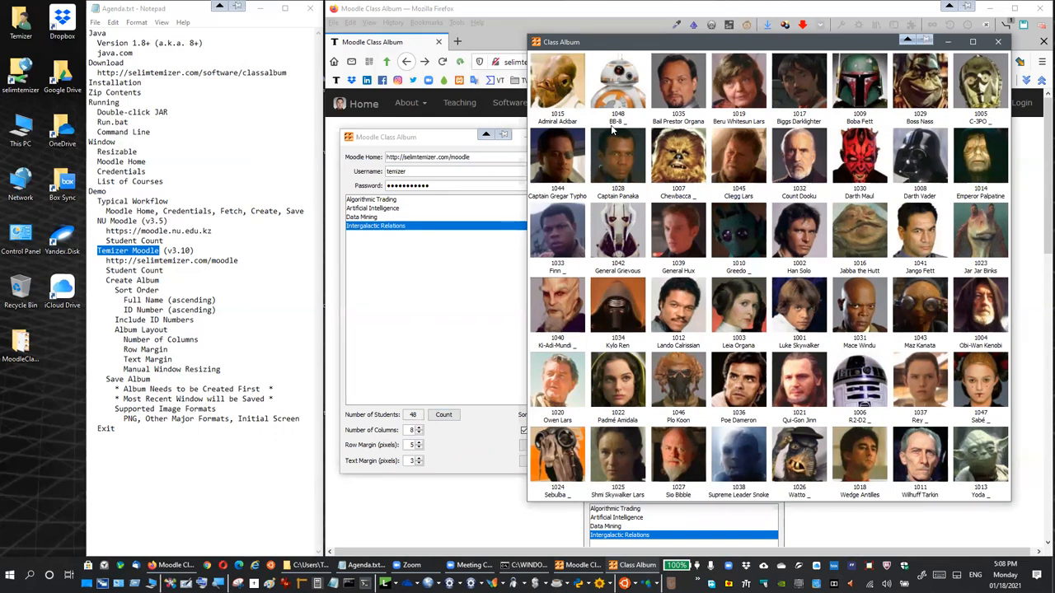
mouse_move(786, 132)
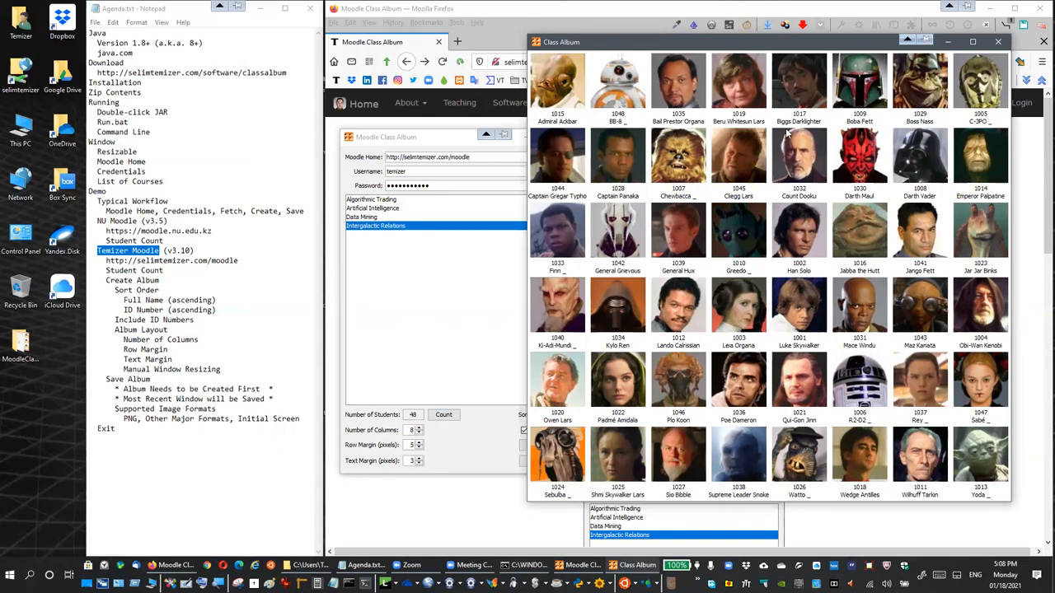
mouse_move(657, 413)
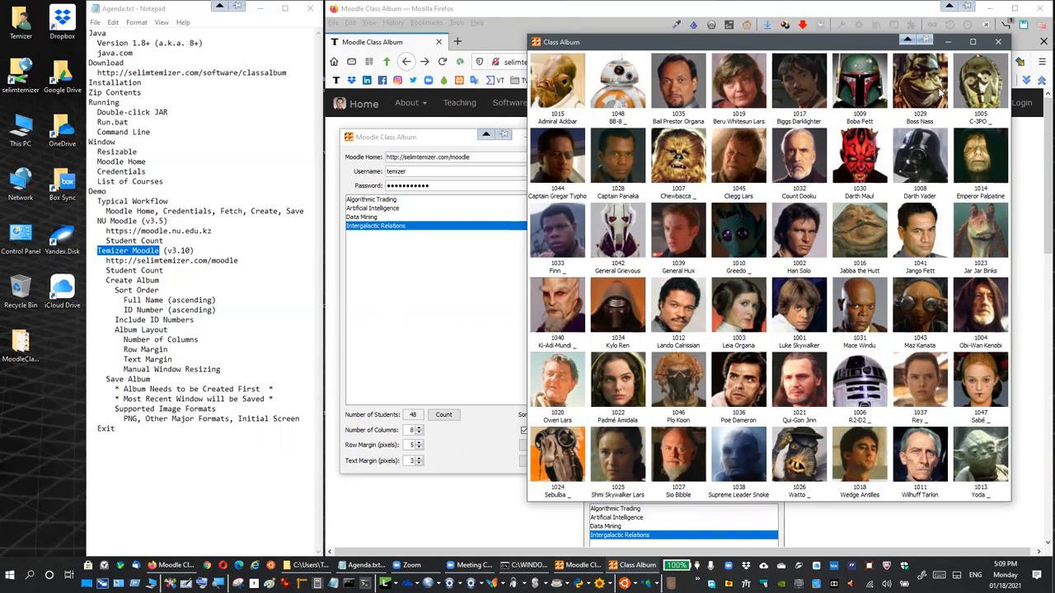
mouse_move(465, 459)
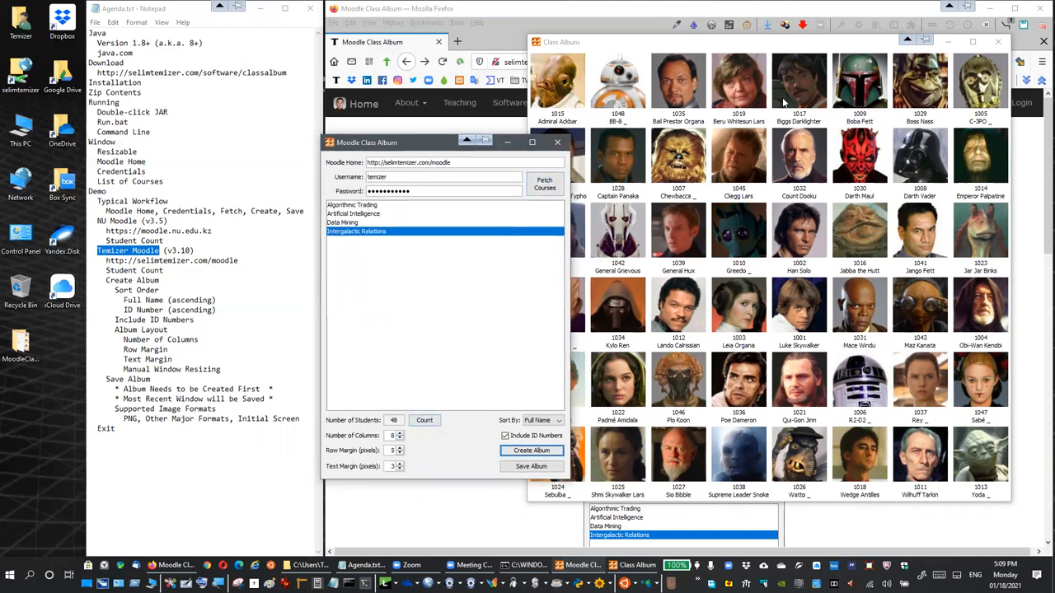
mouse_move(993, 455)
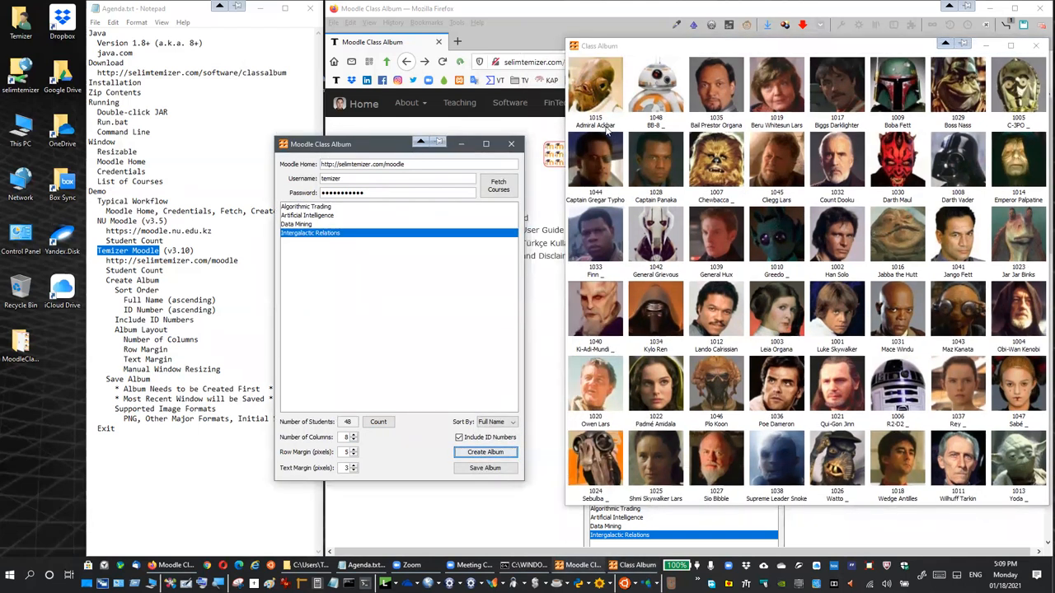
mouse_move(743, 365)
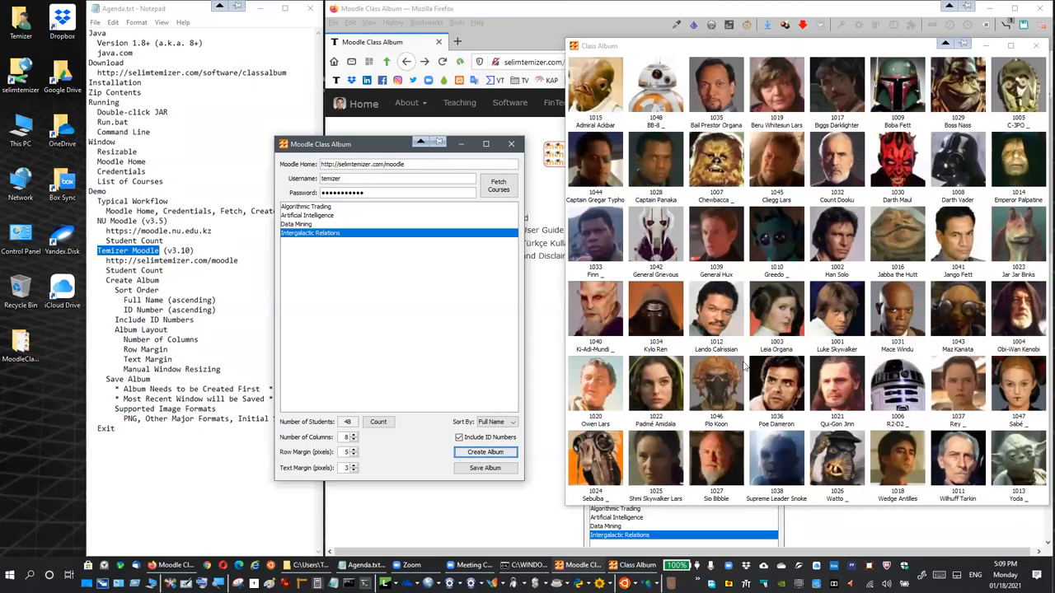
mouse_move(558, 291)
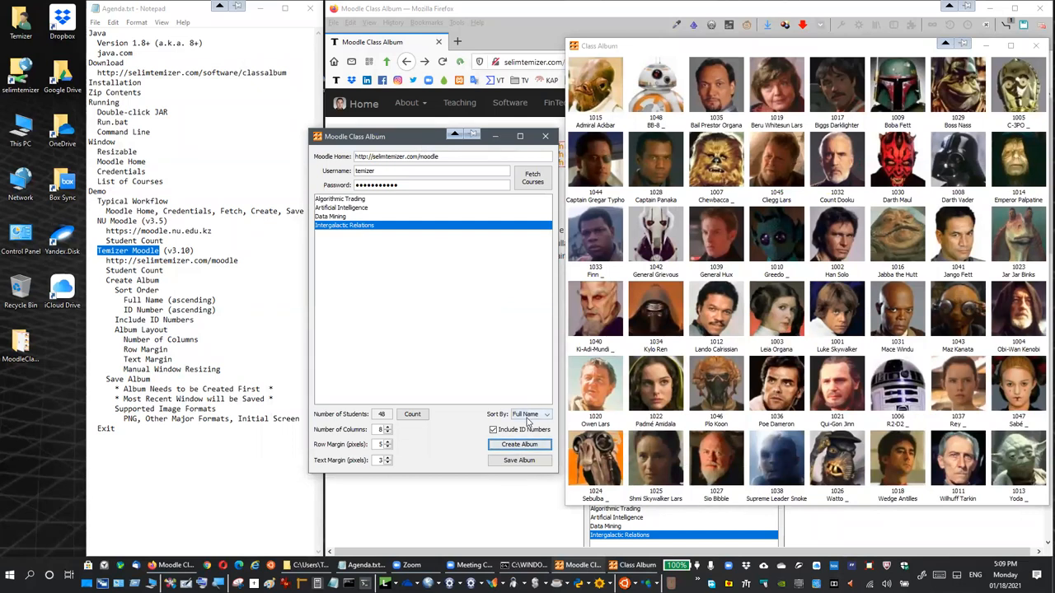
Sort the album by ID Number, leave ID numbers off the labels, and create the album.
click(544, 415)
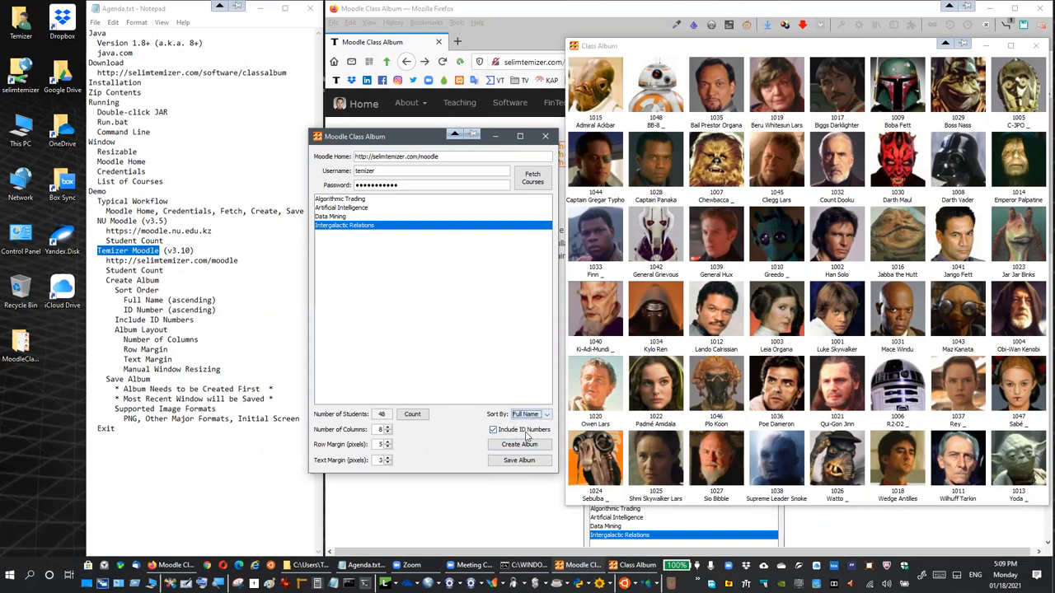
click(492, 430)
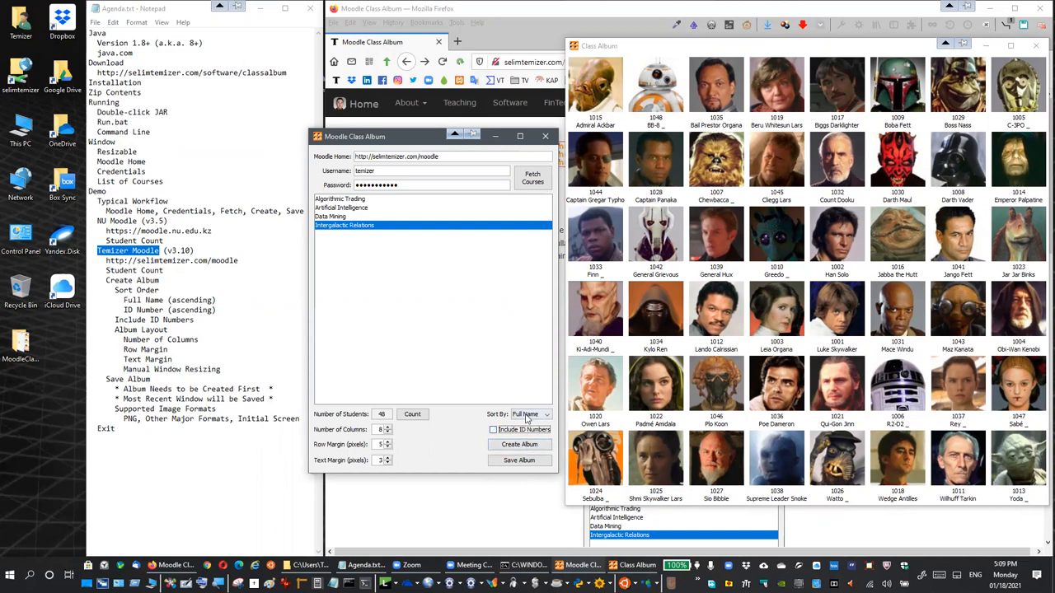
click(545, 415)
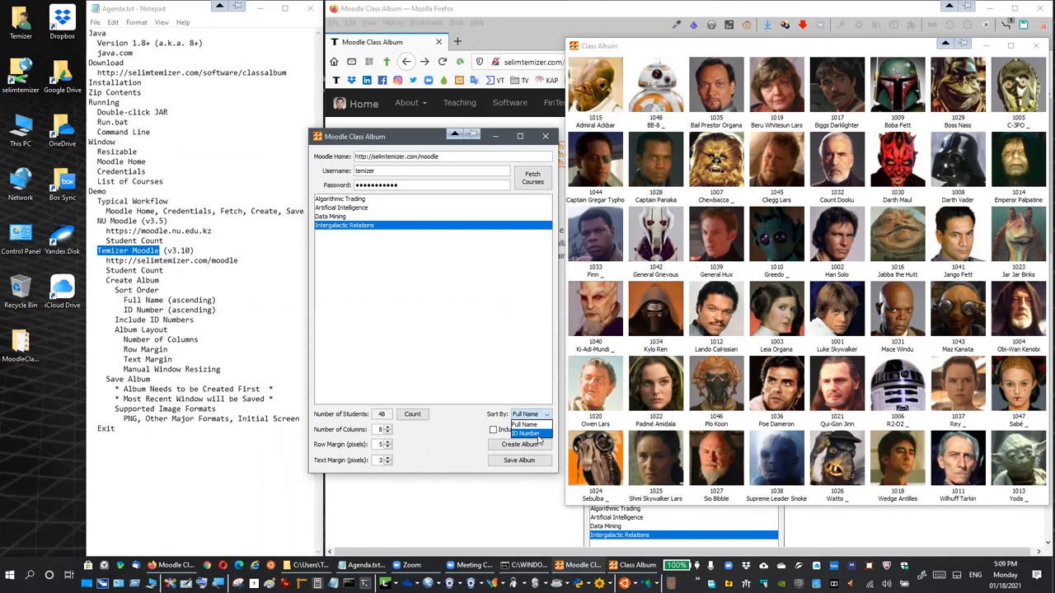
click(532, 432)
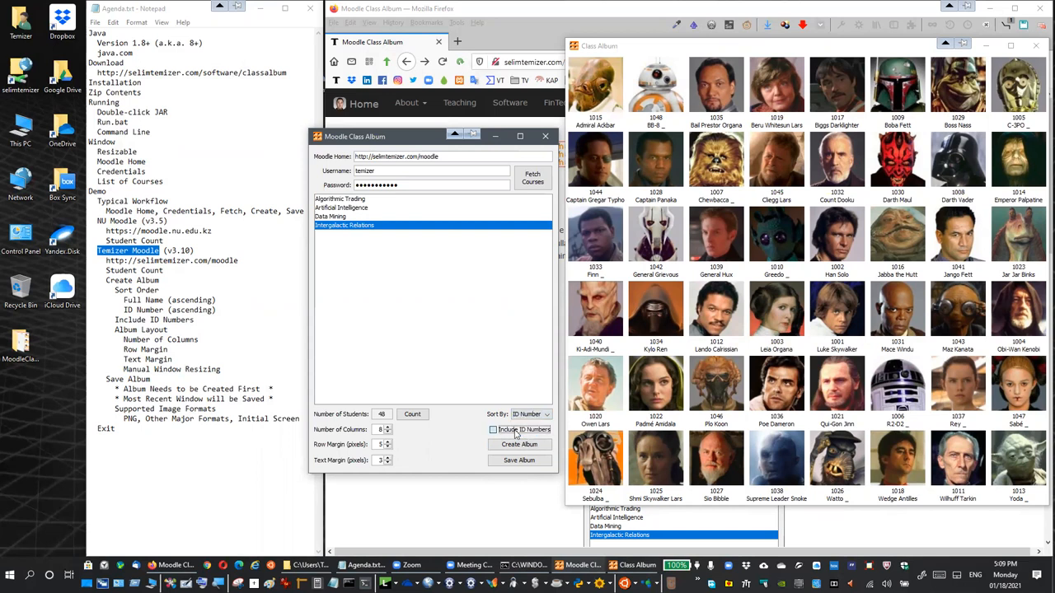
click(493, 429)
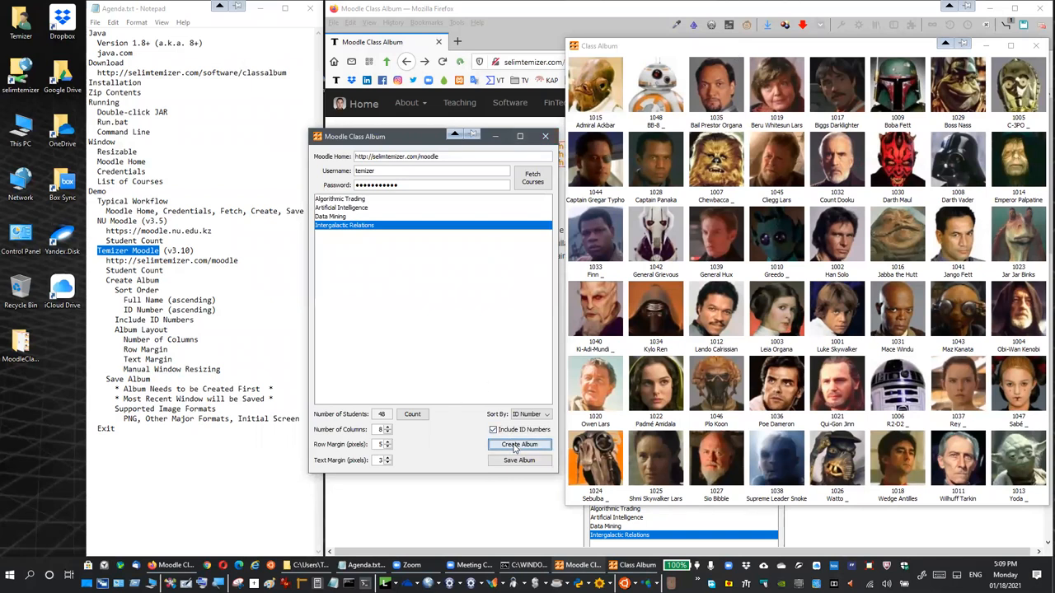
mouse_move(778, 217)
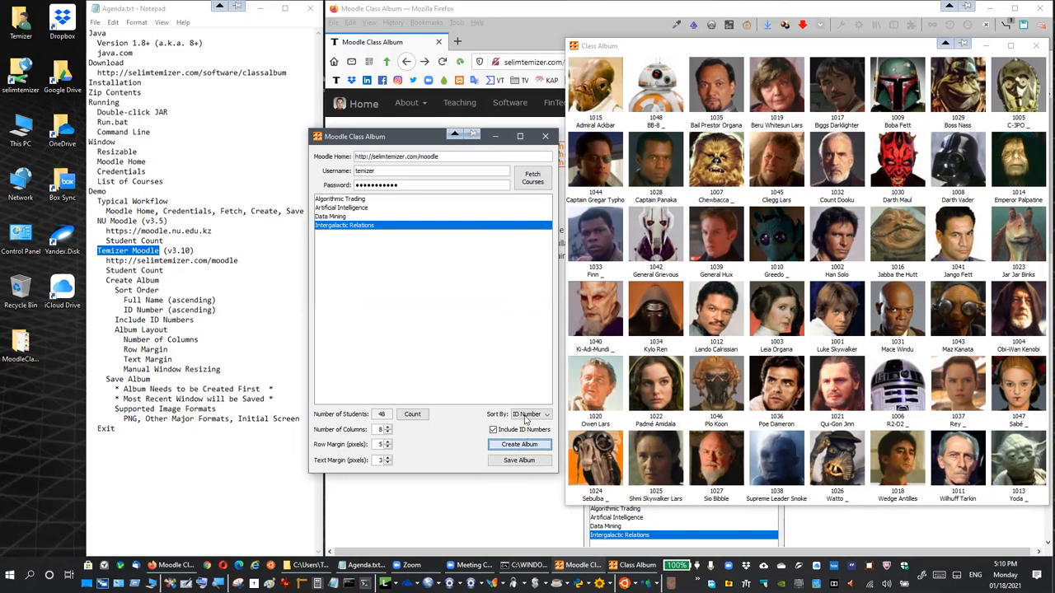
mouse_move(546, 422)
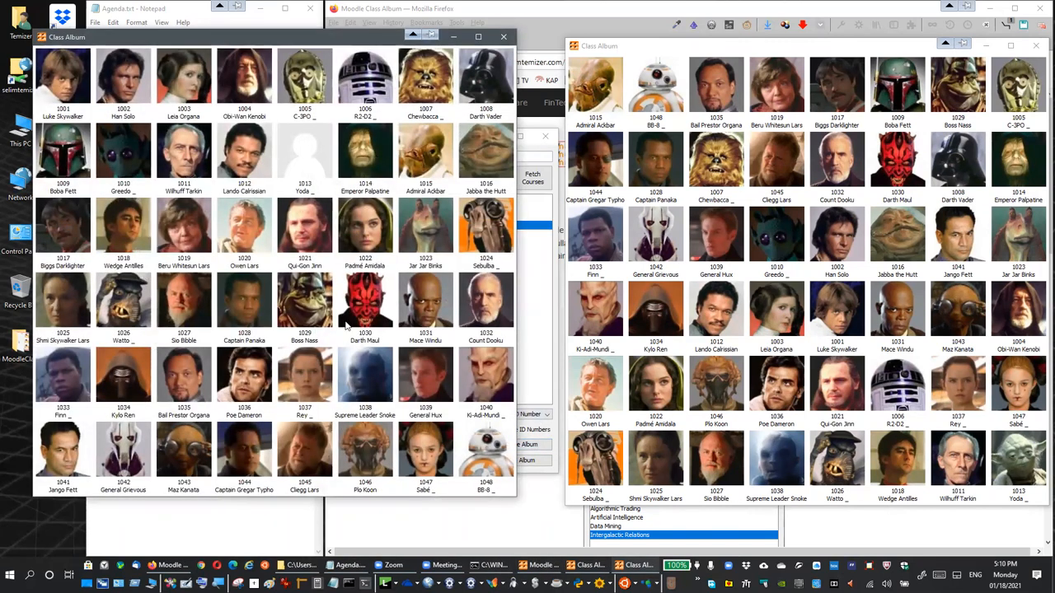
mouse_move(460, 462)
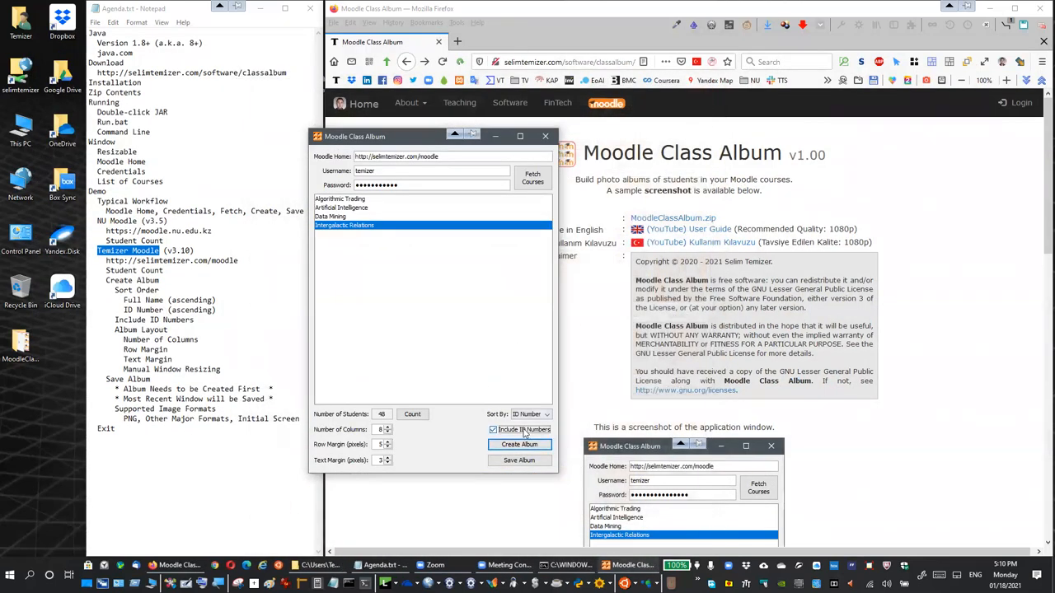
click(493, 430)
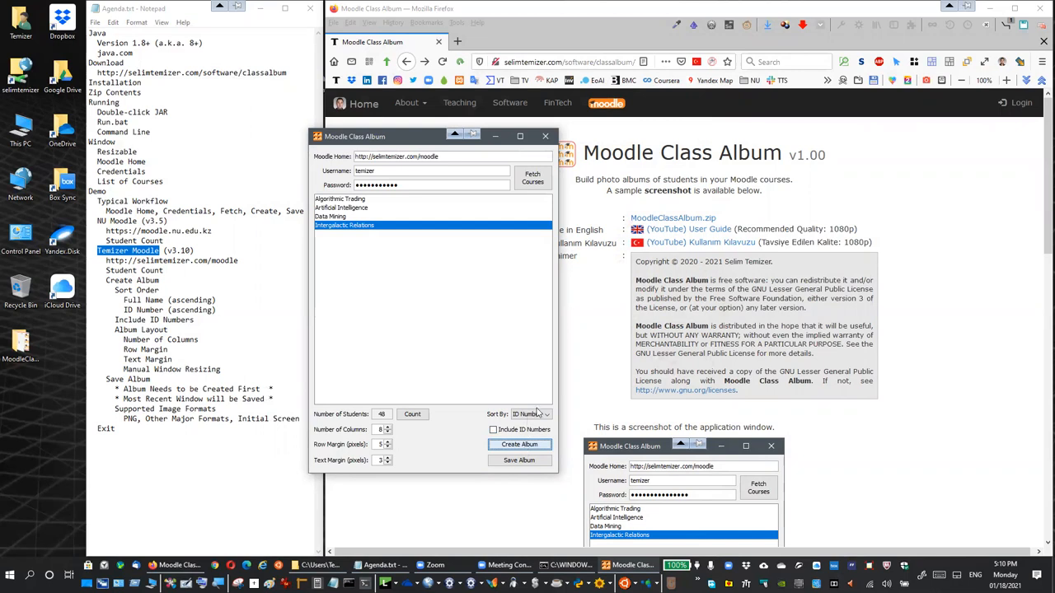
mouse_move(530, 415)
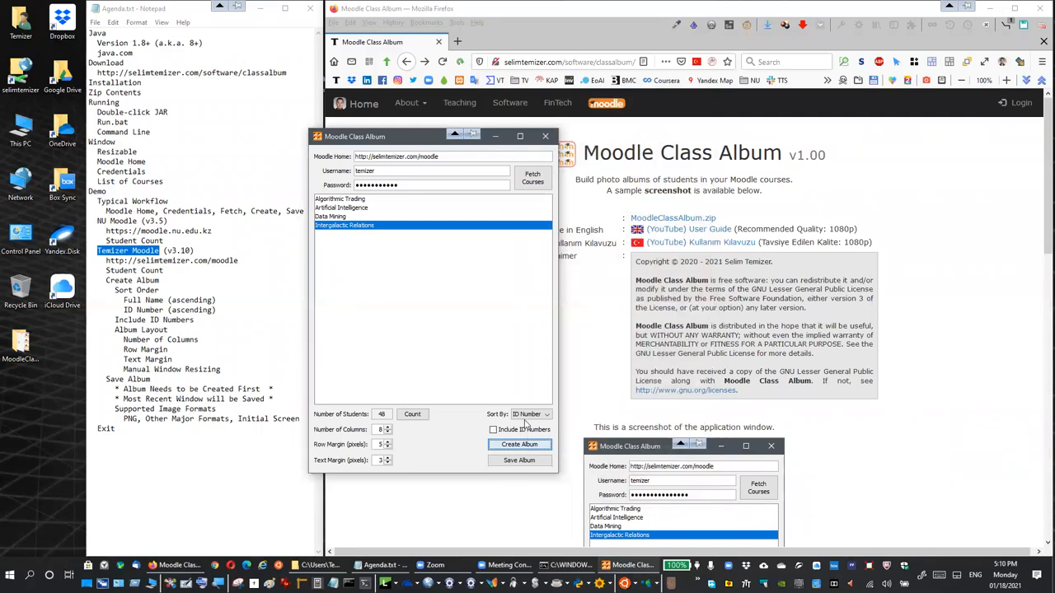
click(519, 444)
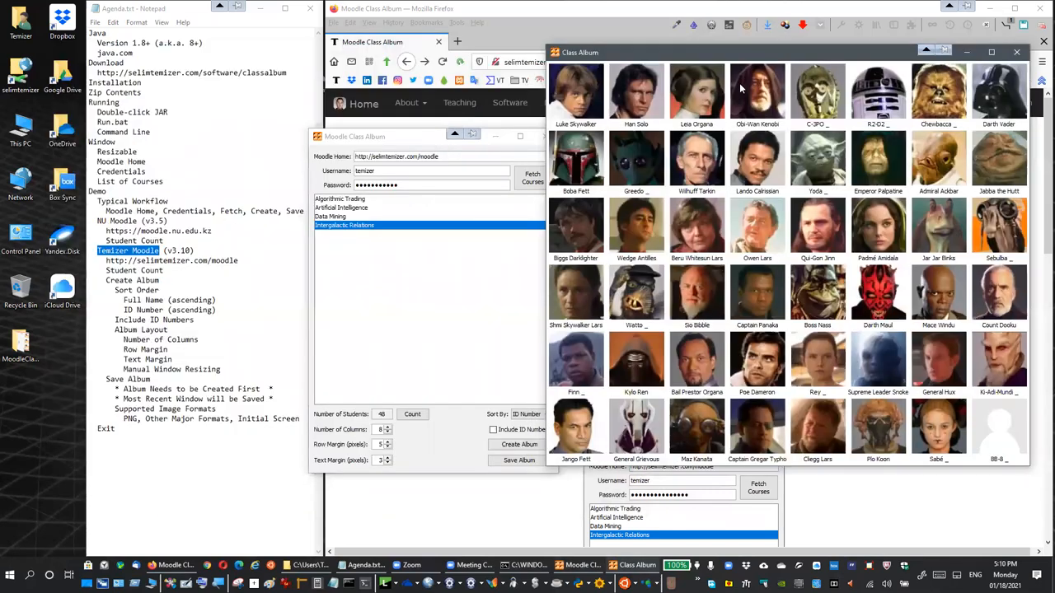
mouse_move(724, 136)
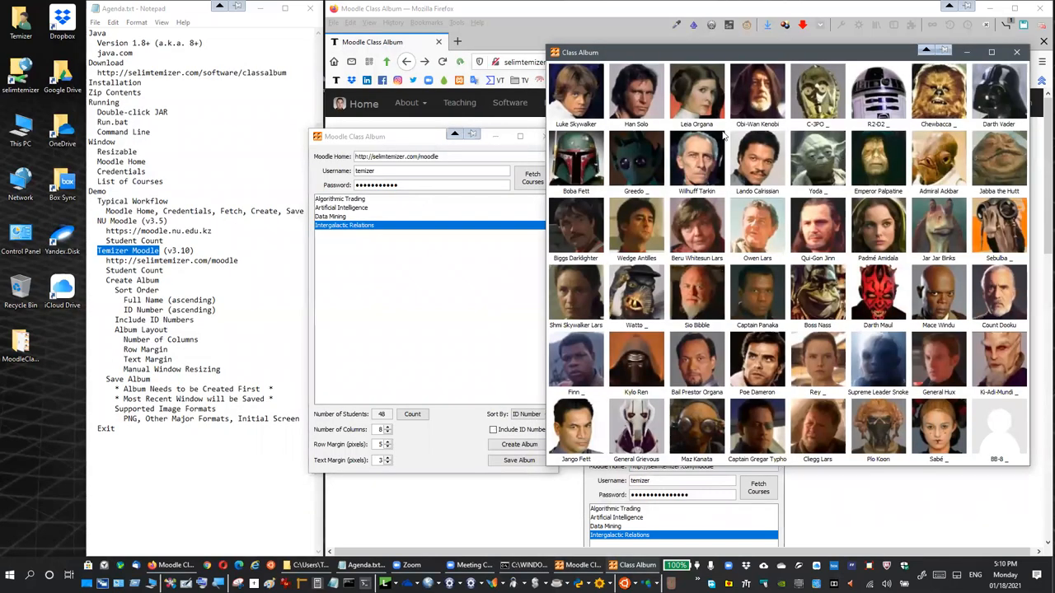
mouse_move(778, 272)
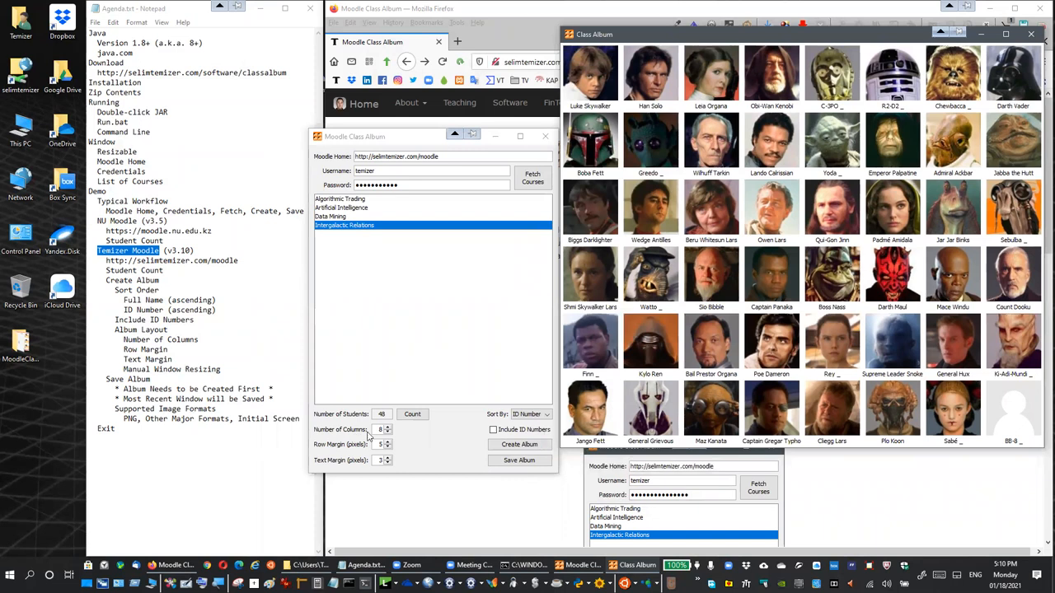
mouse_move(789, 173)
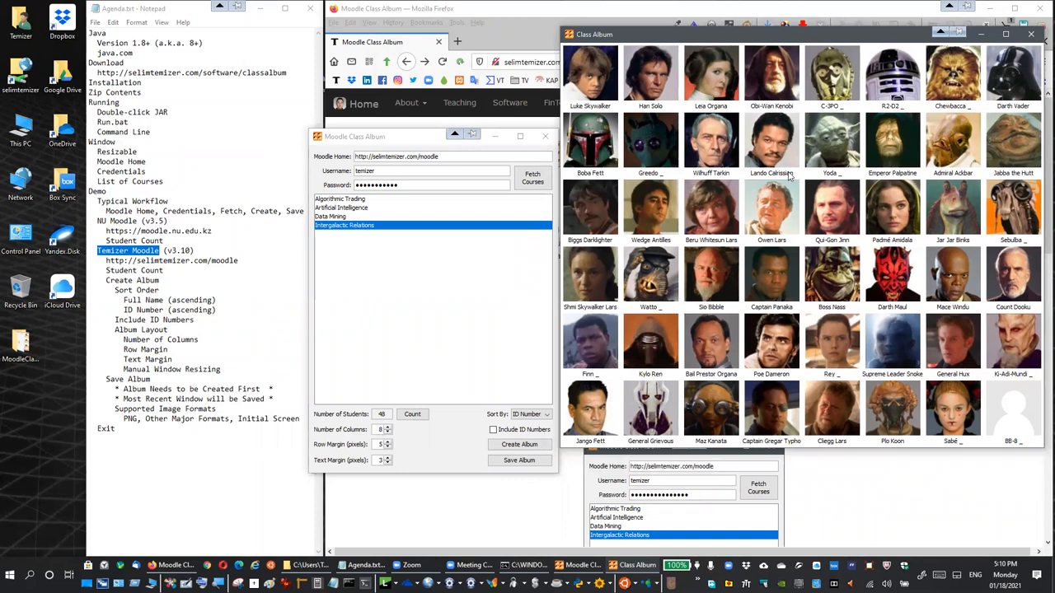
mouse_move(823, 332)
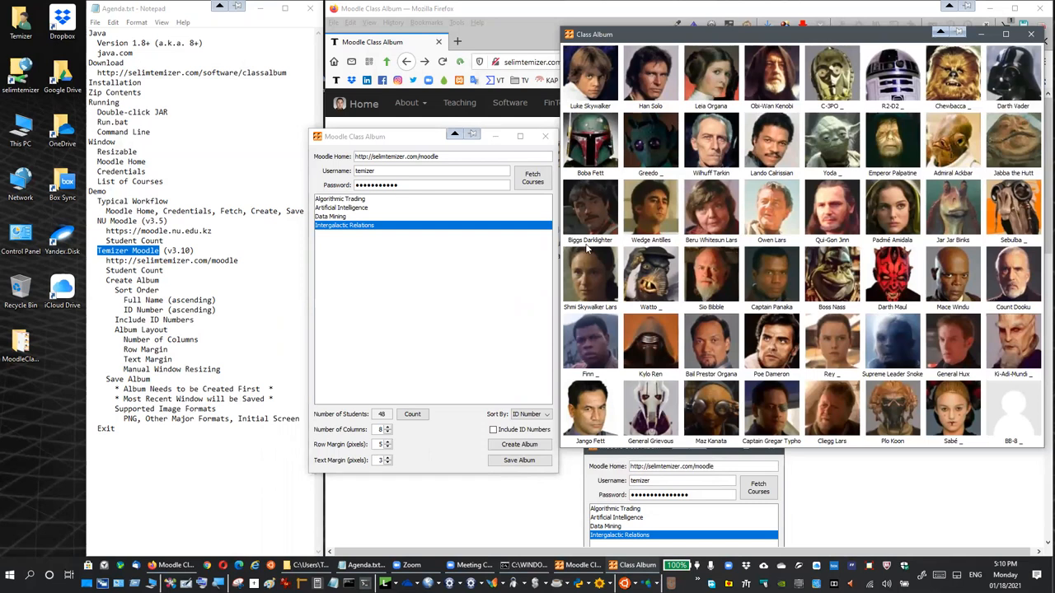
mouse_move(587, 284)
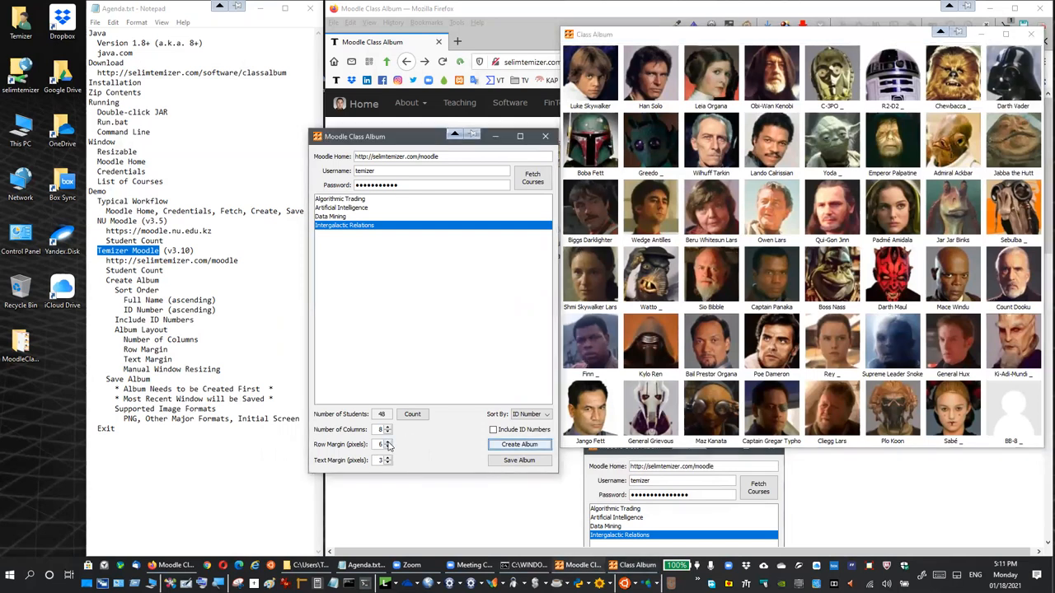
Raise the row margin to 10 pixels and the text margin to 5.
click(388, 440)
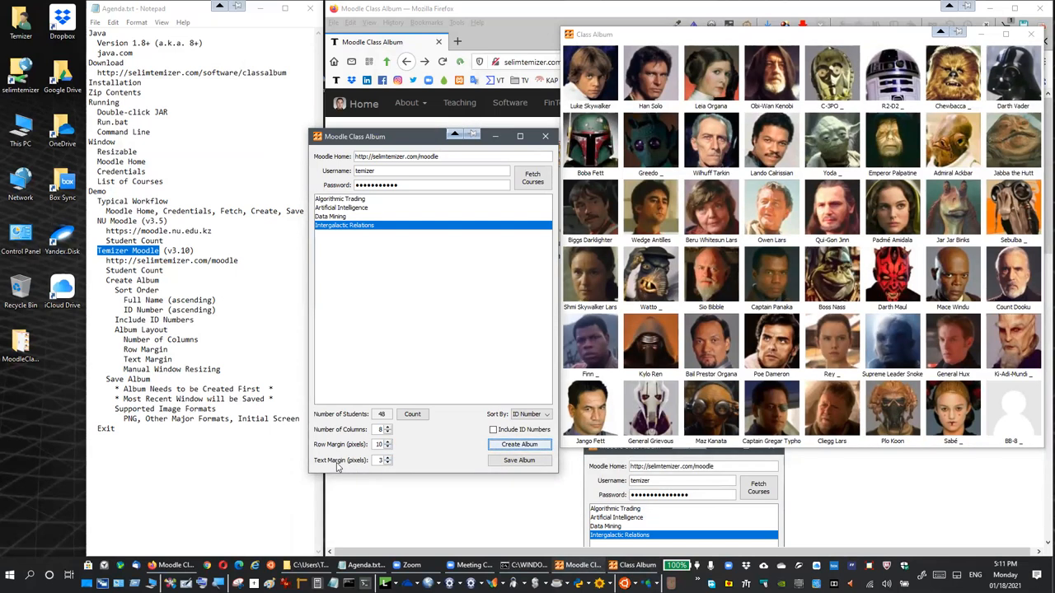
mouse_move(587, 363)
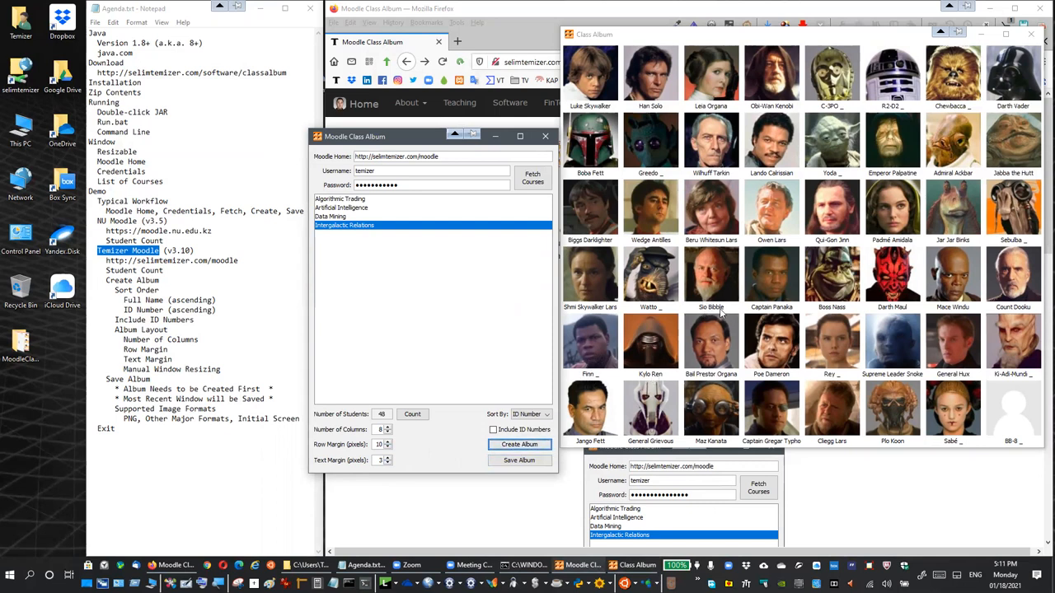
mouse_move(693, 314)
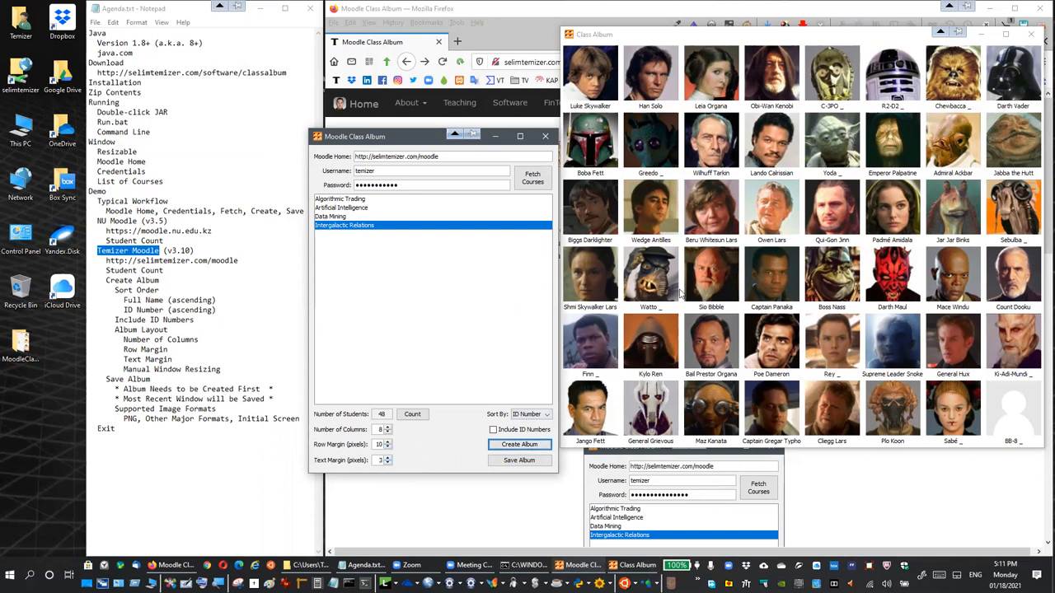
mouse_move(713, 310)
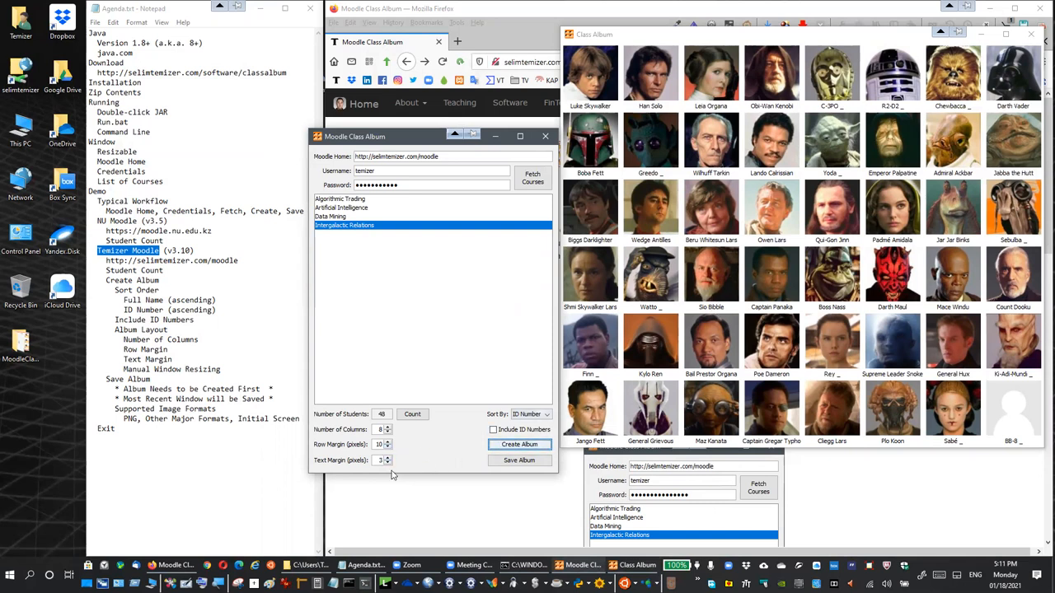
click(388, 458)
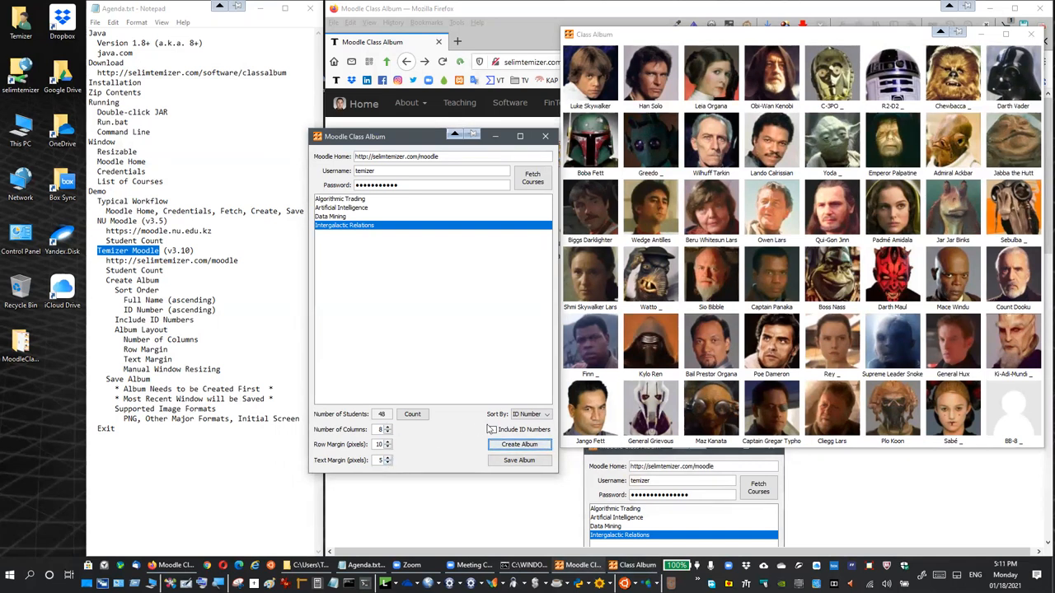
Set the sort order back to Full Name.
click(530, 415)
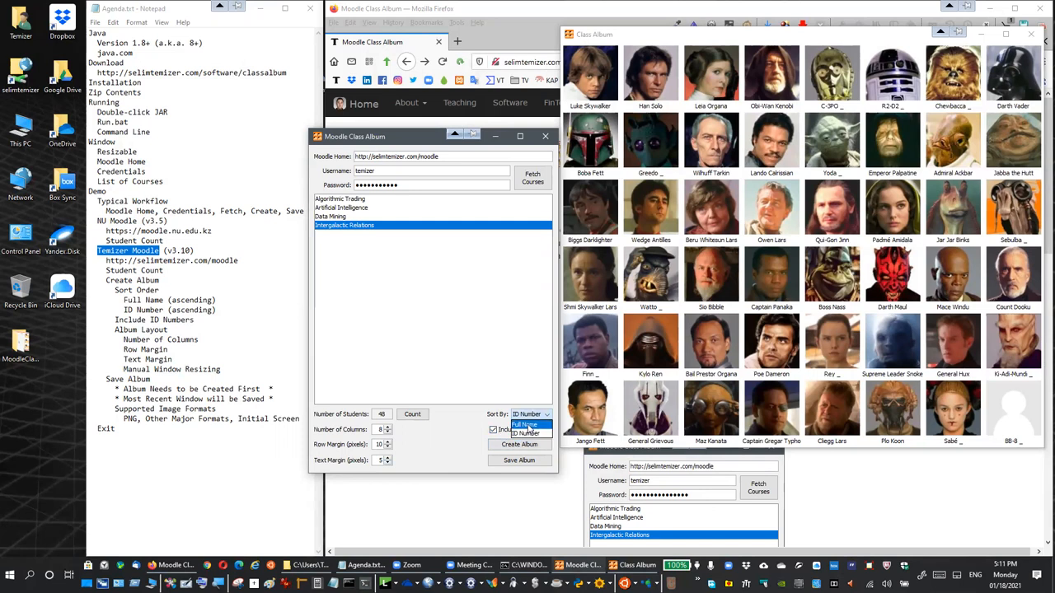
click(527, 424)
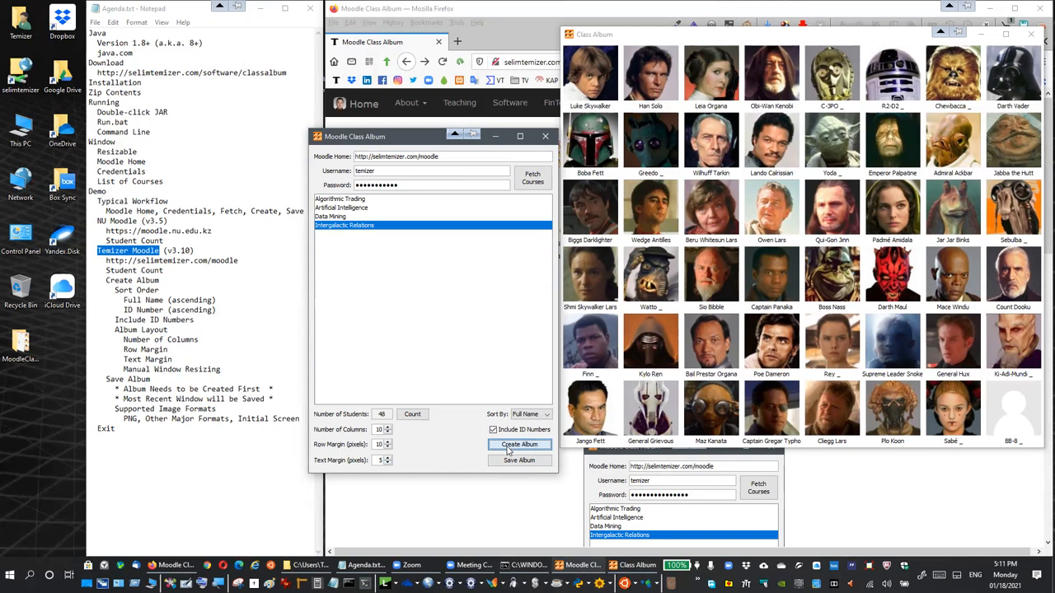
mouse_move(960, 87)
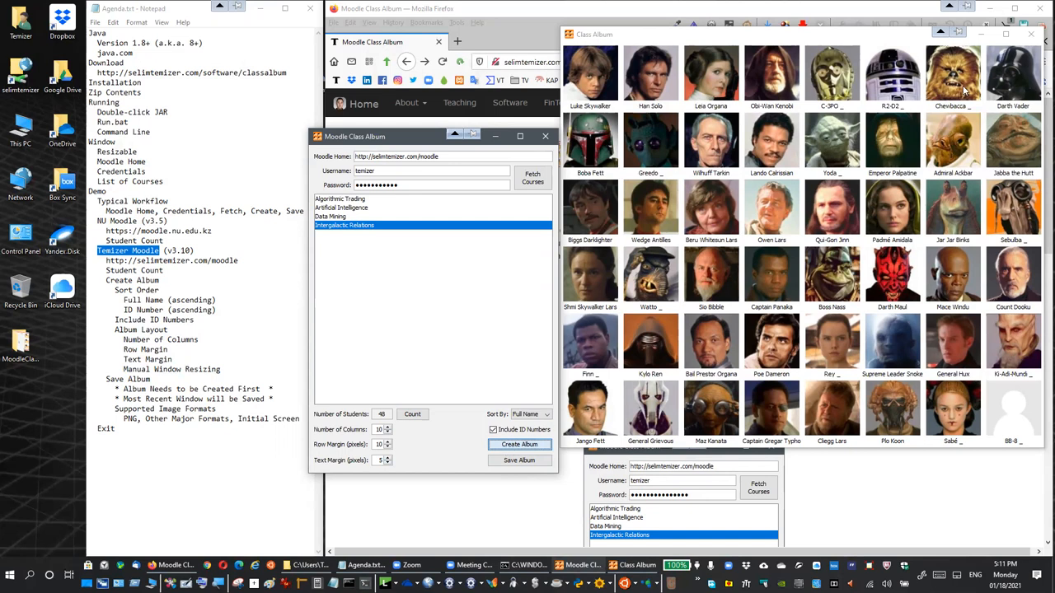
mouse_move(1032, 35)
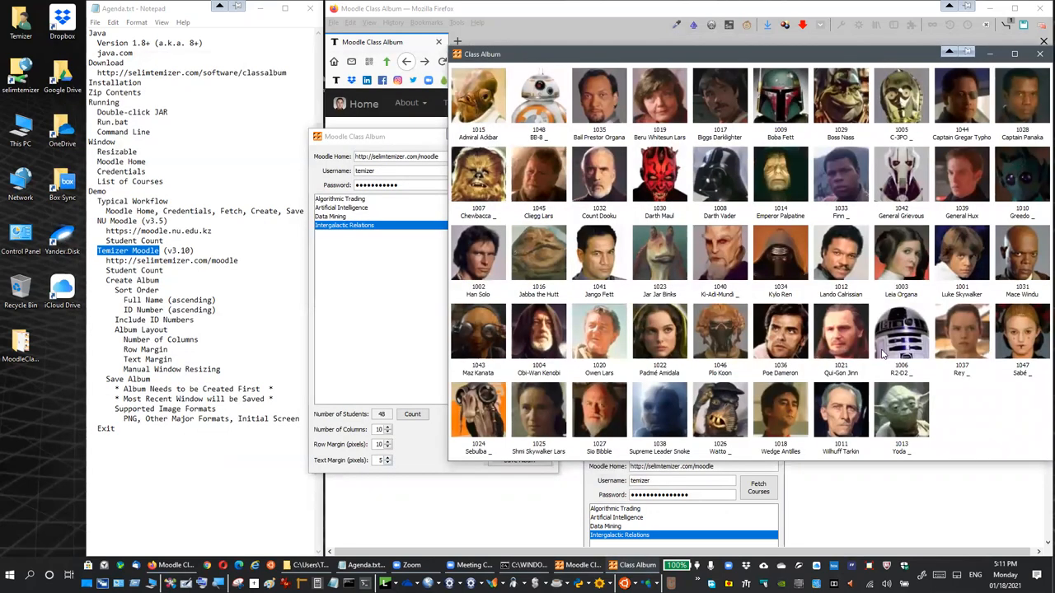
mouse_move(984, 102)
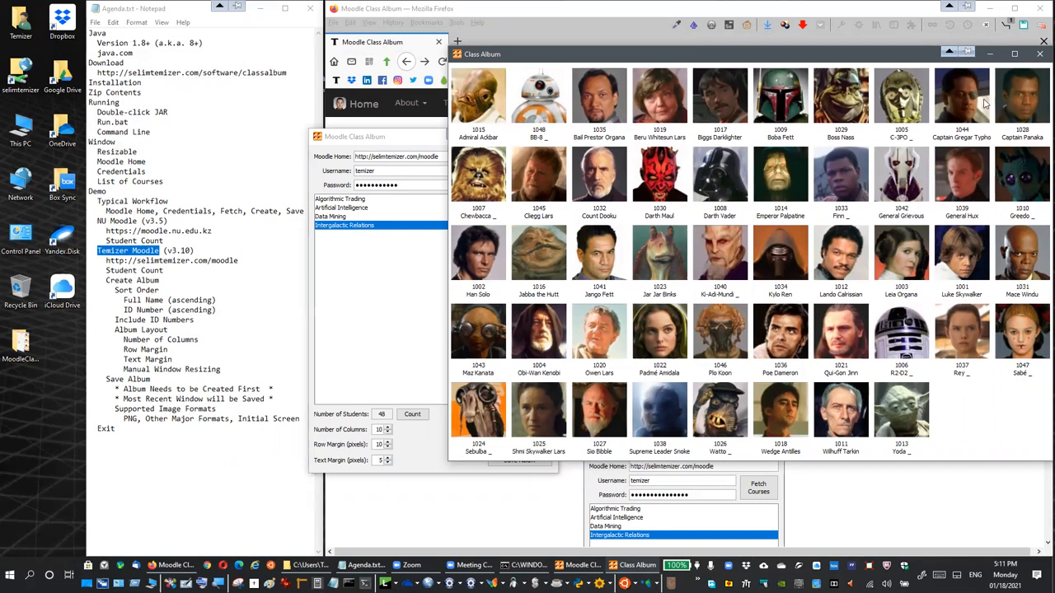
mouse_move(377, 308)
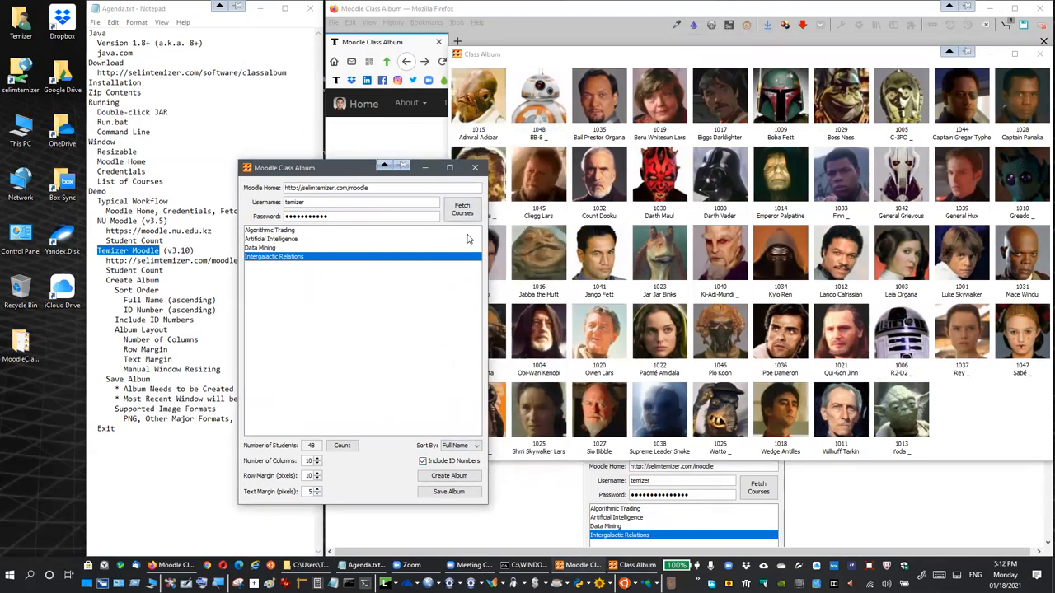
mouse_move(536, 354)
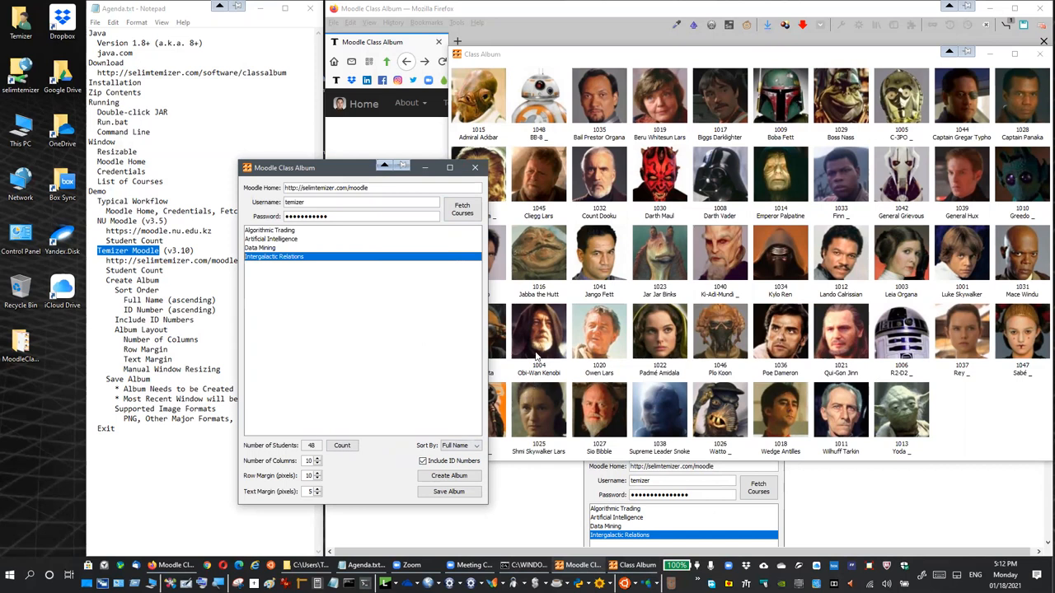
mouse_move(541, 295)
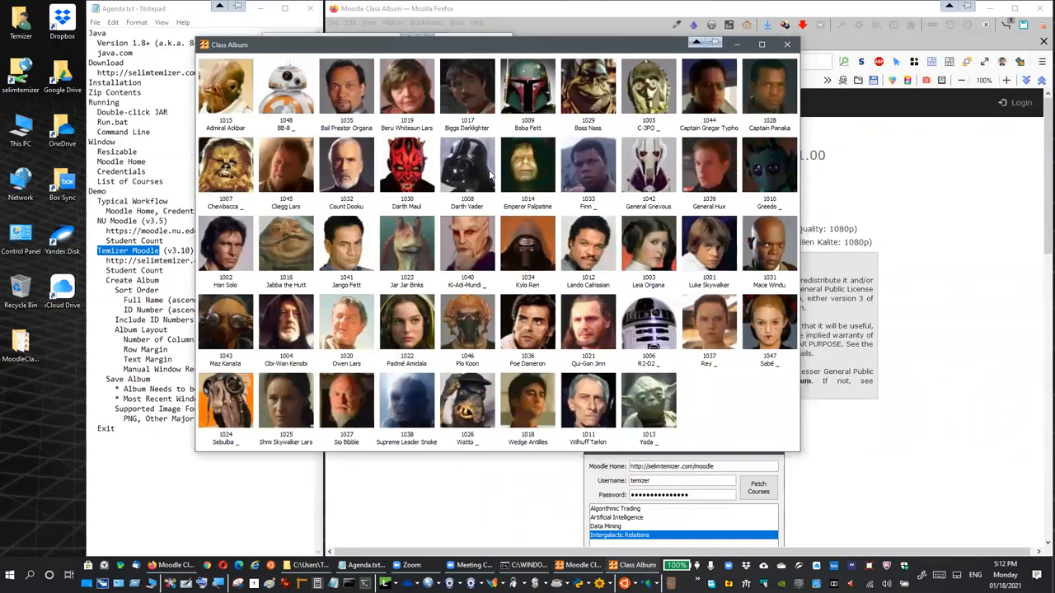
mouse_move(793, 451)
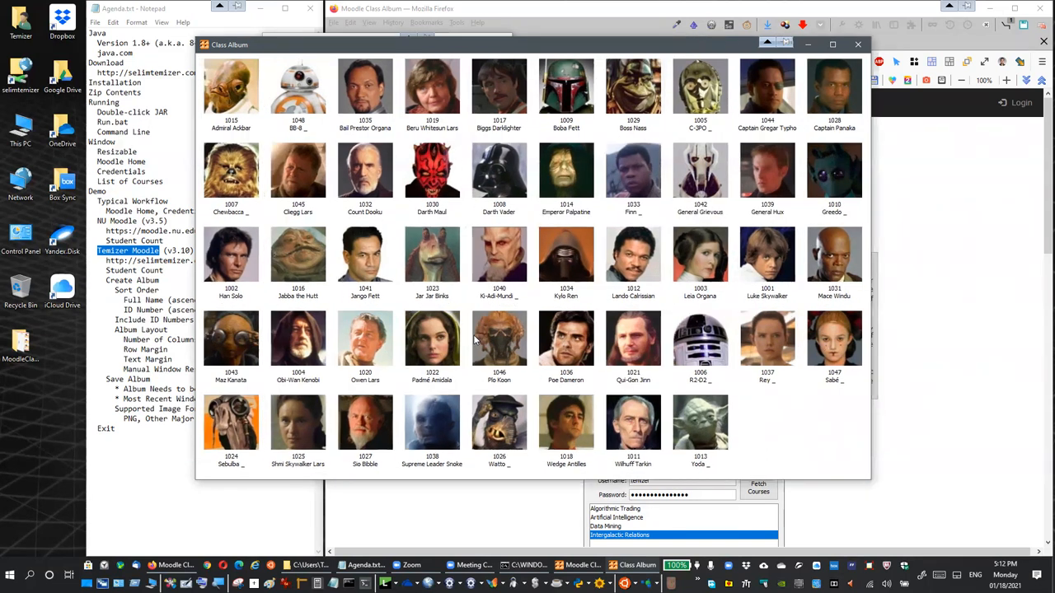
mouse_move(679, 401)
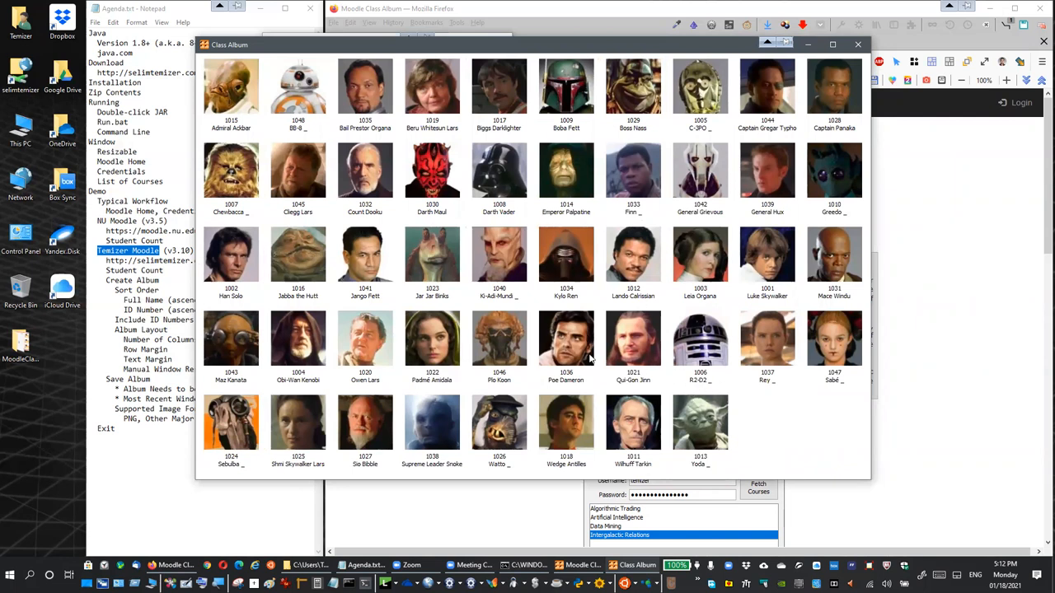
mouse_move(625, 52)
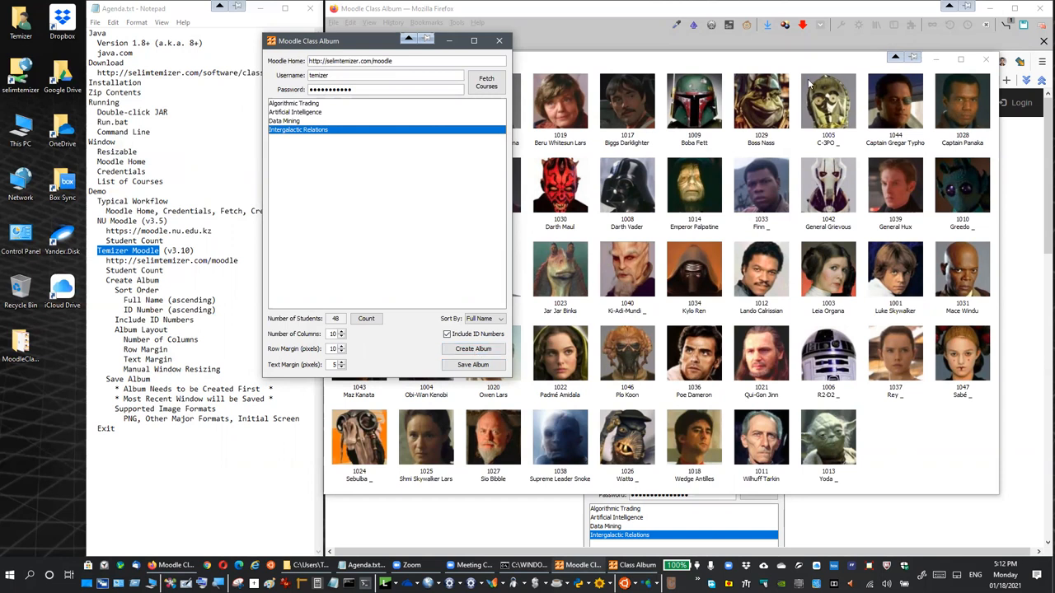
mouse_move(663, 297)
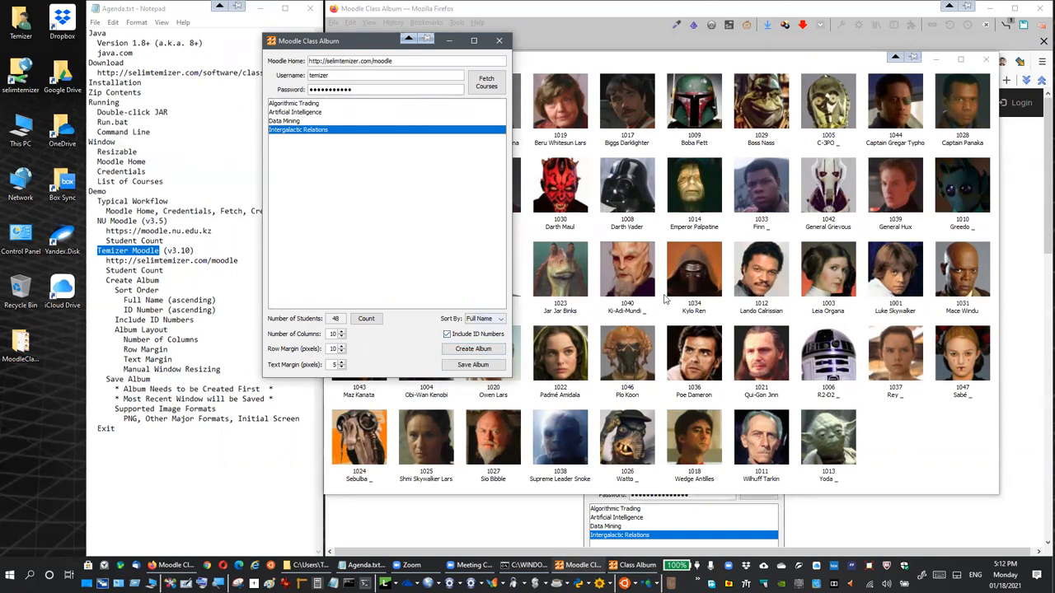
mouse_move(715, 197)
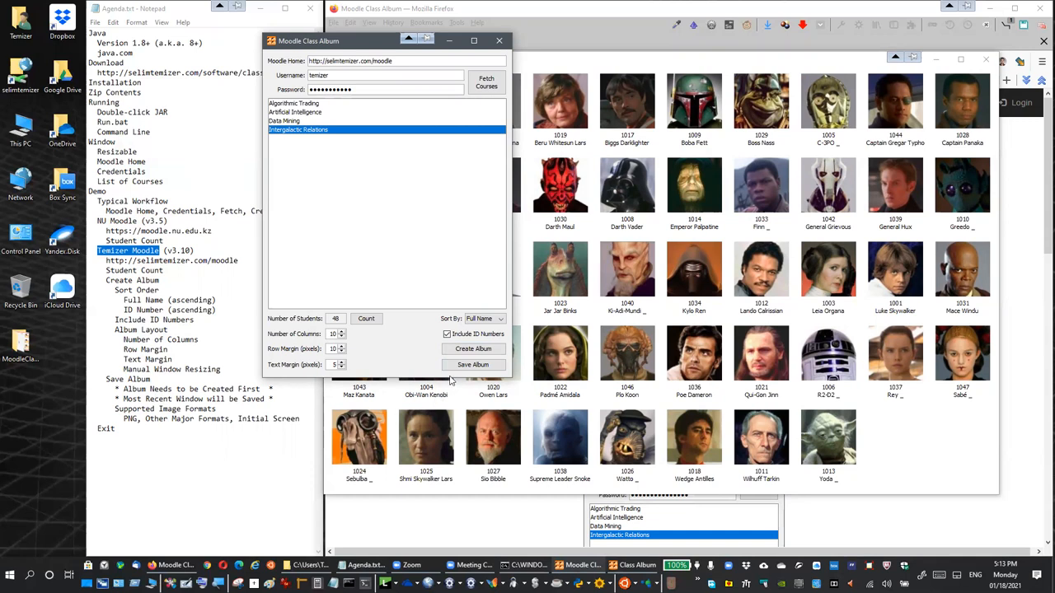
Save the album to the Desktop as IGRelations.png.
click(473, 365)
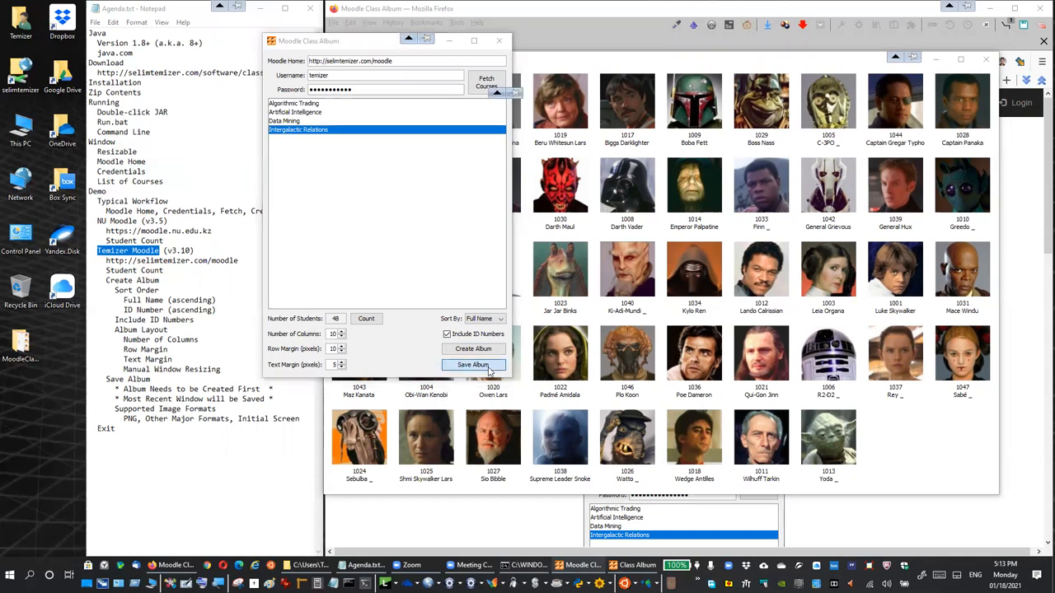
click(473, 365)
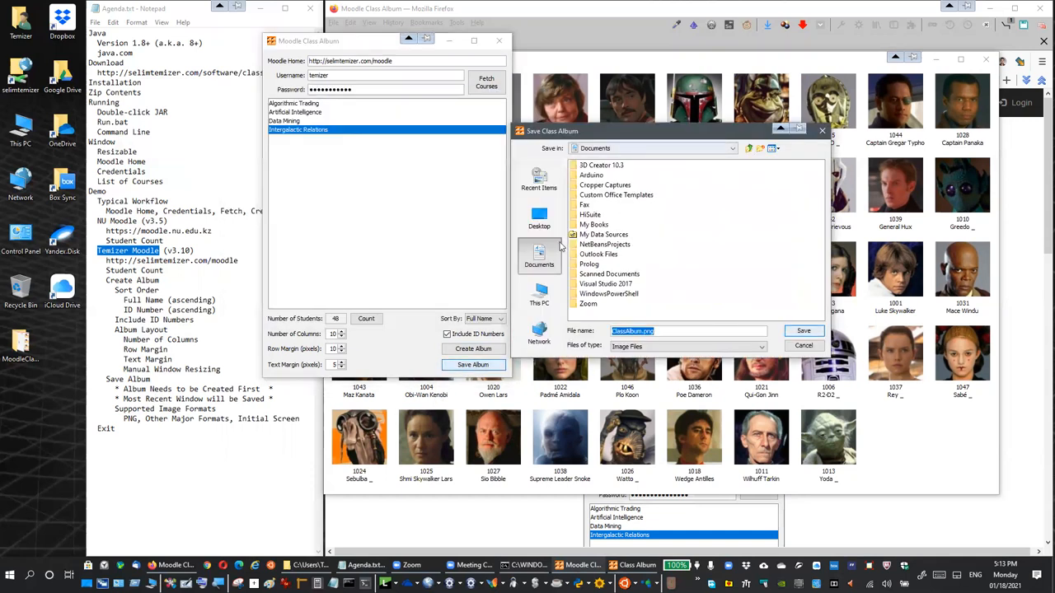
click(539, 217)
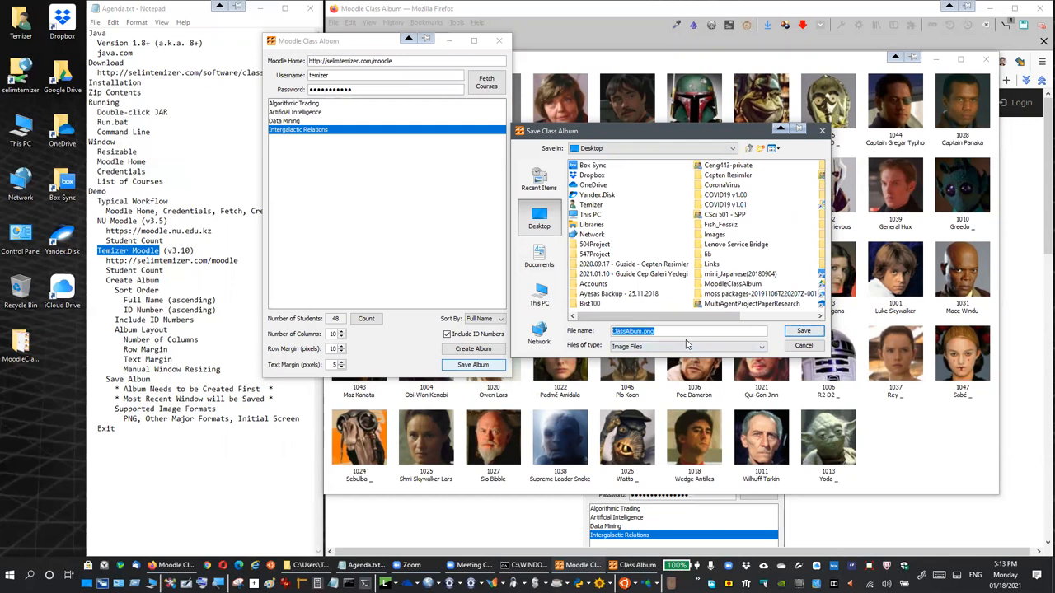
text(IGRelation)
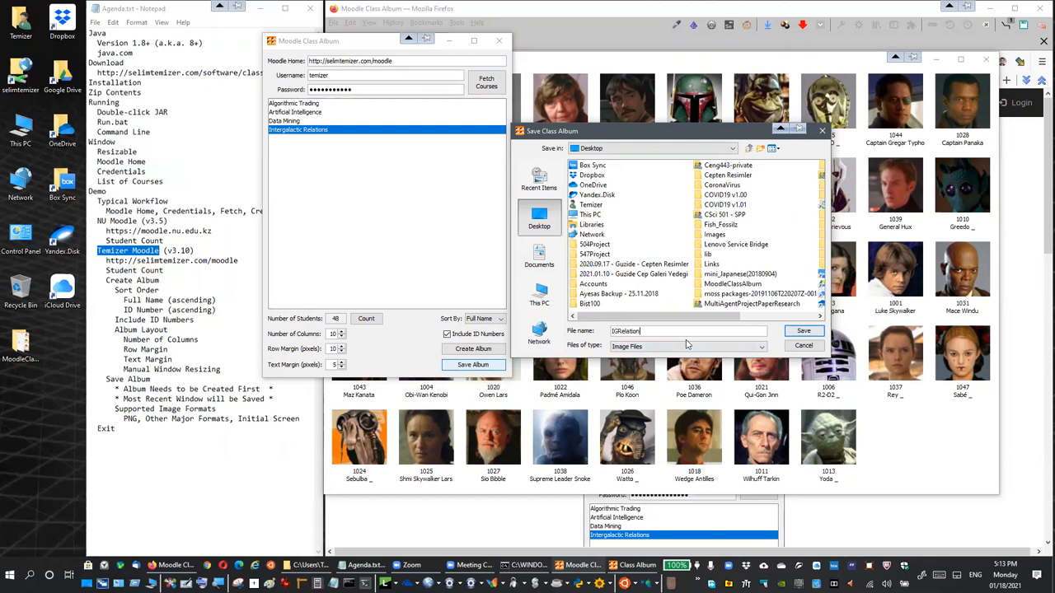
text(.)
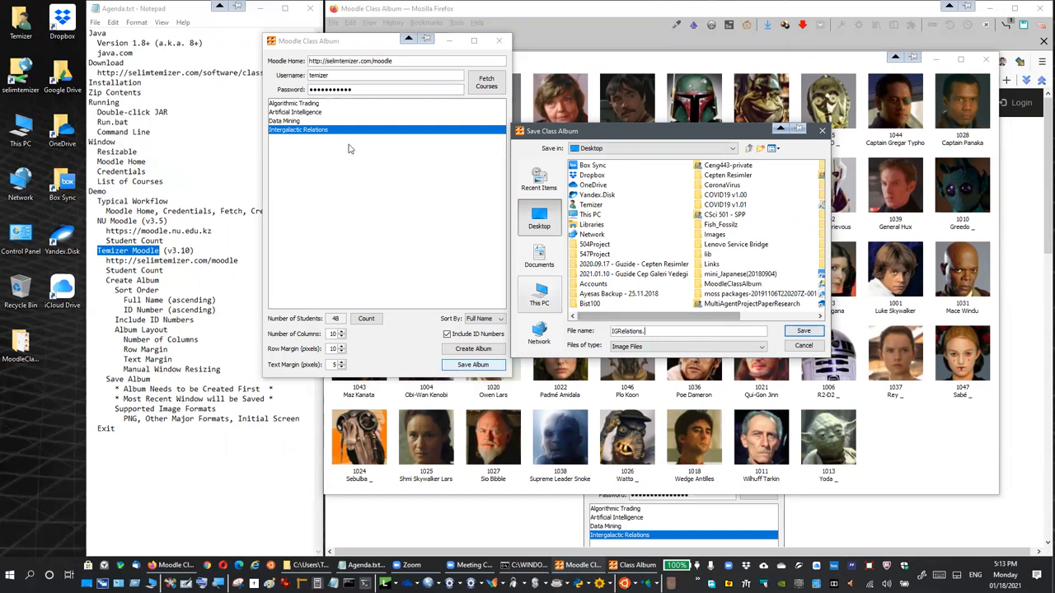
mouse_move(337, 184)
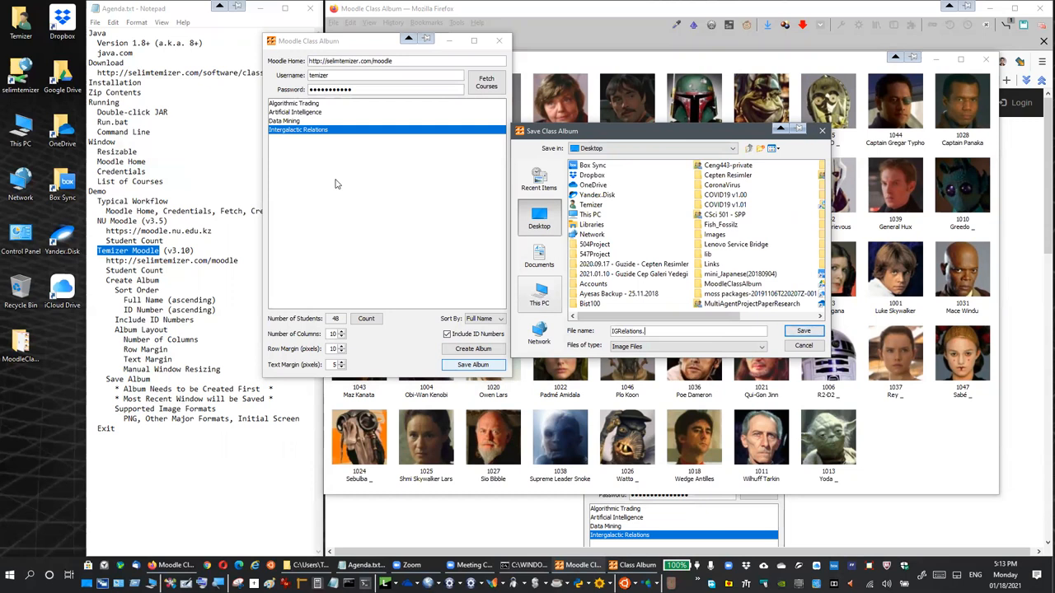
mouse_move(392, 191)
text(png)
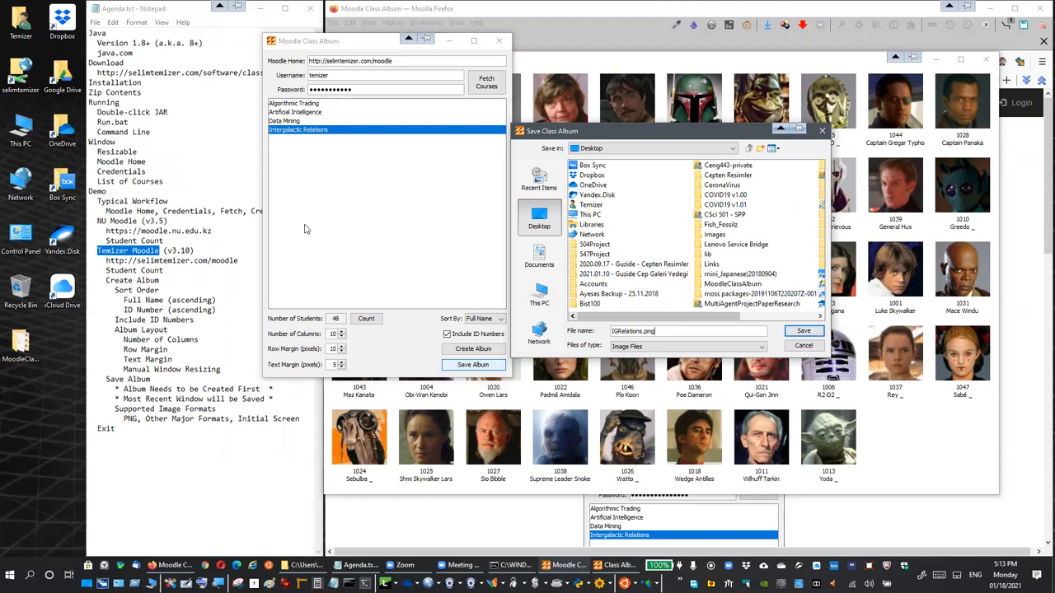
mouse_move(365, 226)
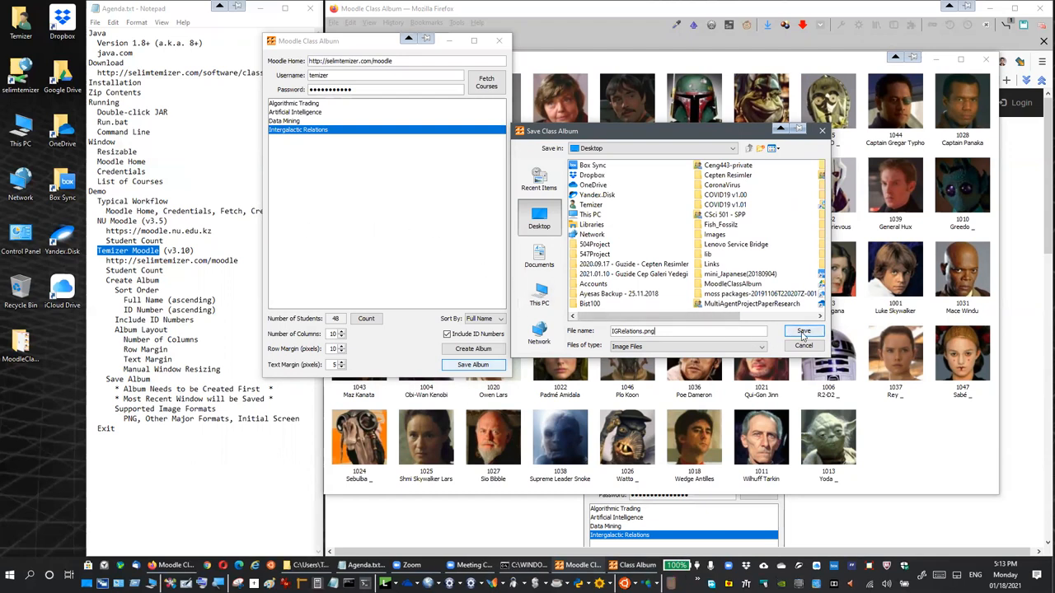
click(804, 331)
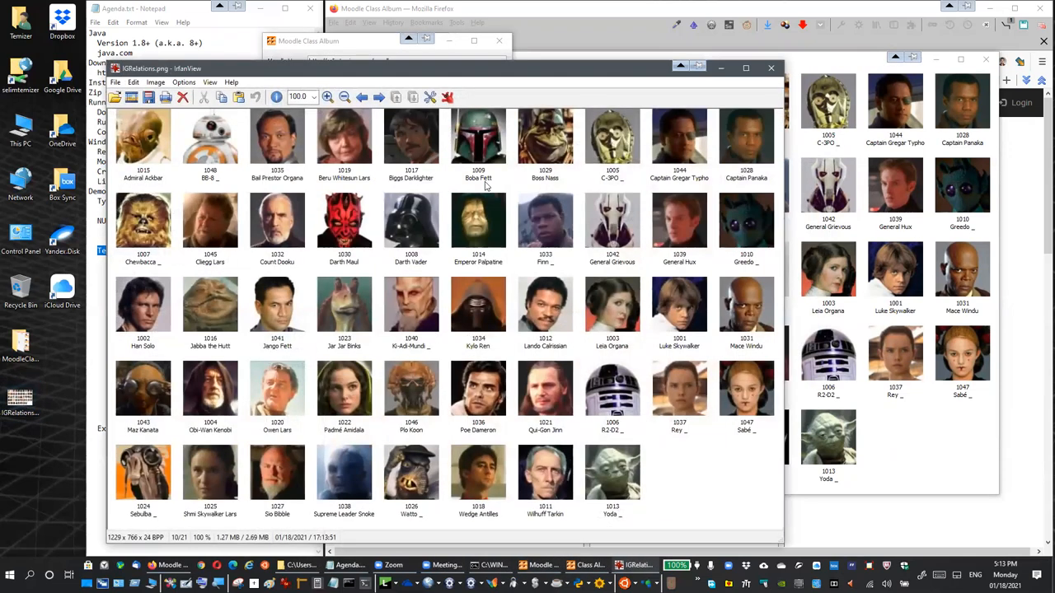
mouse_move(321, 168)
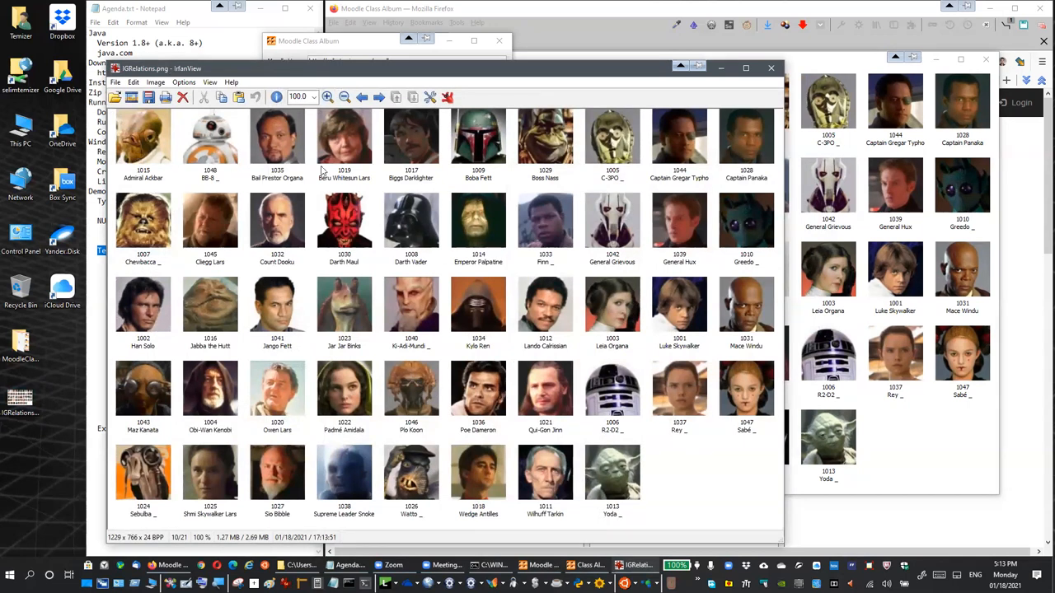
mouse_move(447, 280)
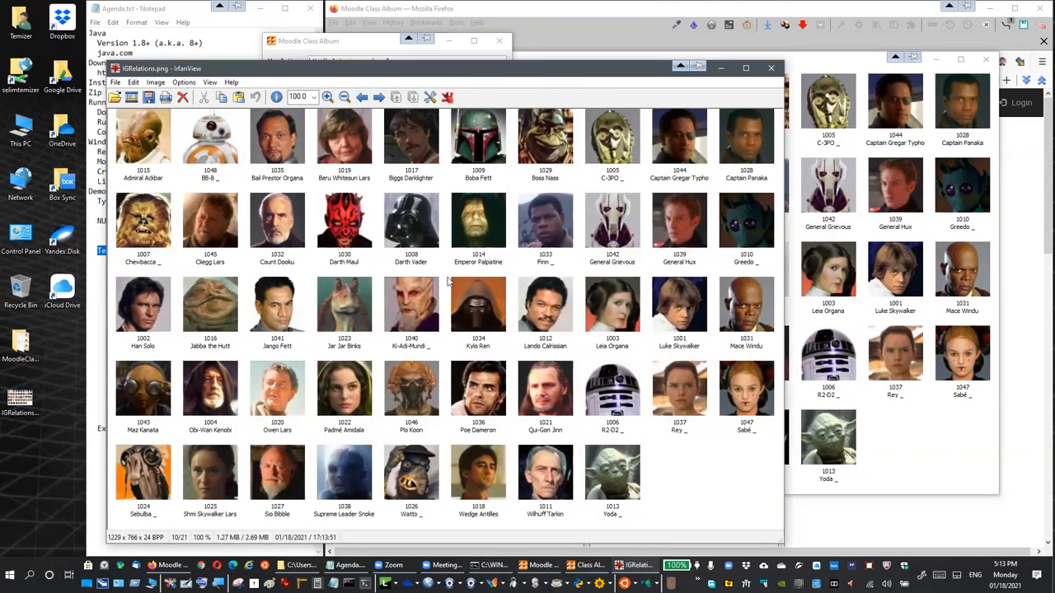
mouse_move(639, 445)
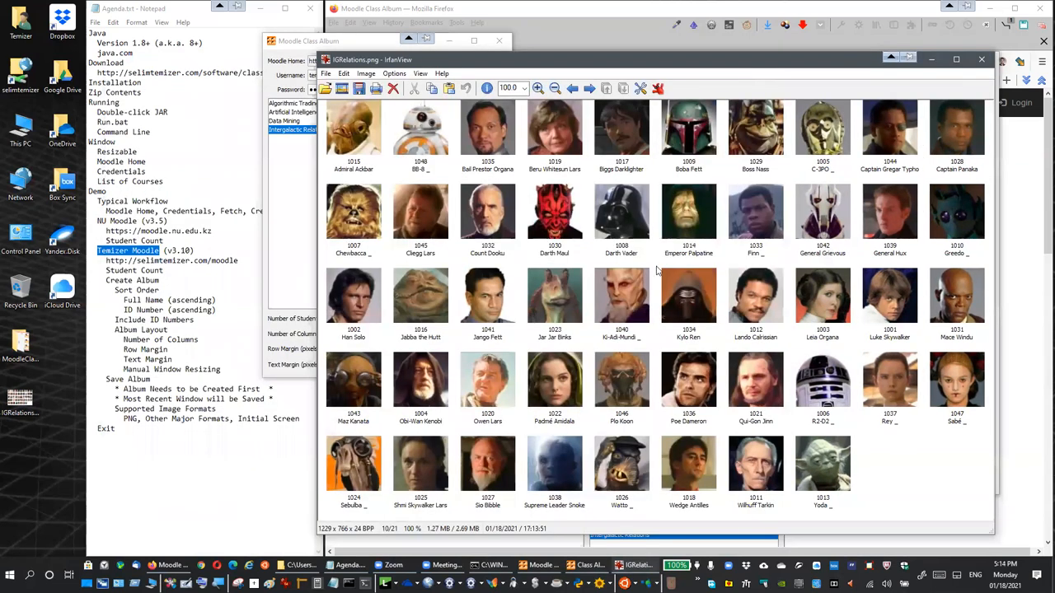
mouse_move(688, 215)
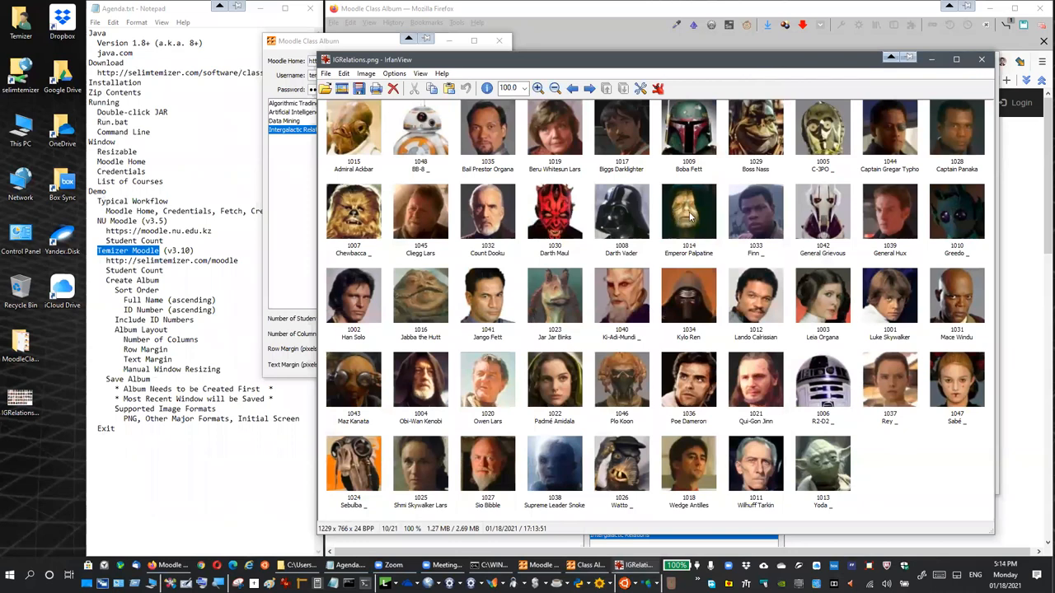
mouse_move(956, 157)
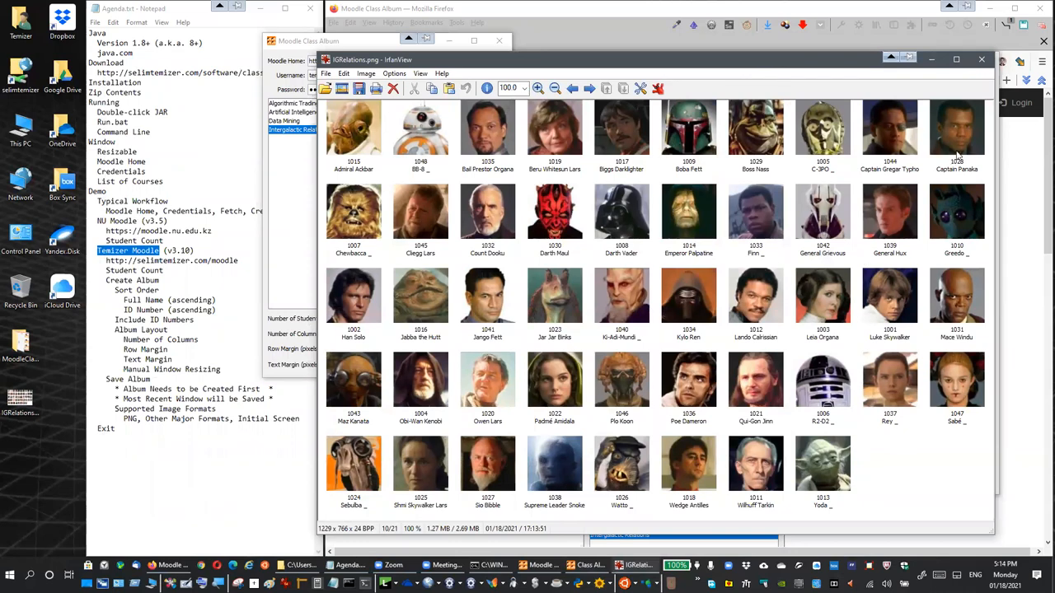
Close IrfanView after checking the saved IGRelations.png album.
click(983, 59)
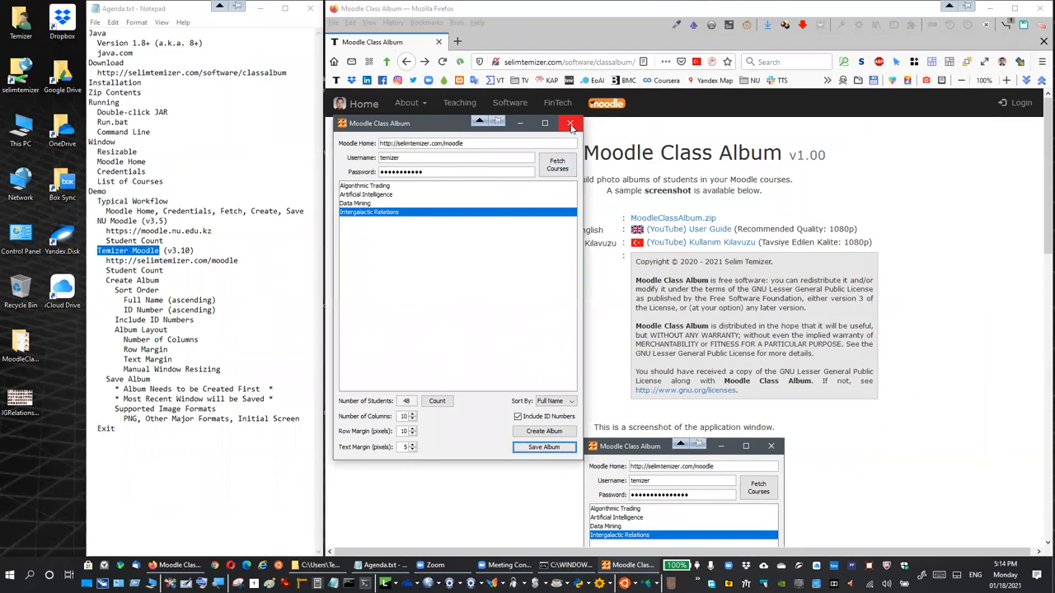
mouse_move(570, 124)
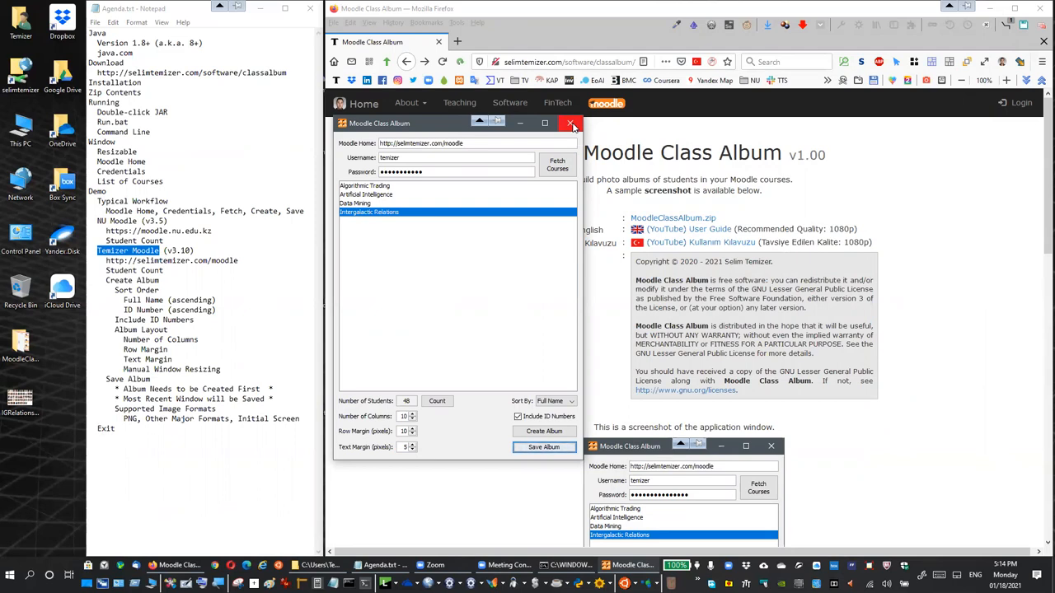
Close the Moodle Class Album application window.
click(571, 122)
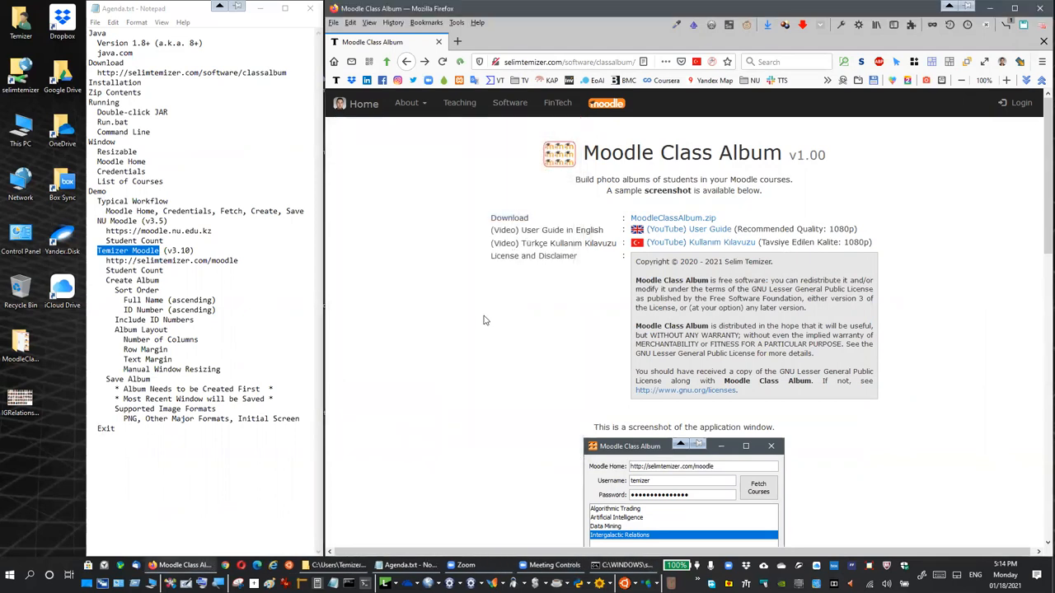